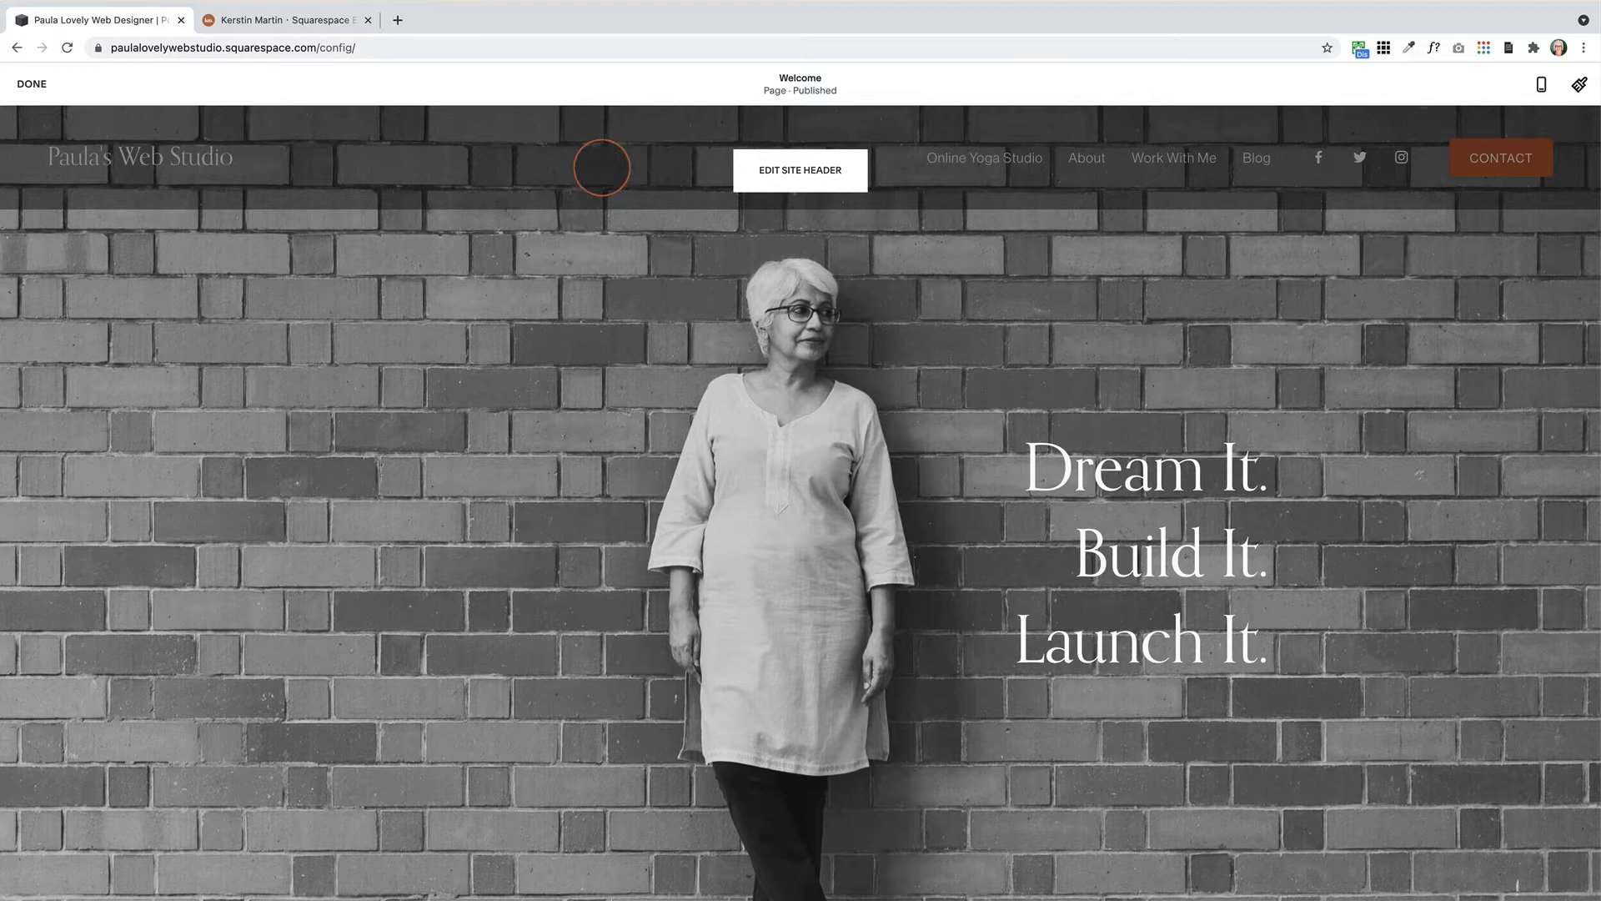
mouse_move(667, 123)
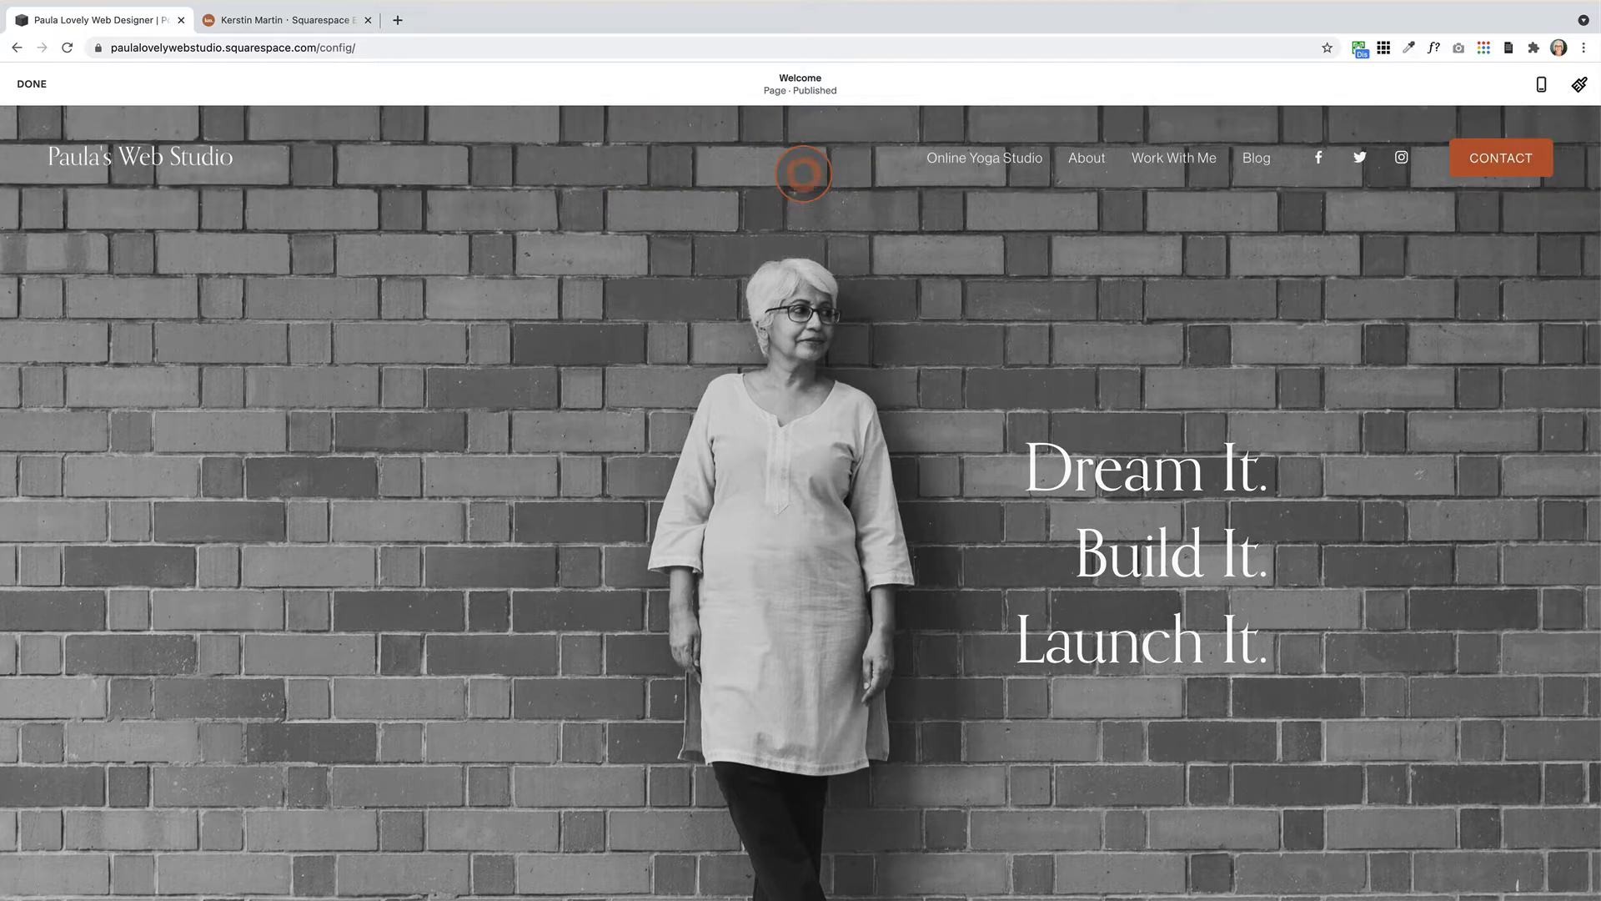
Try the Fixed Position toggle in the site header settings and check the preview by scrolling
click(802, 172)
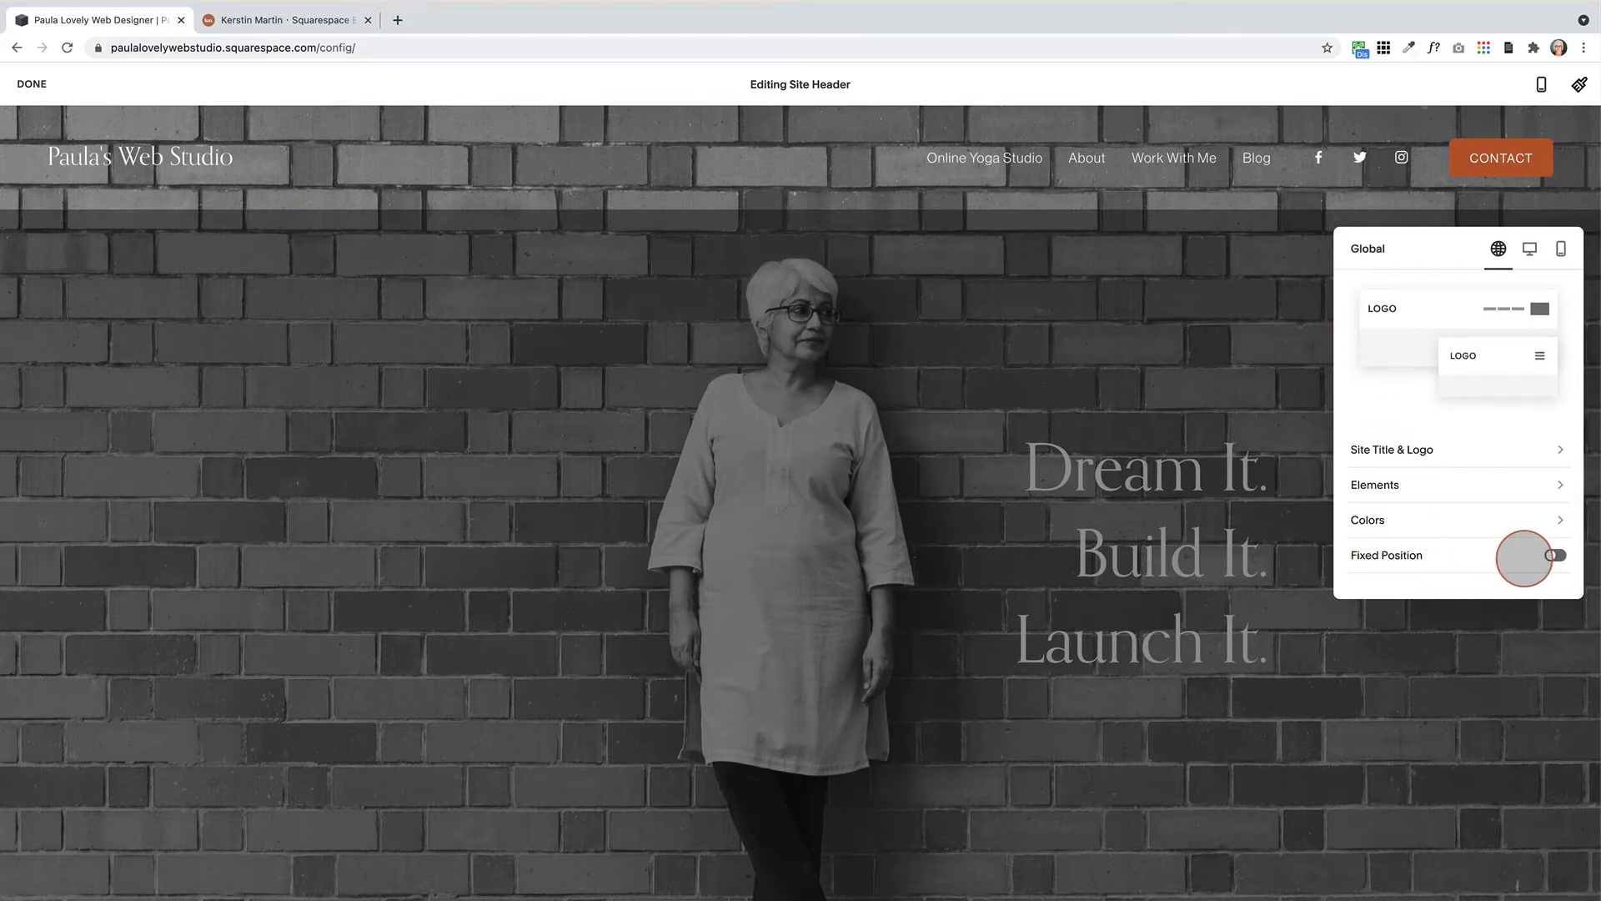
click(1553, 554)
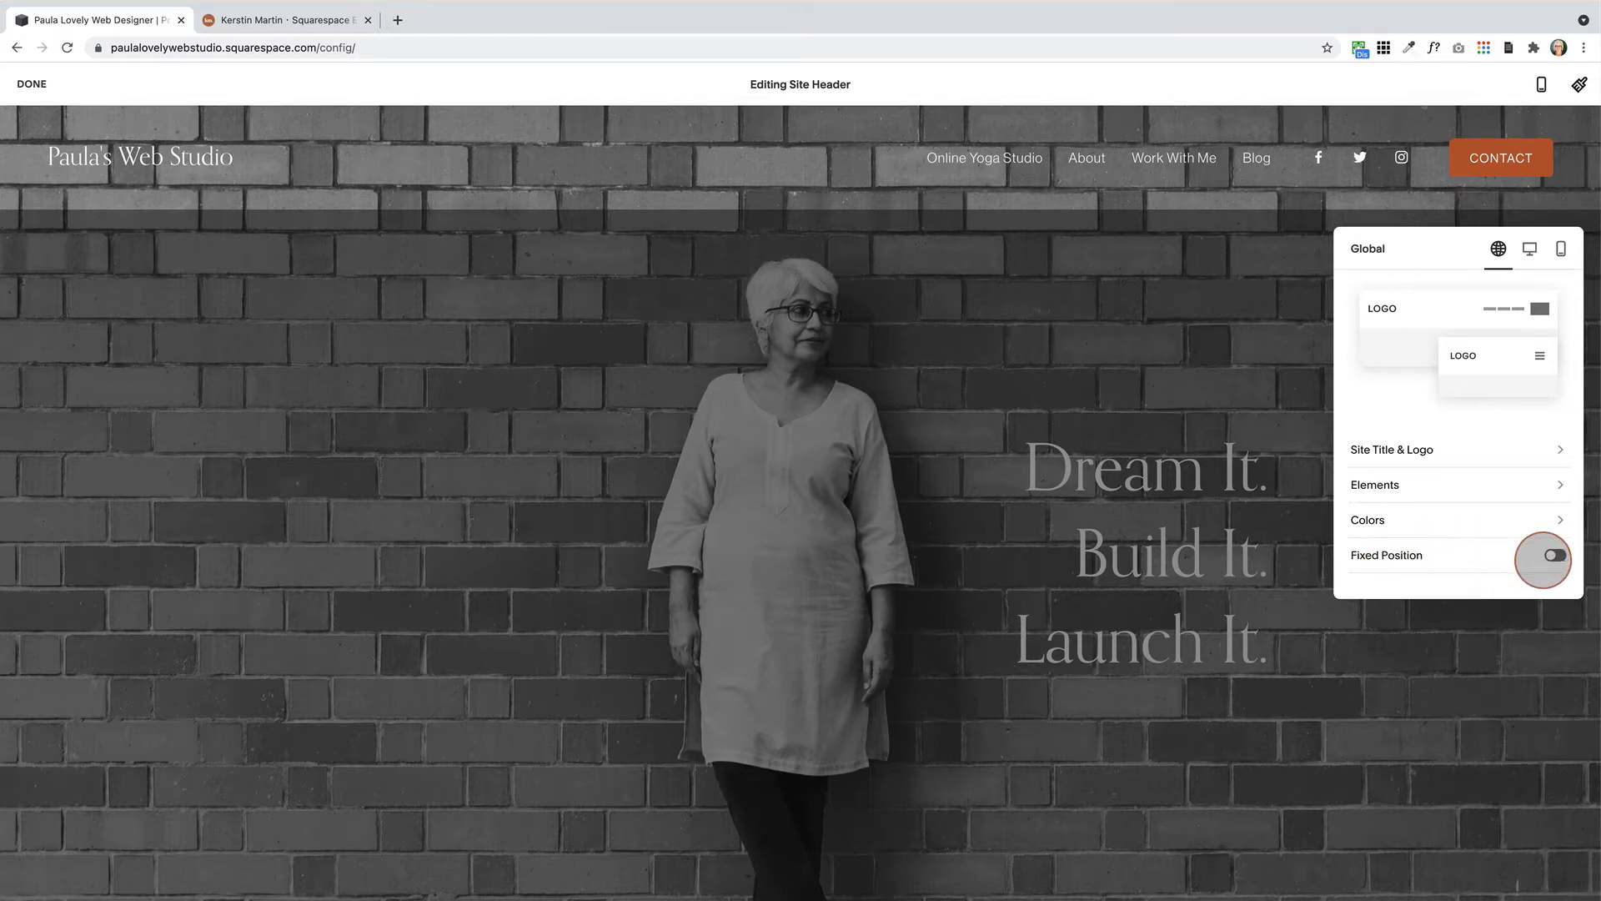
click(1542, 554)
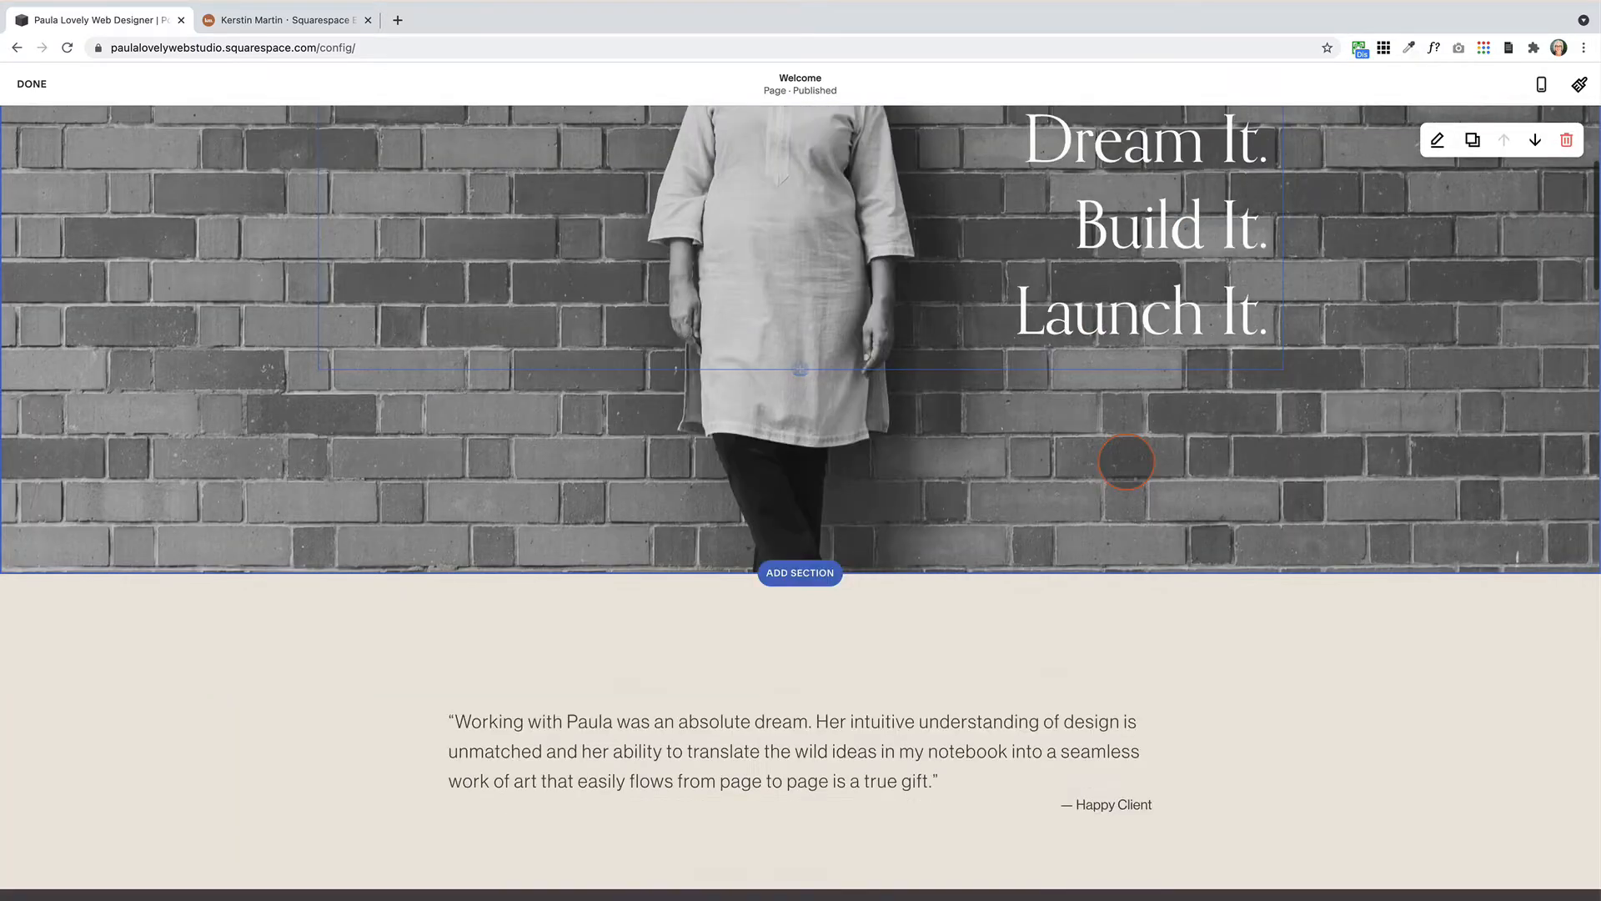
scroll(down, 3)
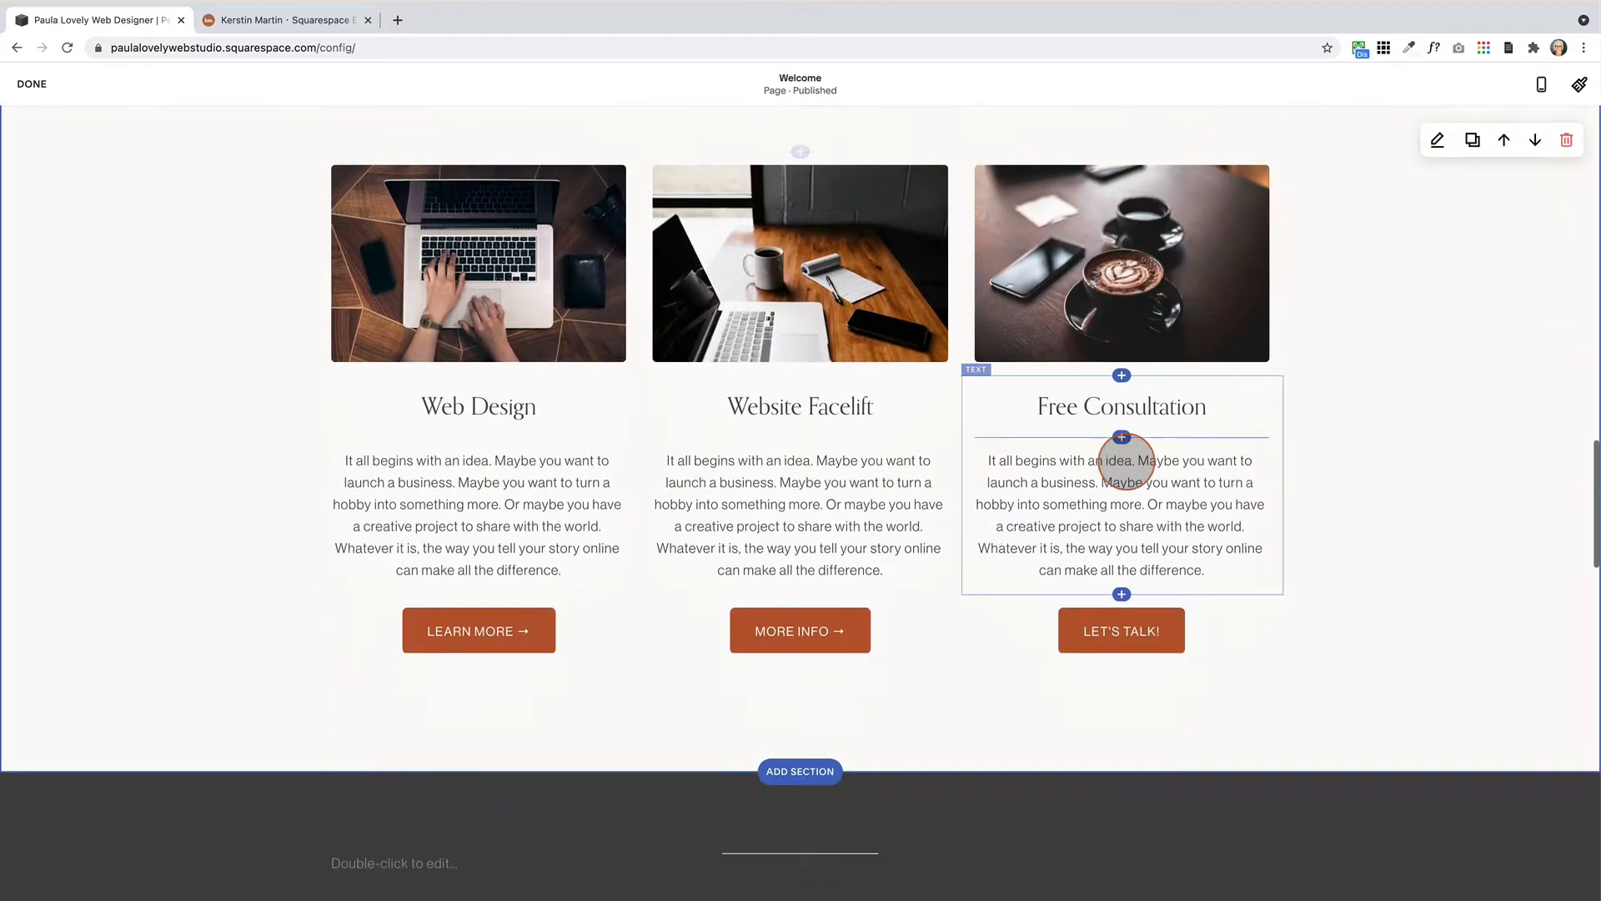
scroll(up, 3)
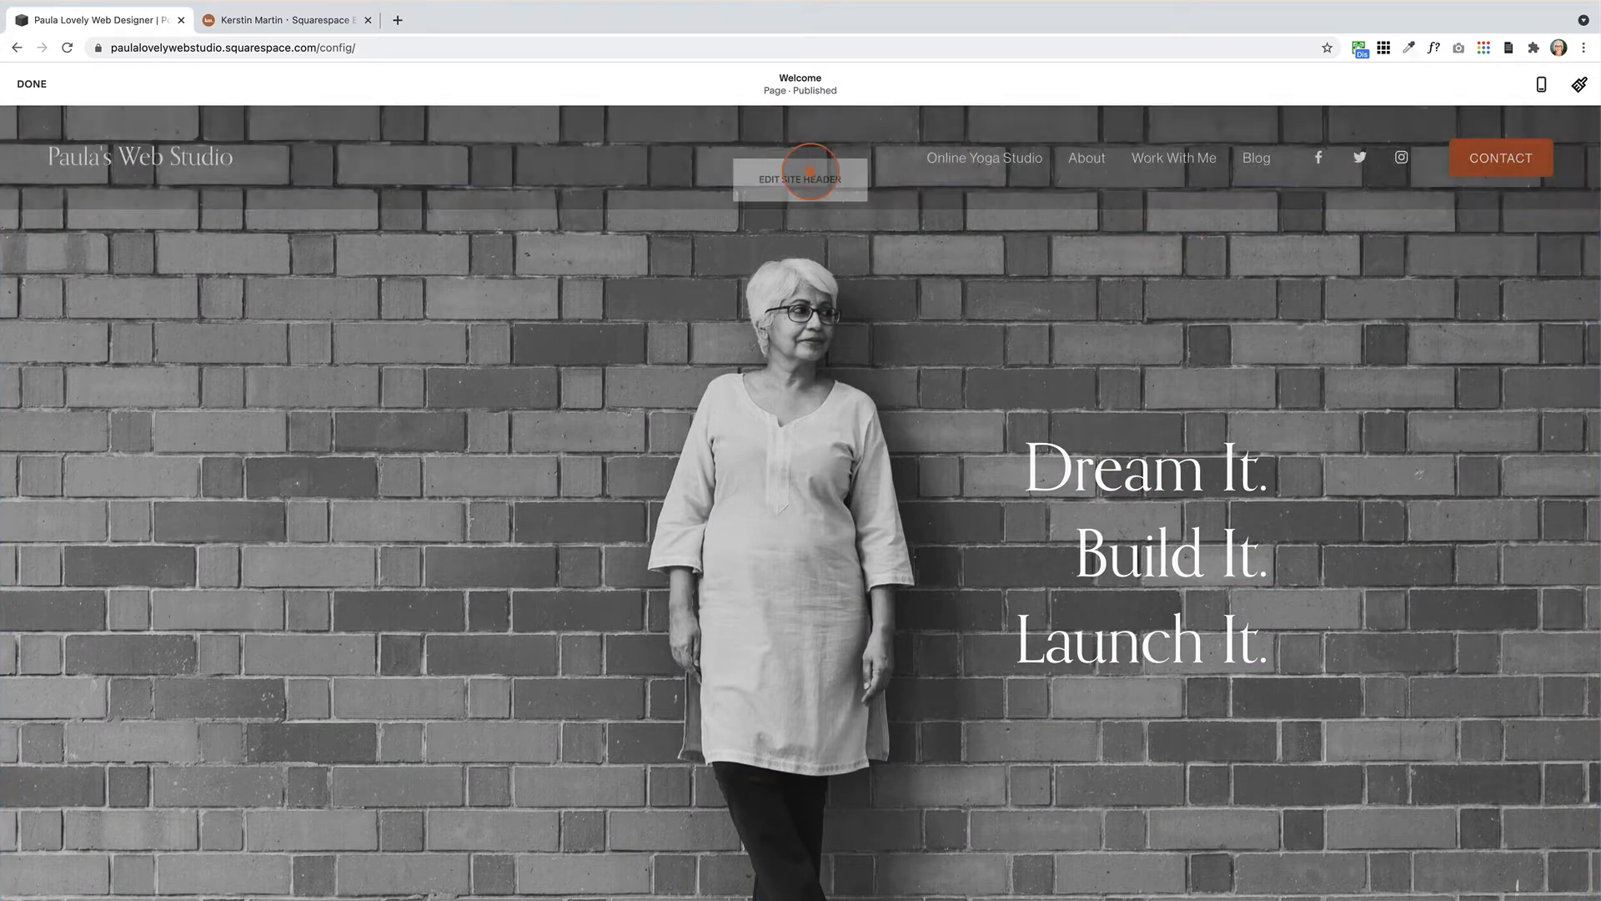
Turn Fixed Position on with the Basic style and finish editing with Done
click(799, 175)
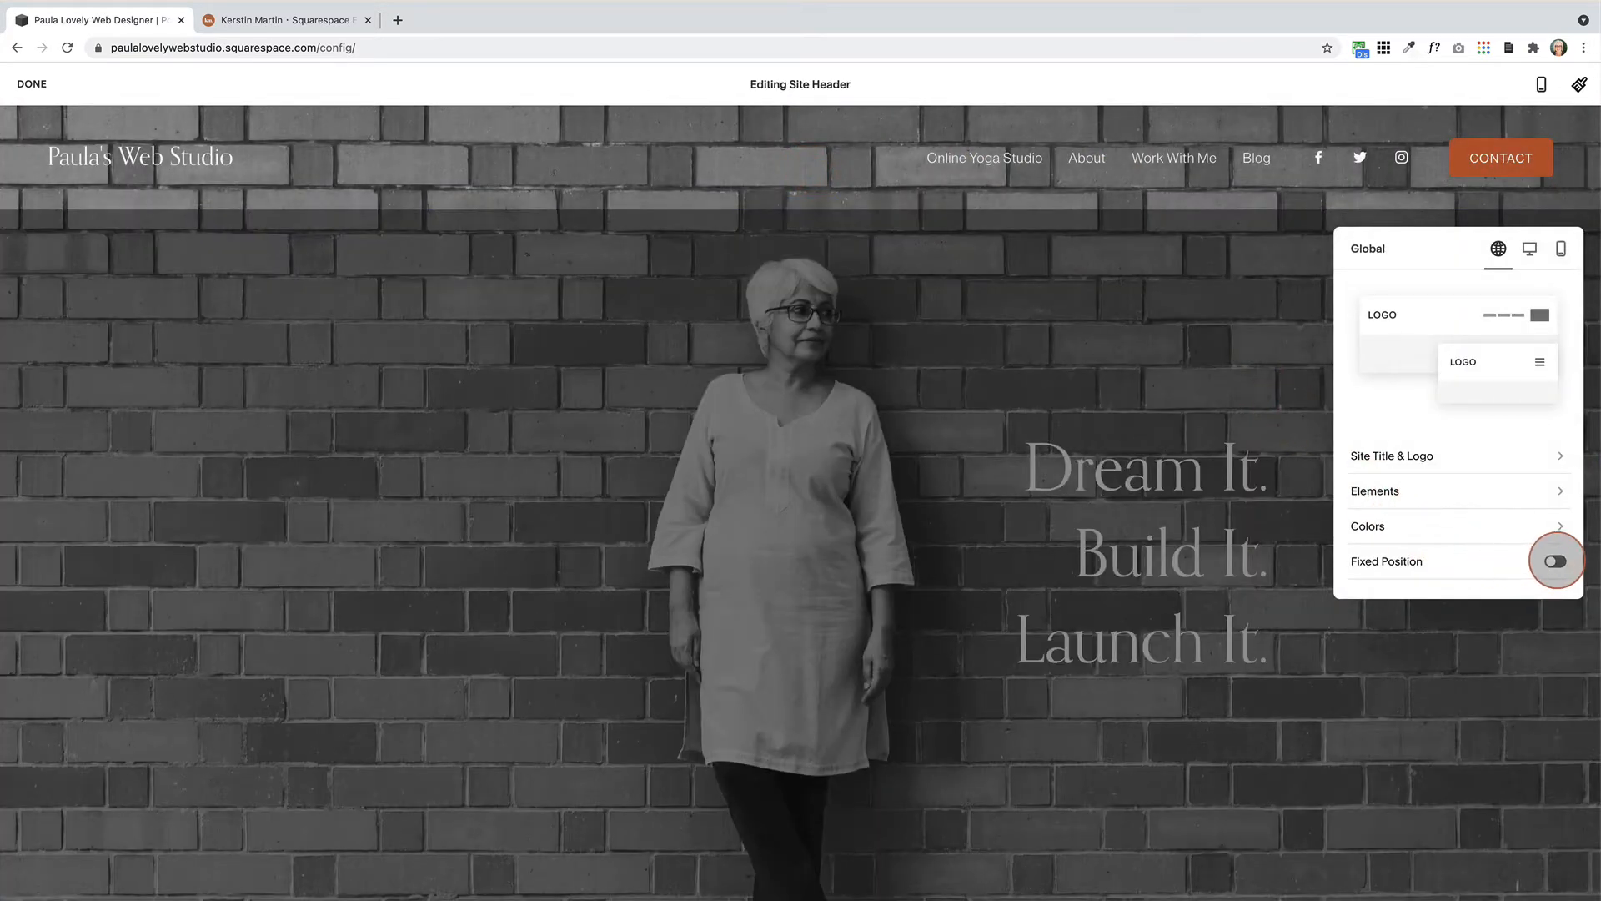
click(1553, 561)
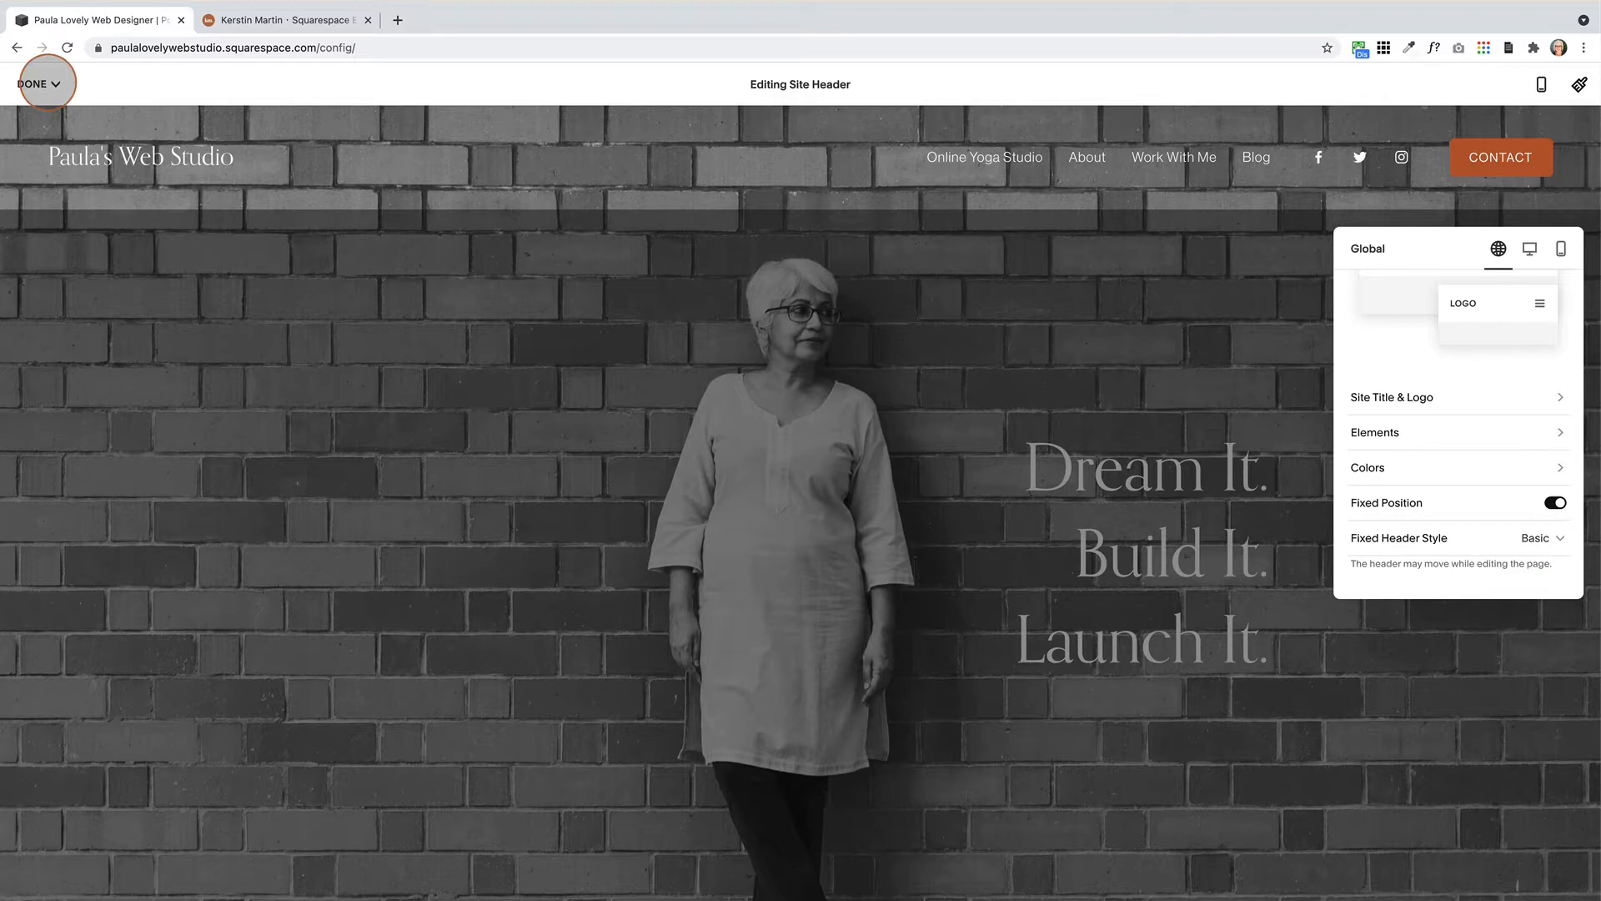
click(38, 84)
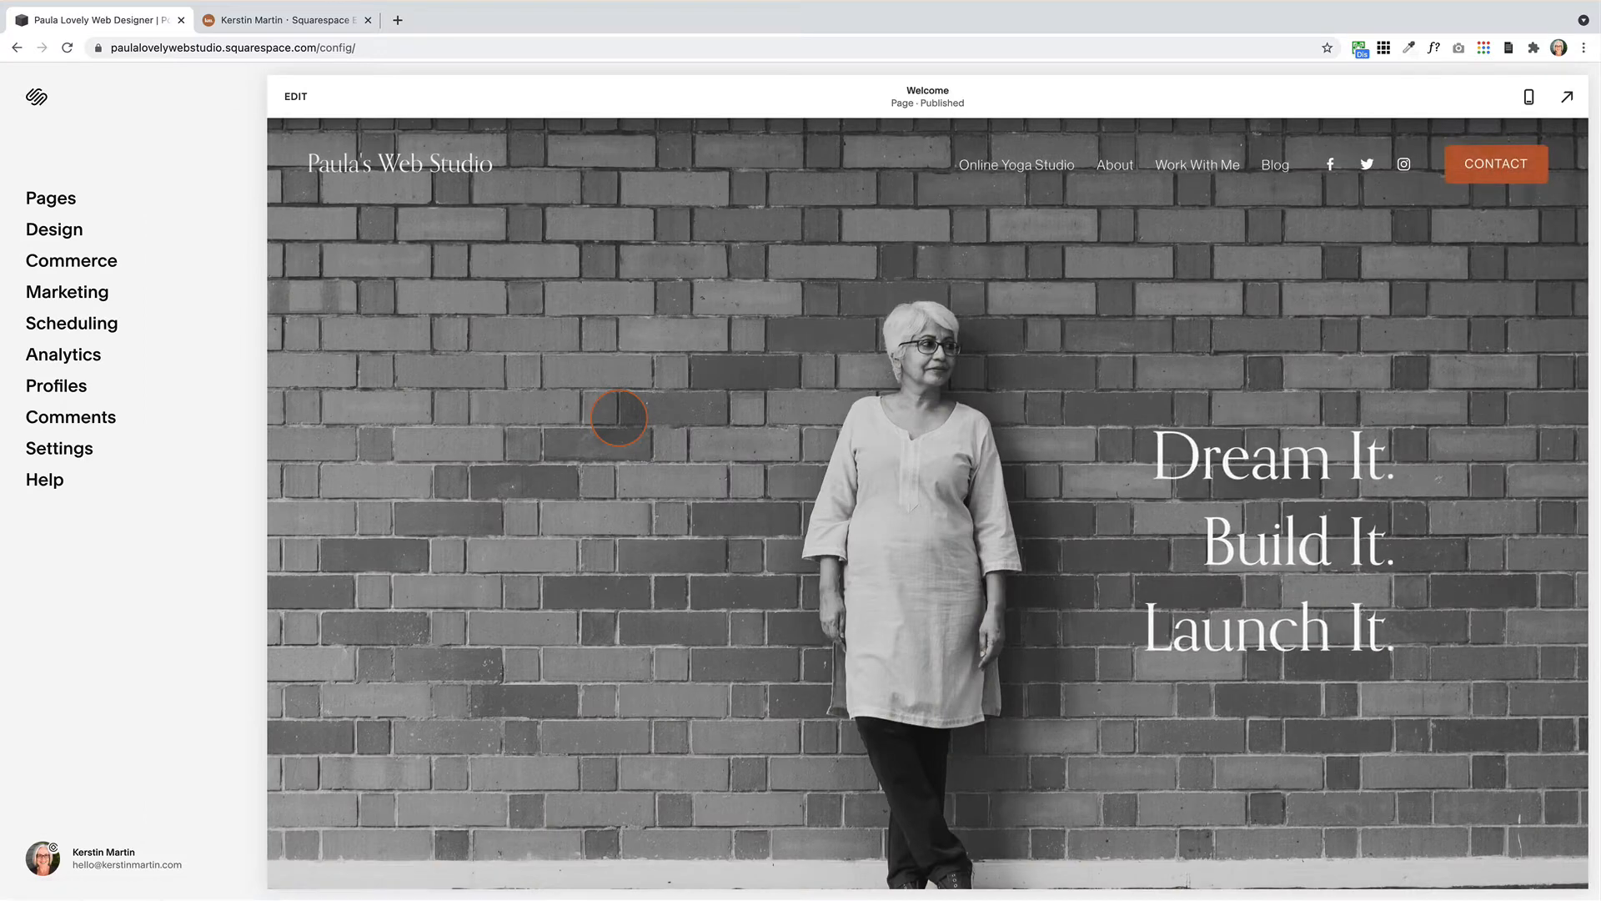
scroll(down, 3)
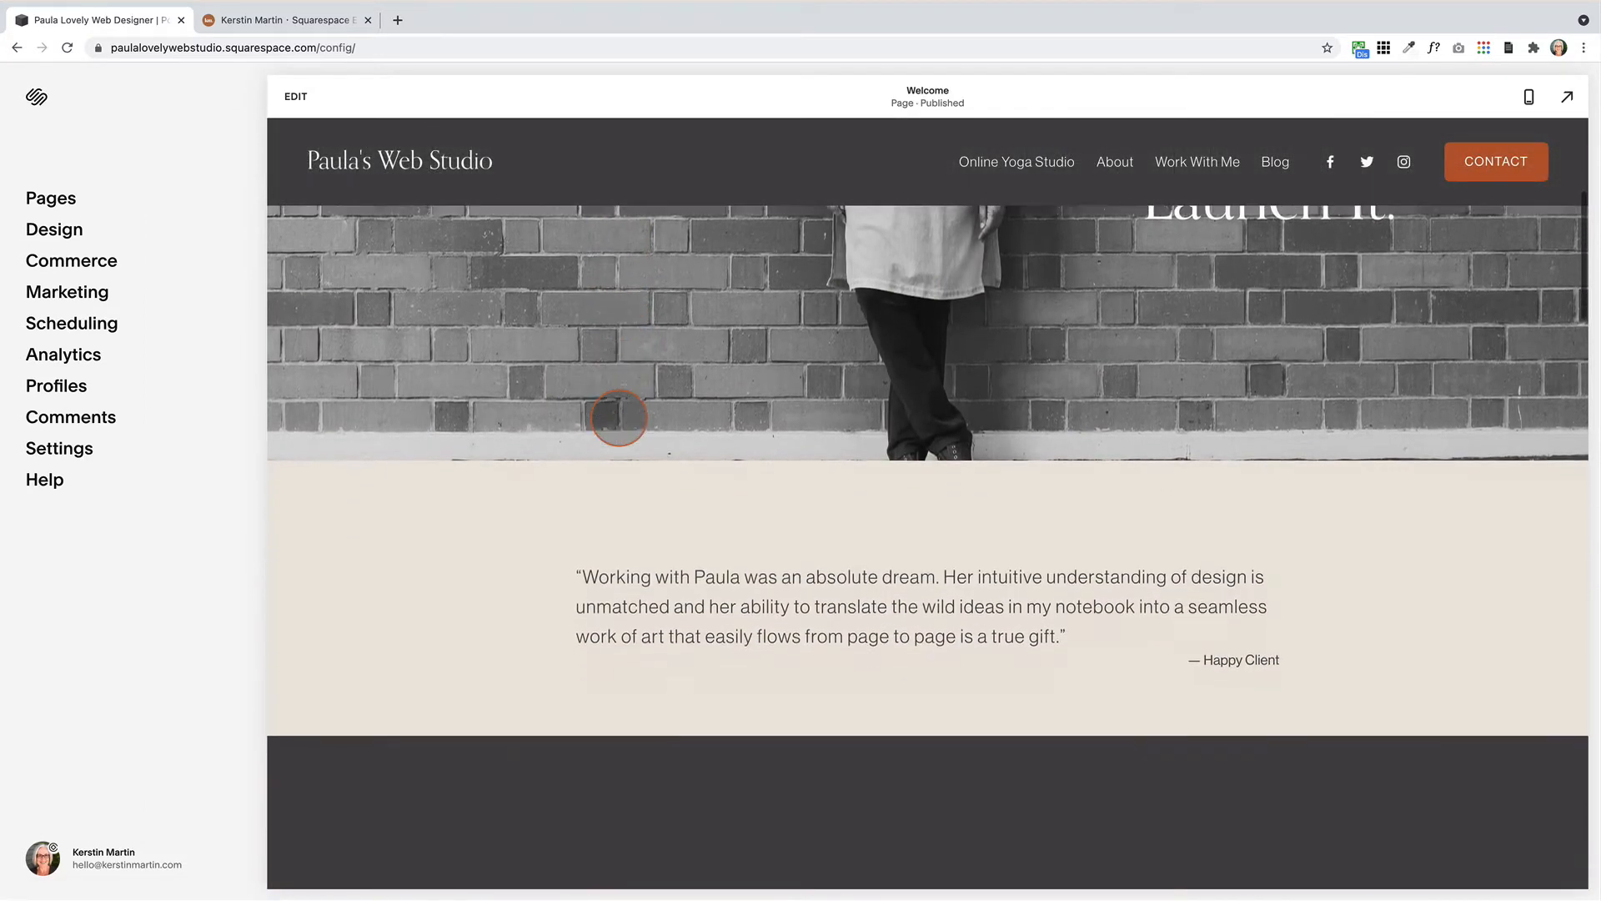
scroll(down, 3)
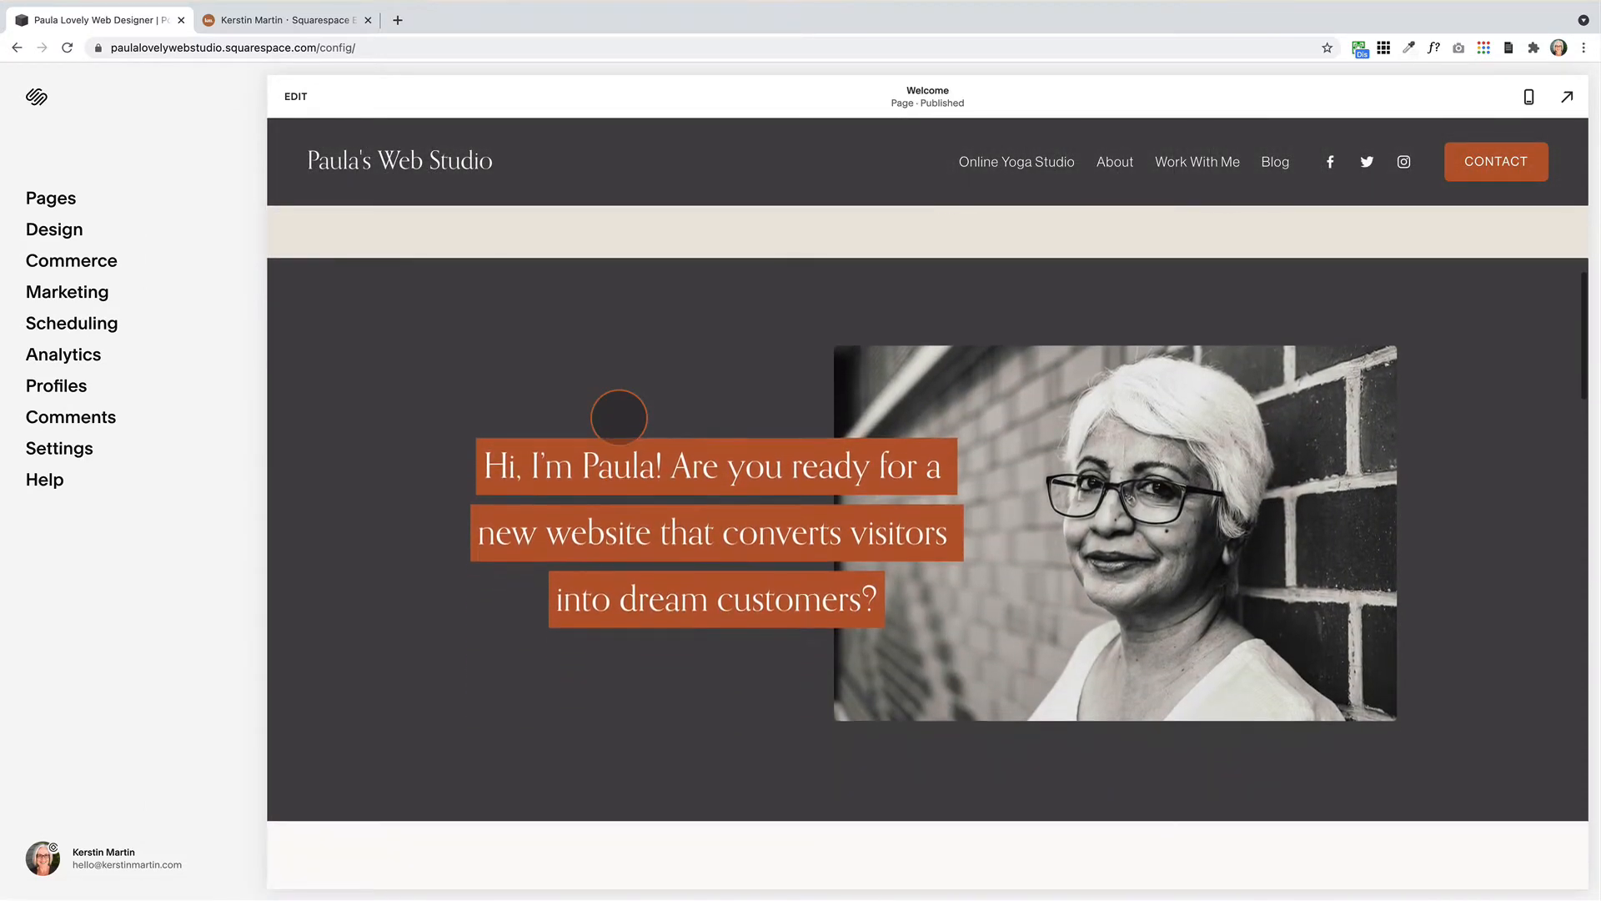
scroll(down, 3)
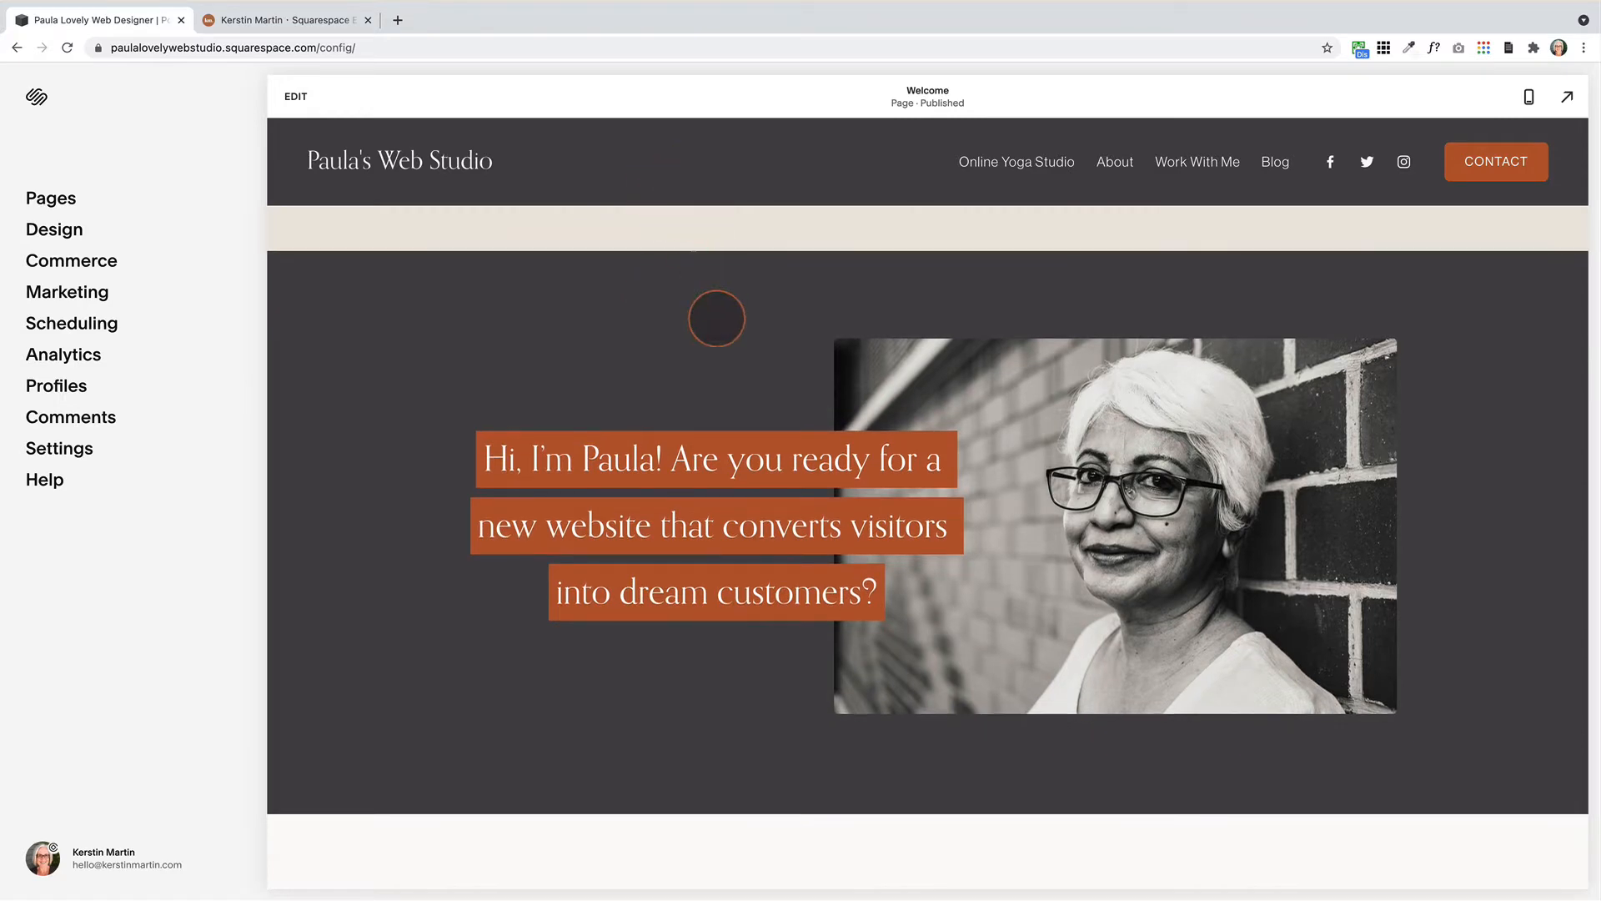
scroll(down, 3)
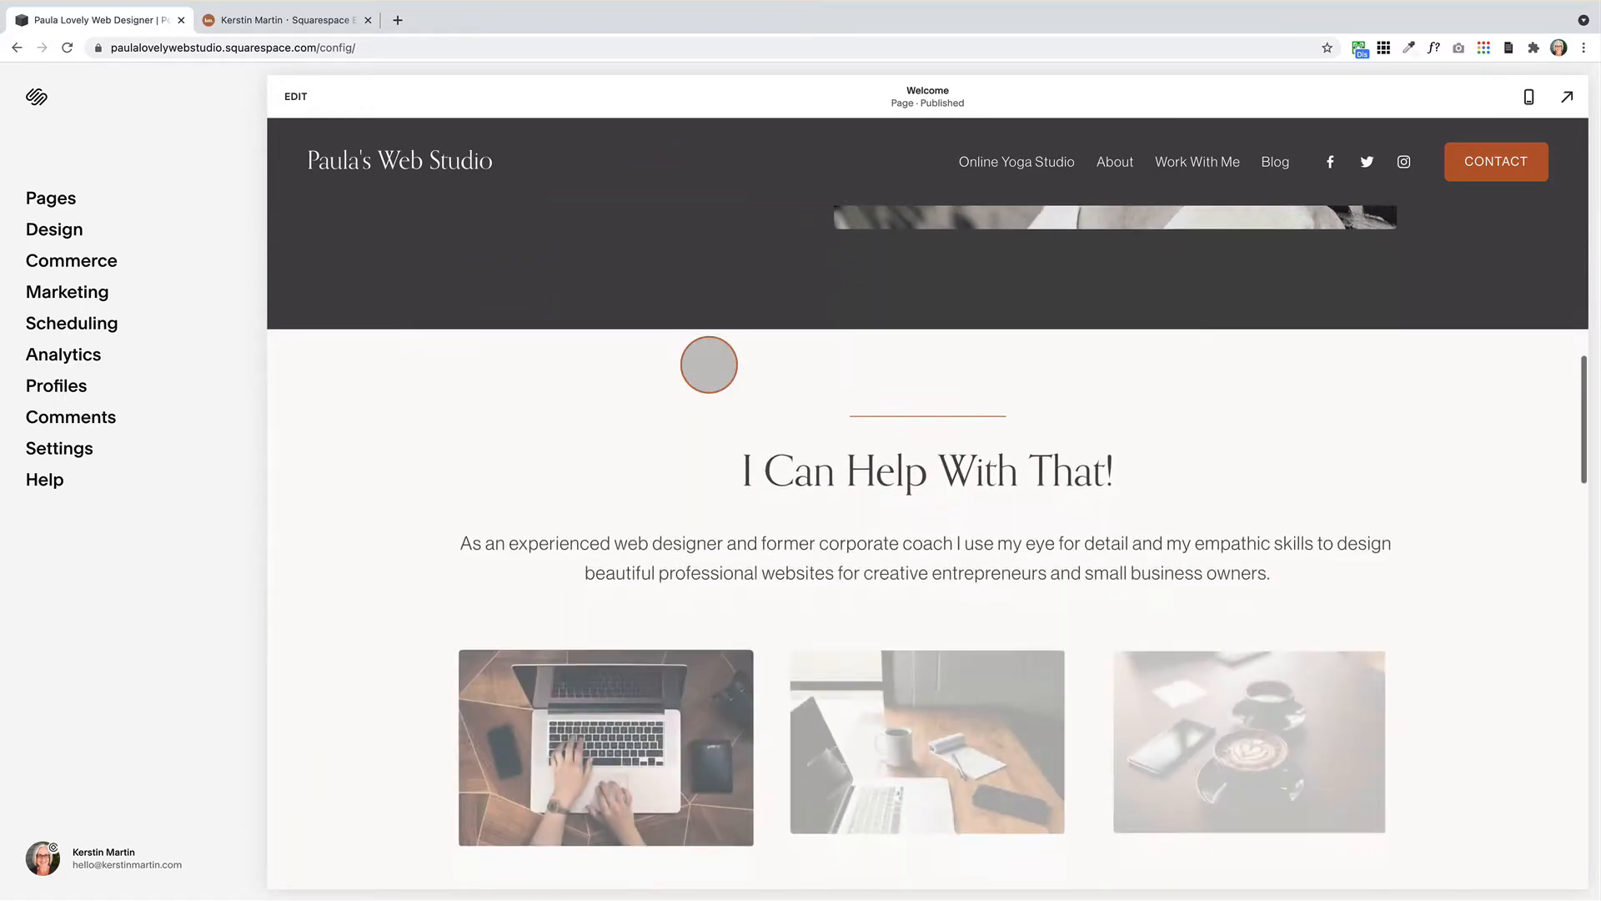
scroll(down, 3)
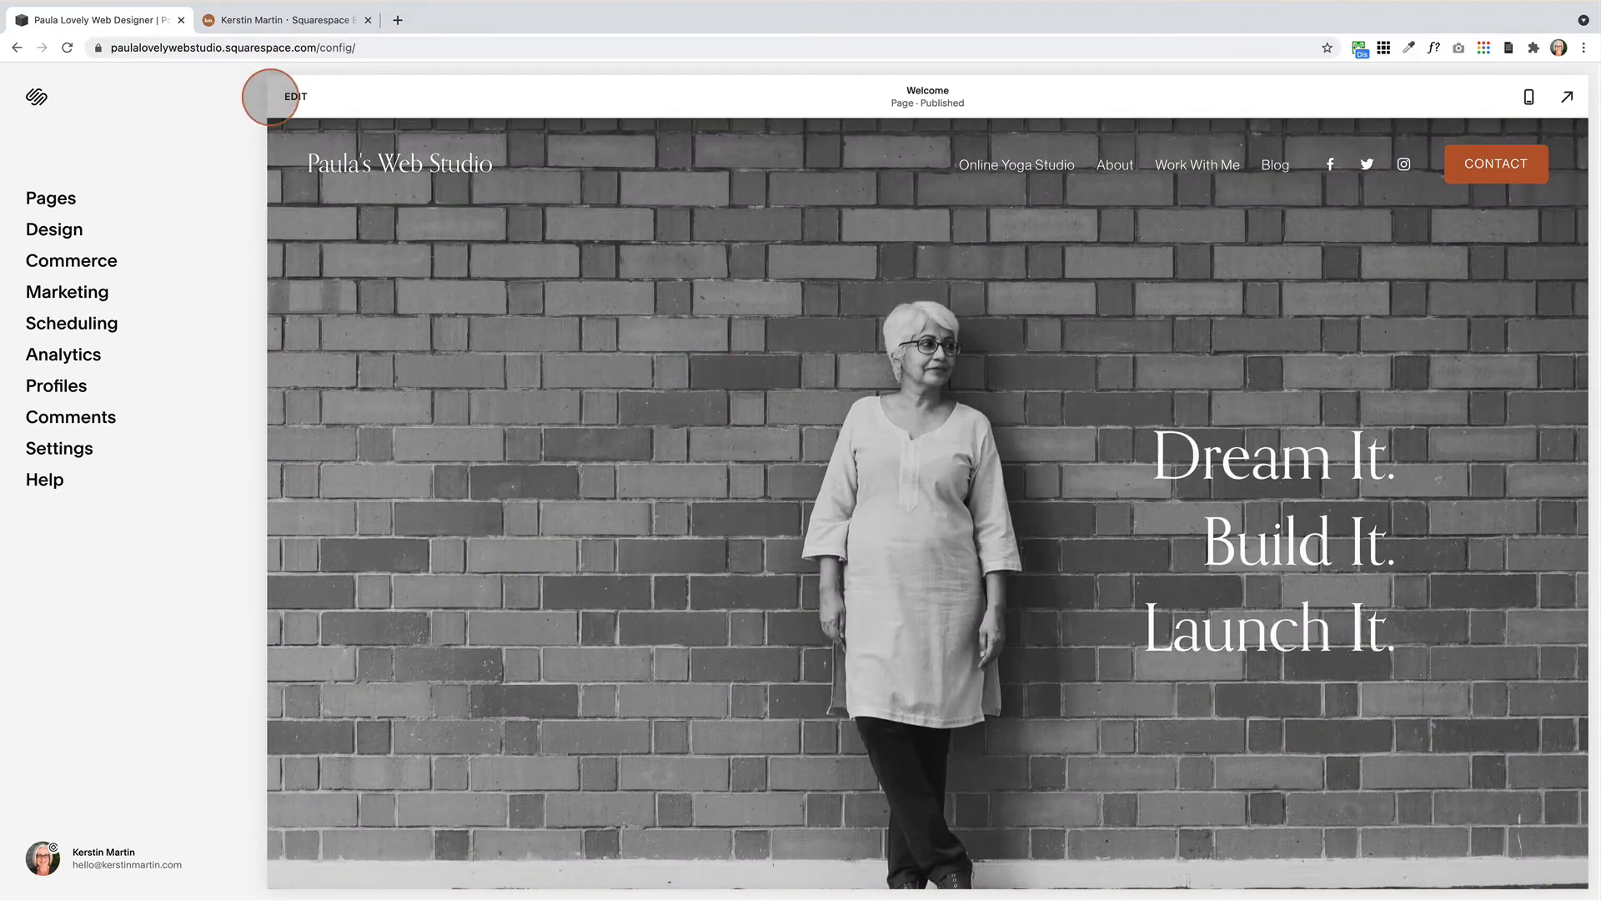
Set the Fixed Header Style to Scroll Back and finish editing with Done
click(295, 97)
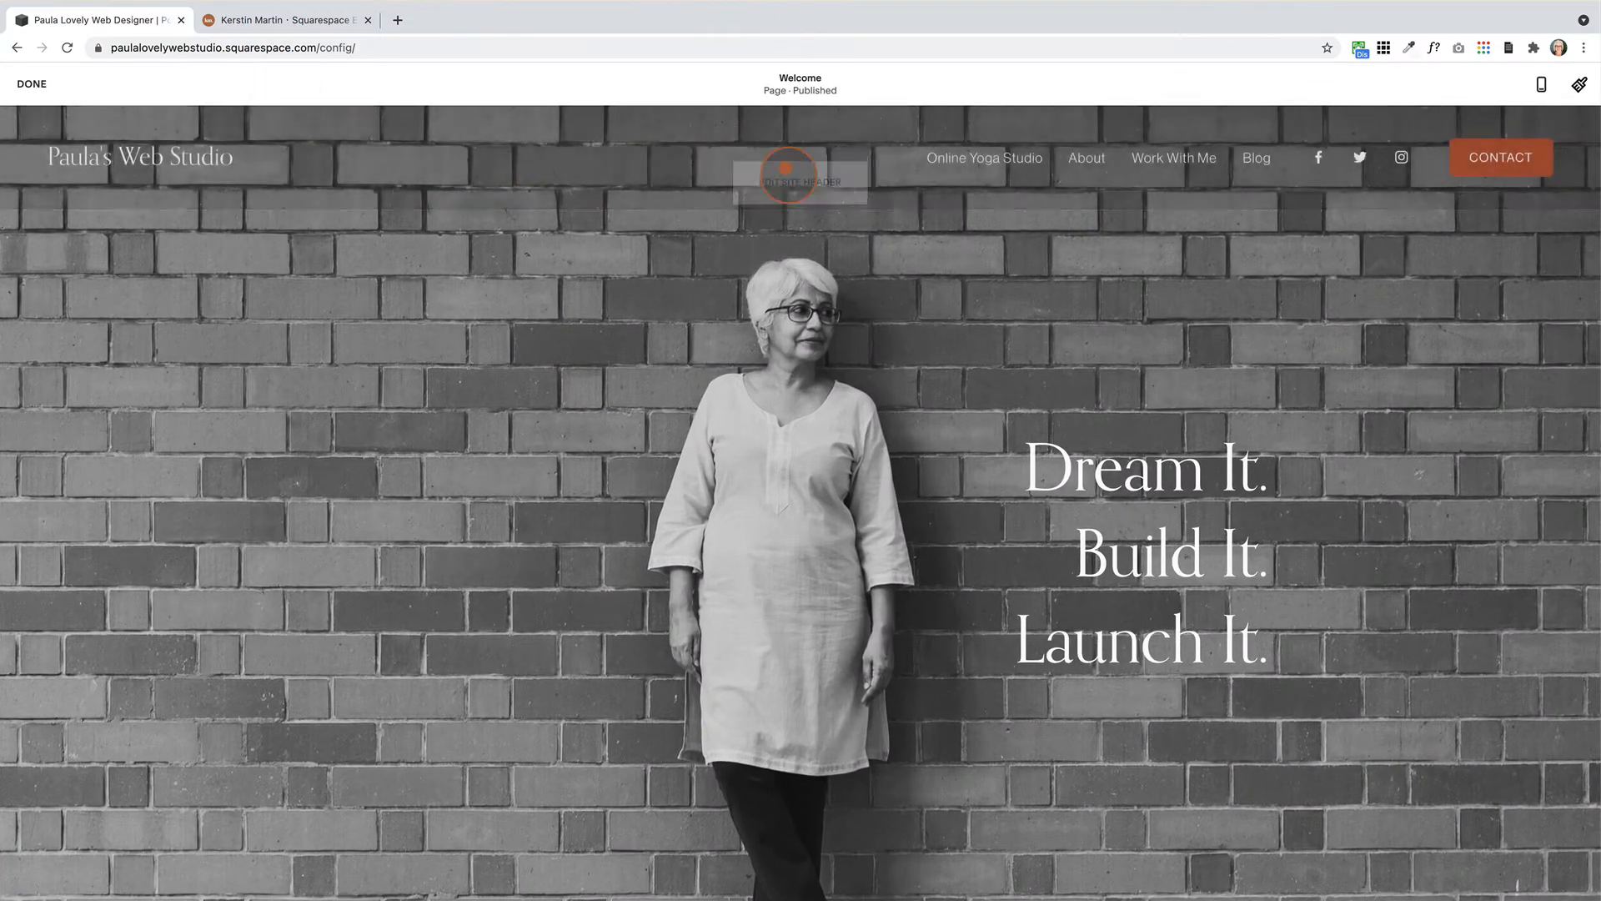
click(799, 175)
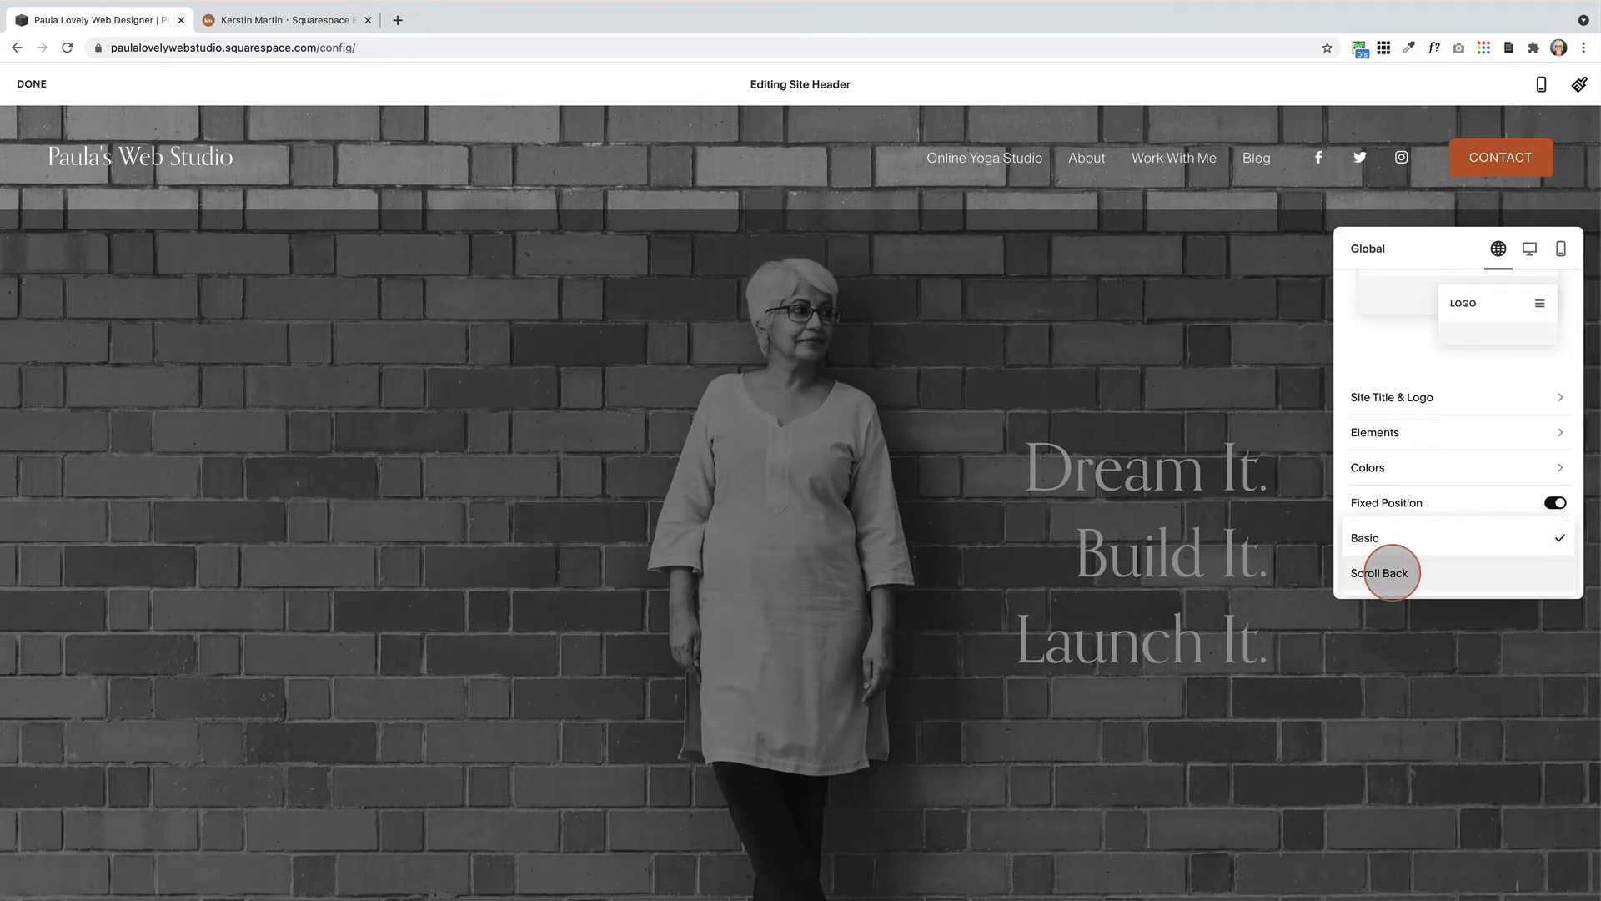
click(1385, 572)
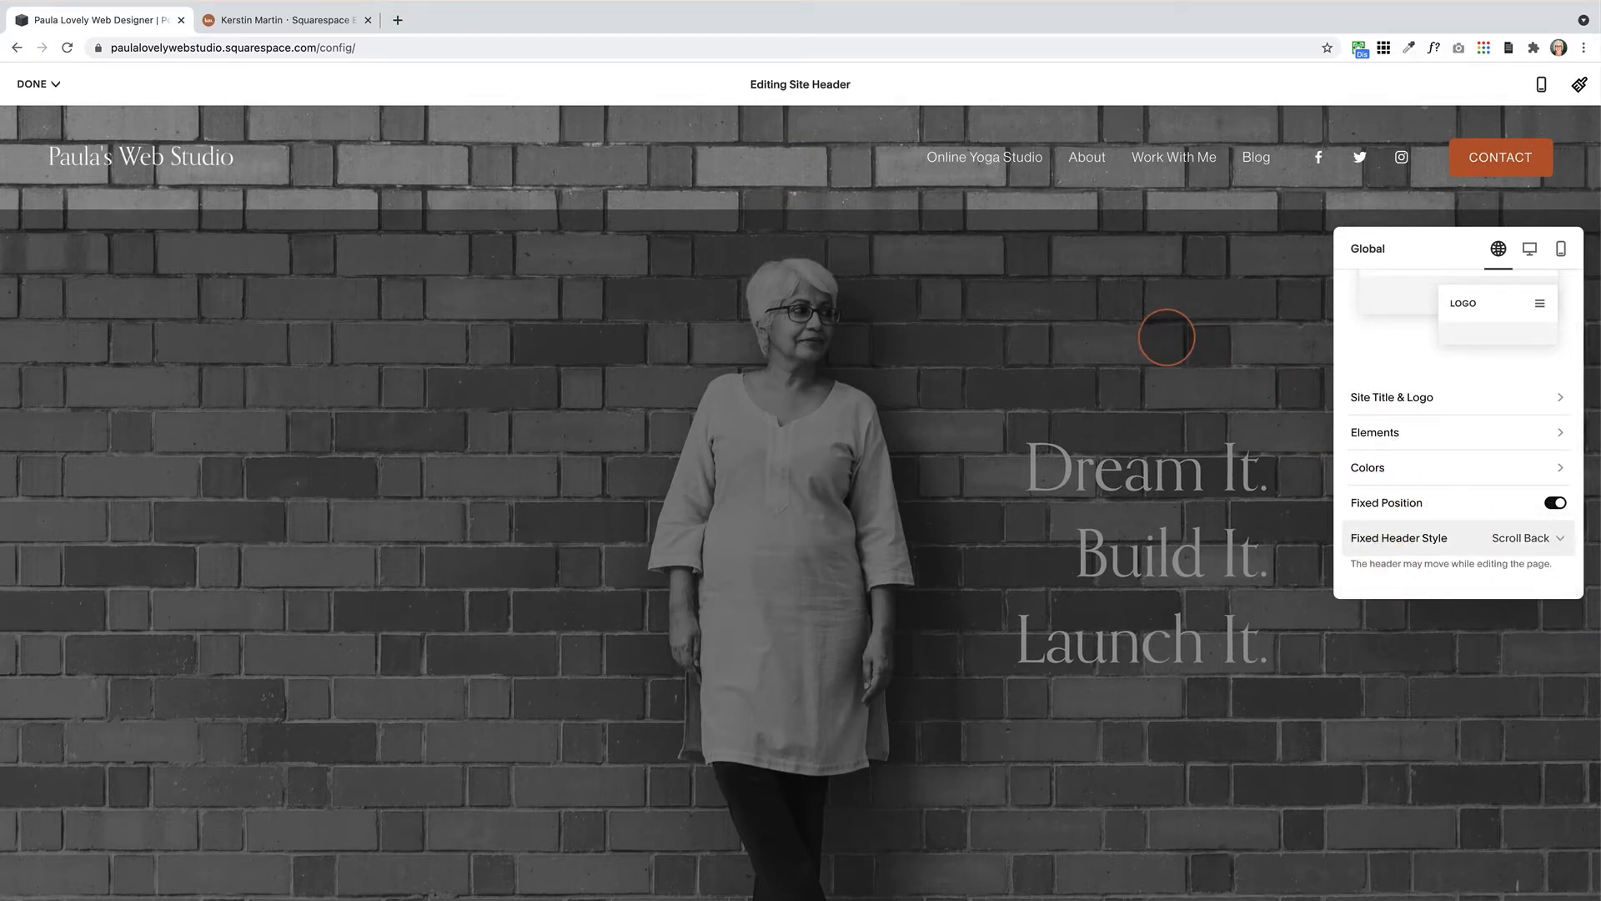
click(32, 84)
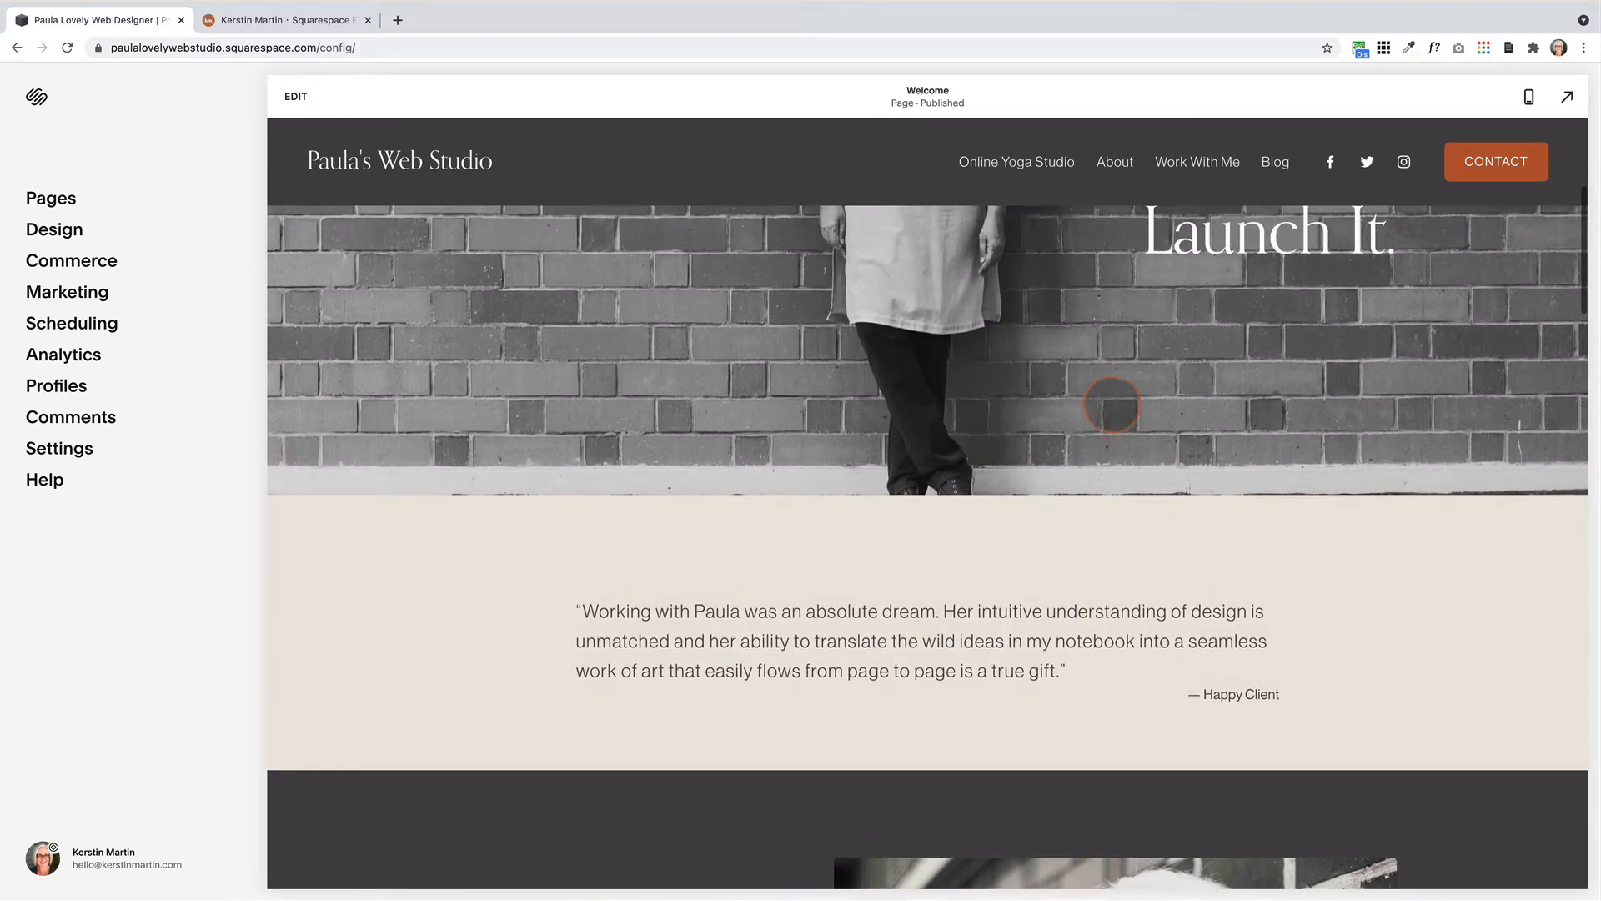
mouse_move(1130, 252)
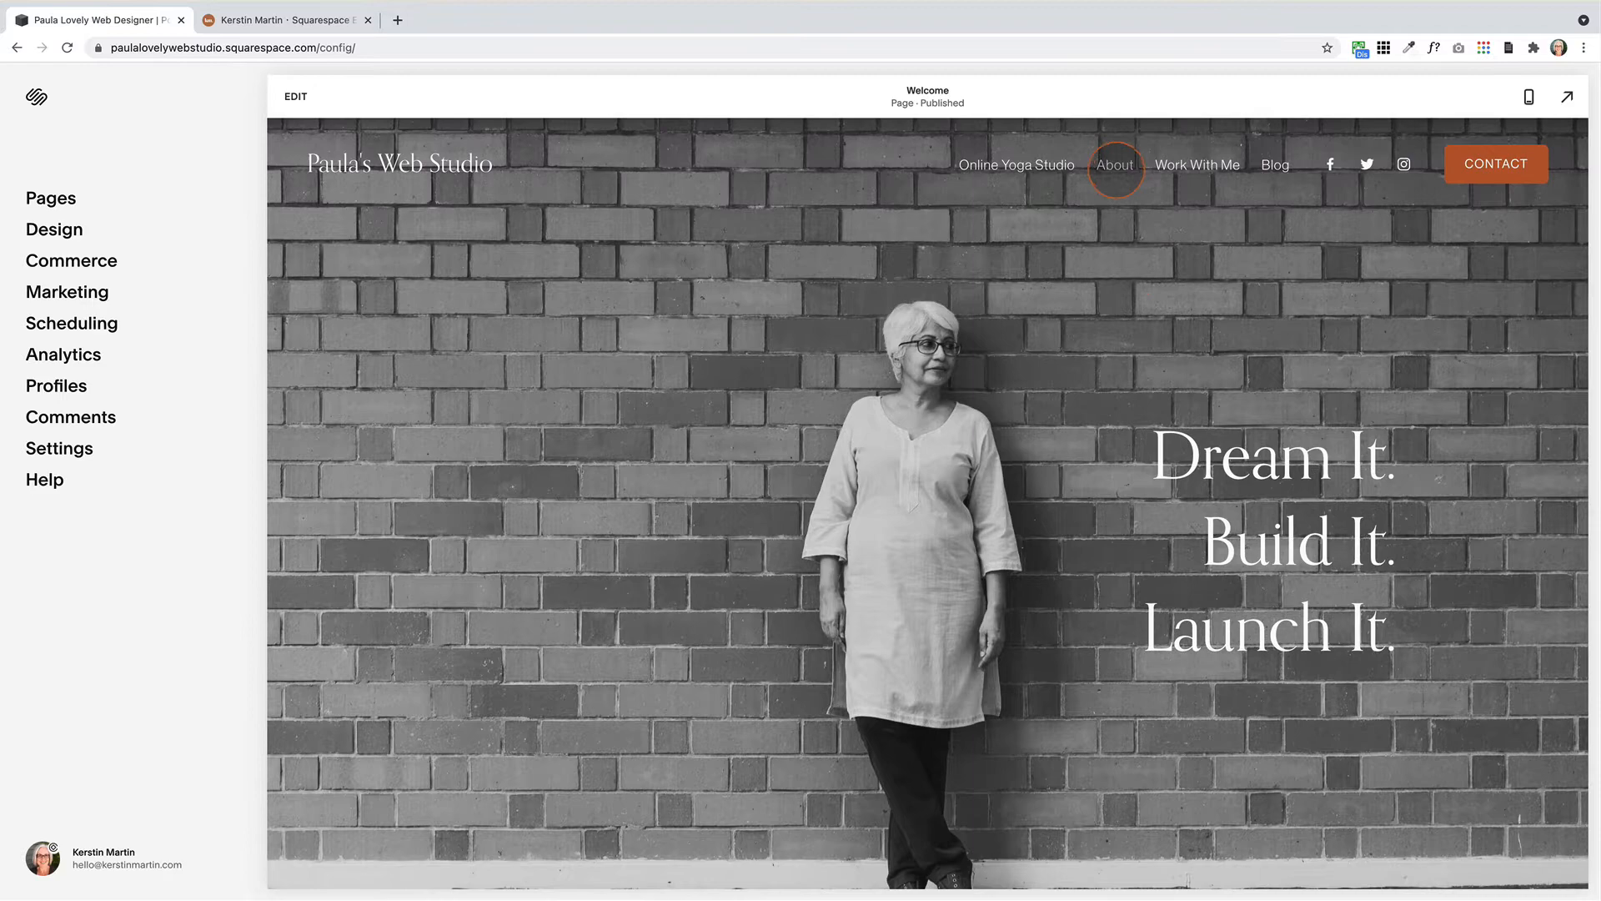
Scroll the preview back and reopen the Welcome page for editing the header
scroll(down, 3)
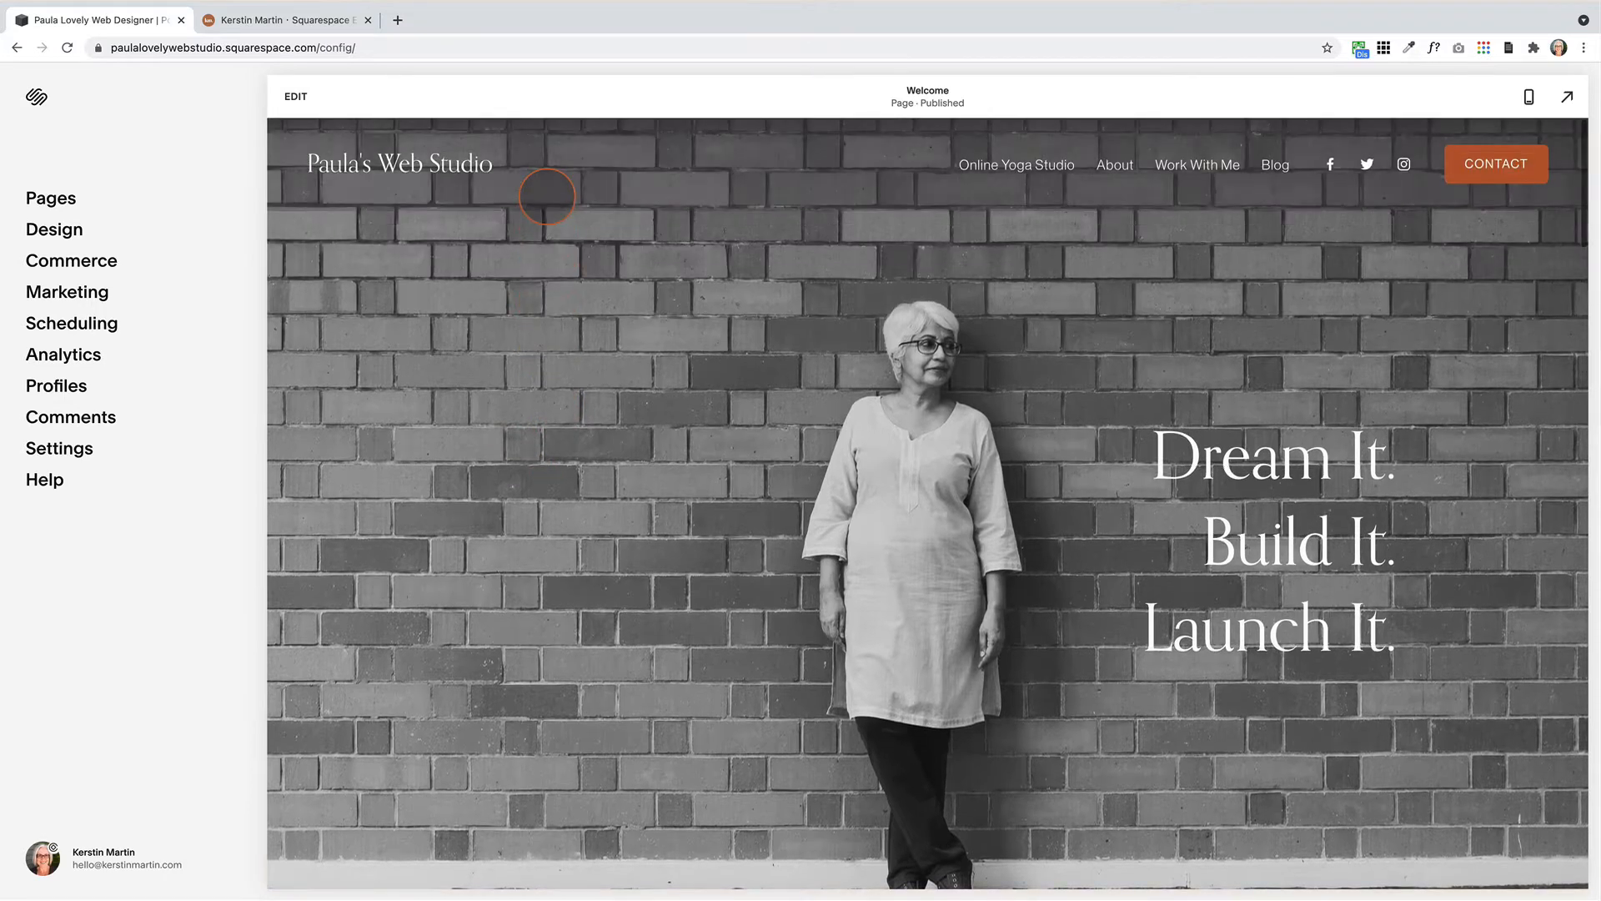
click(294, 96)
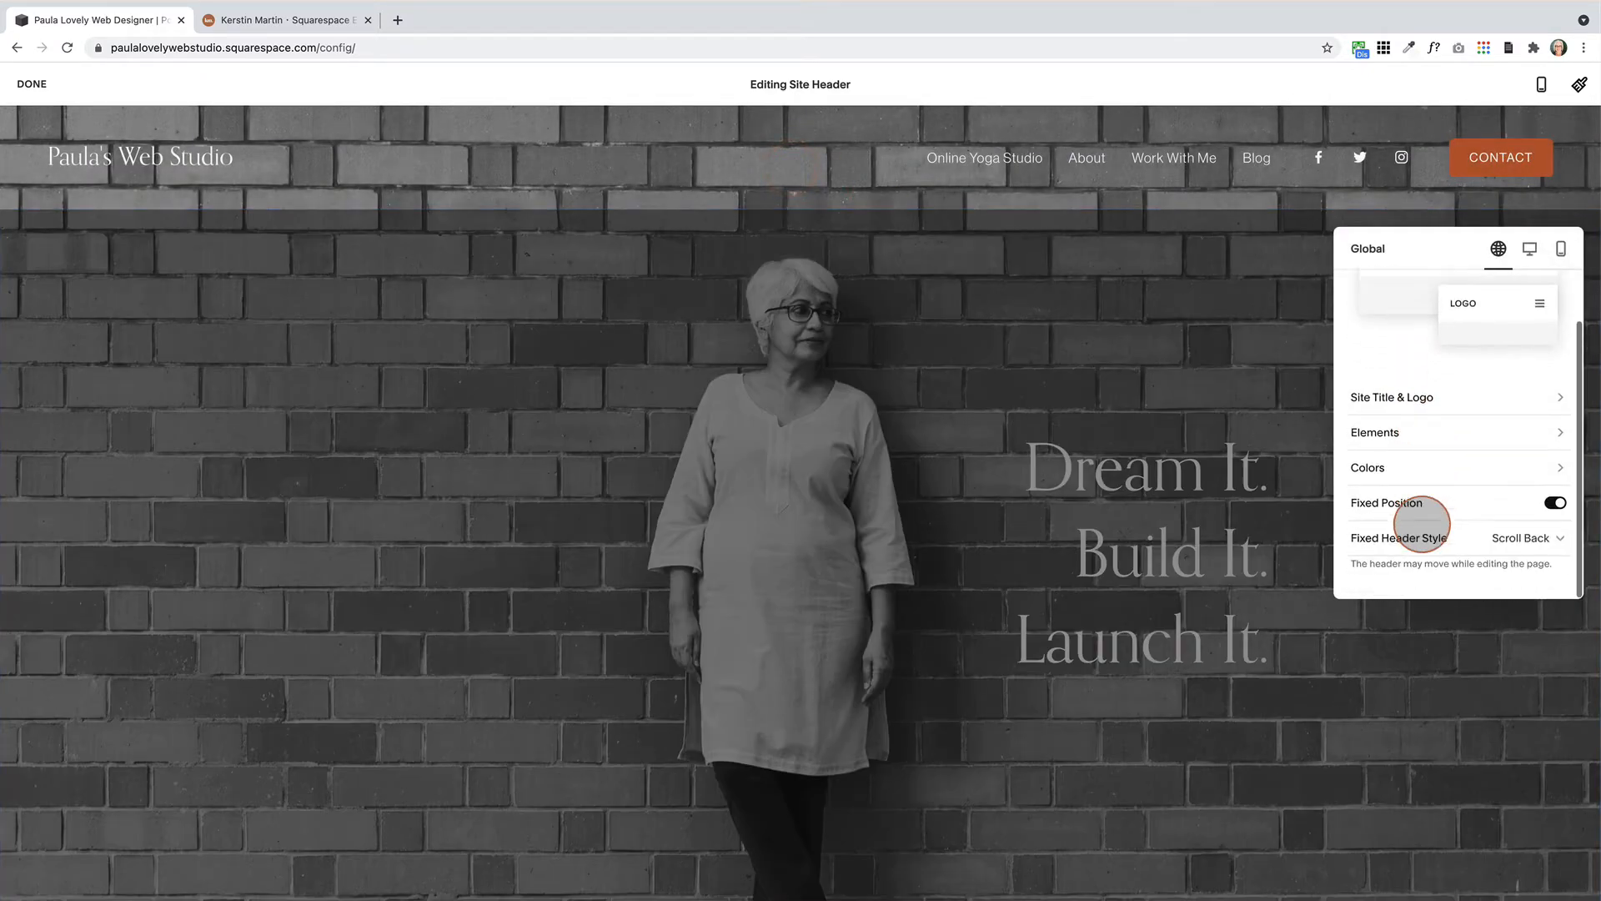
Return the fixed header style to Basic and switch Transparent on in the header Colors settings
click(1527, 539)
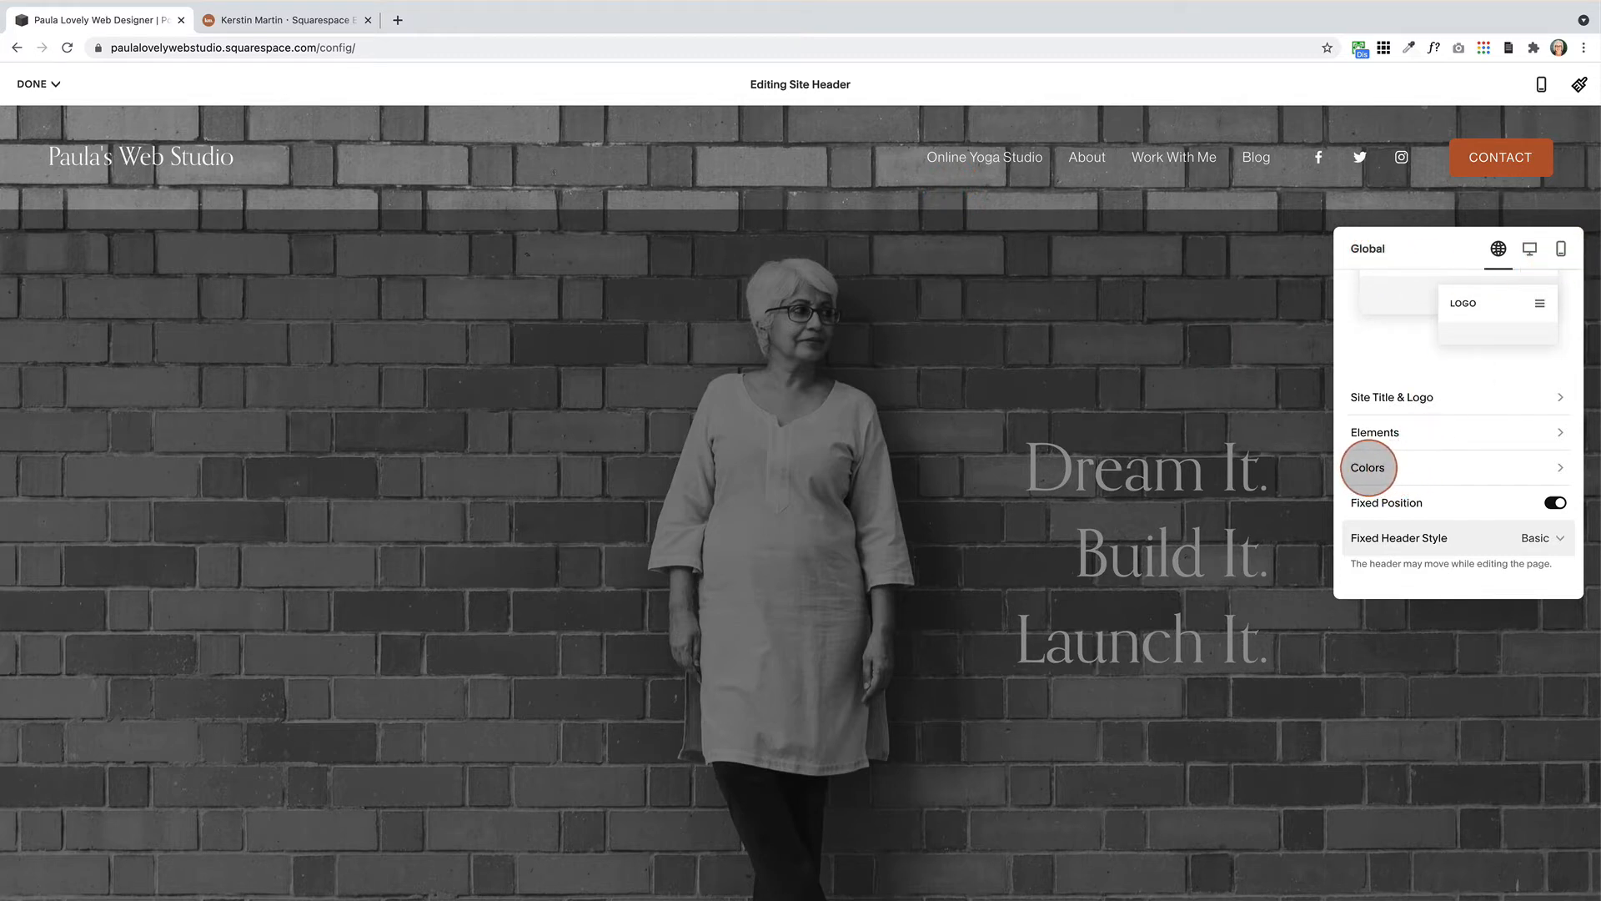
click(1367, 467)
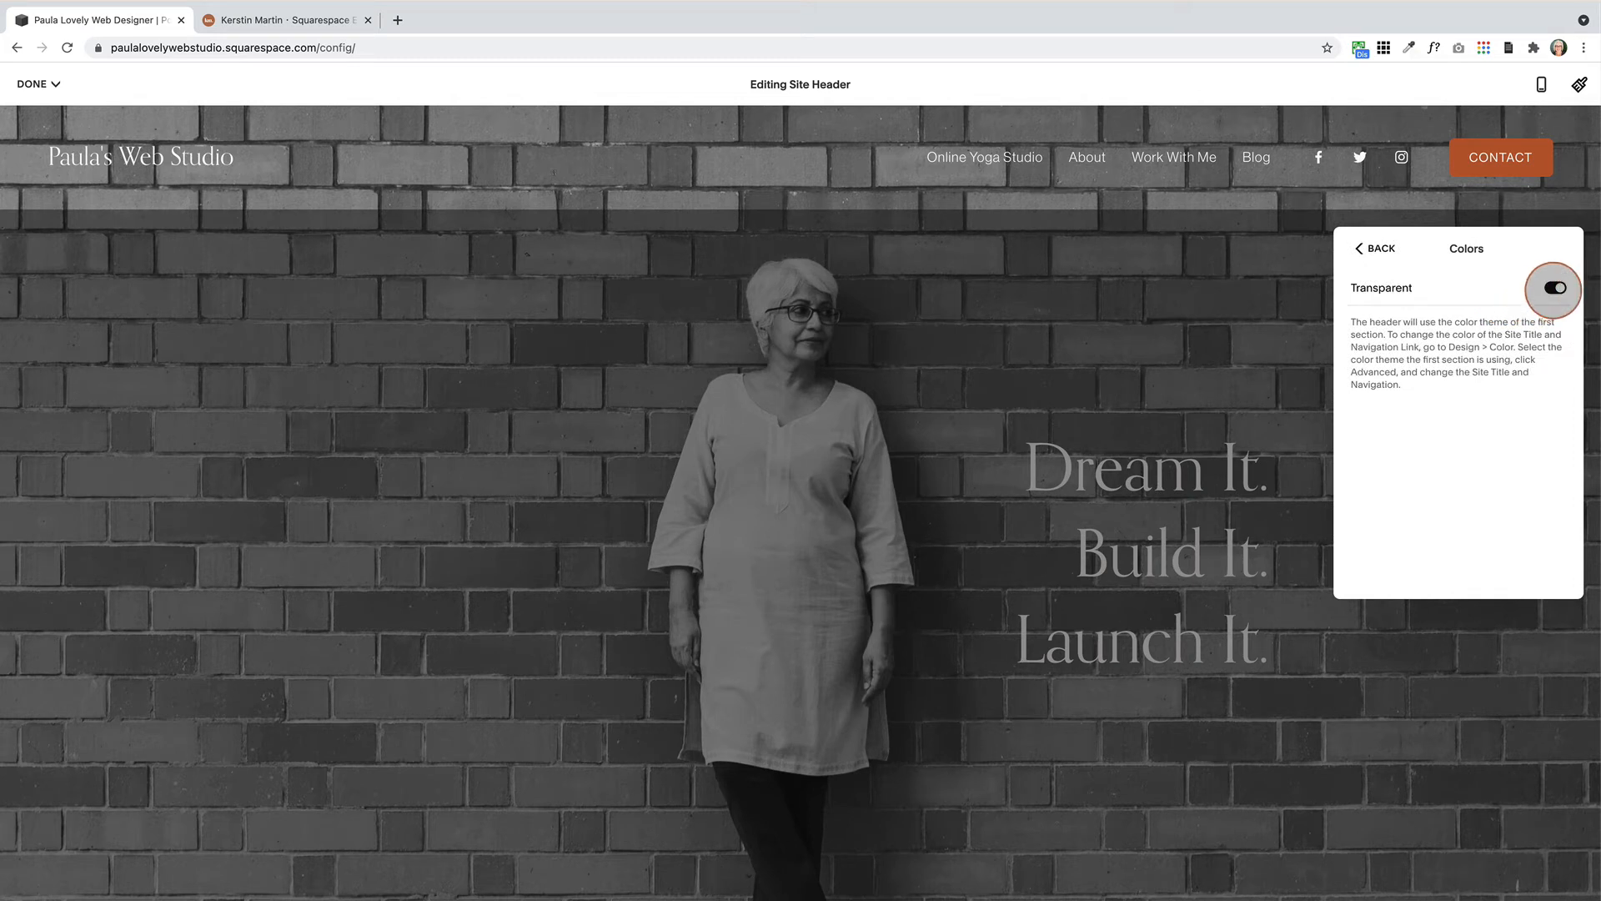
click(1553, 287)
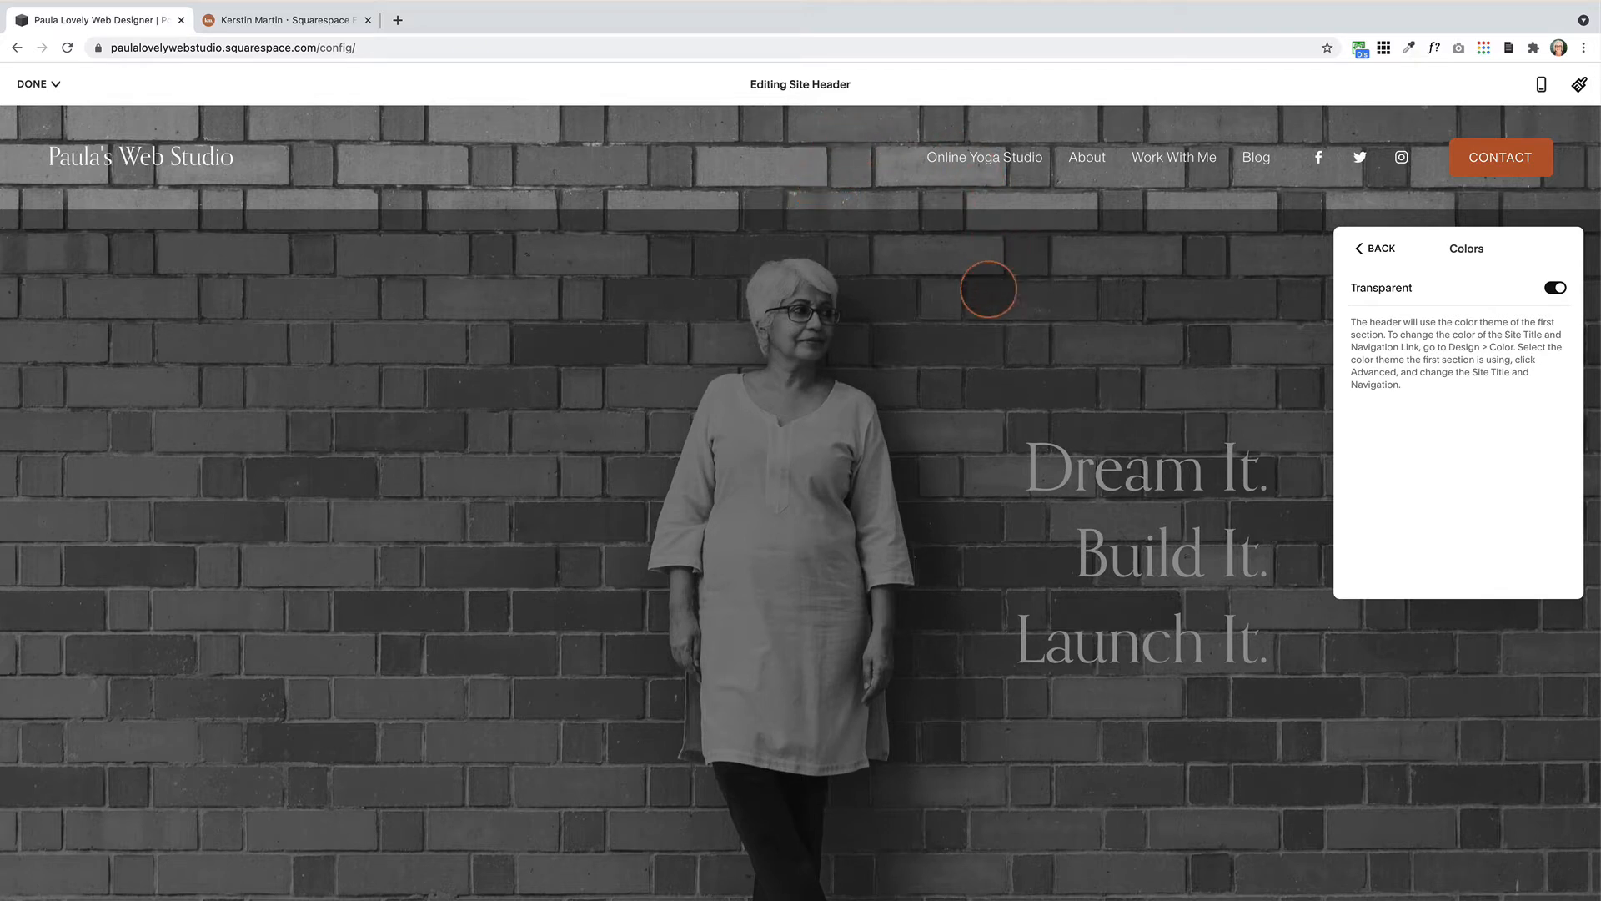
mouse_move(986, 302)
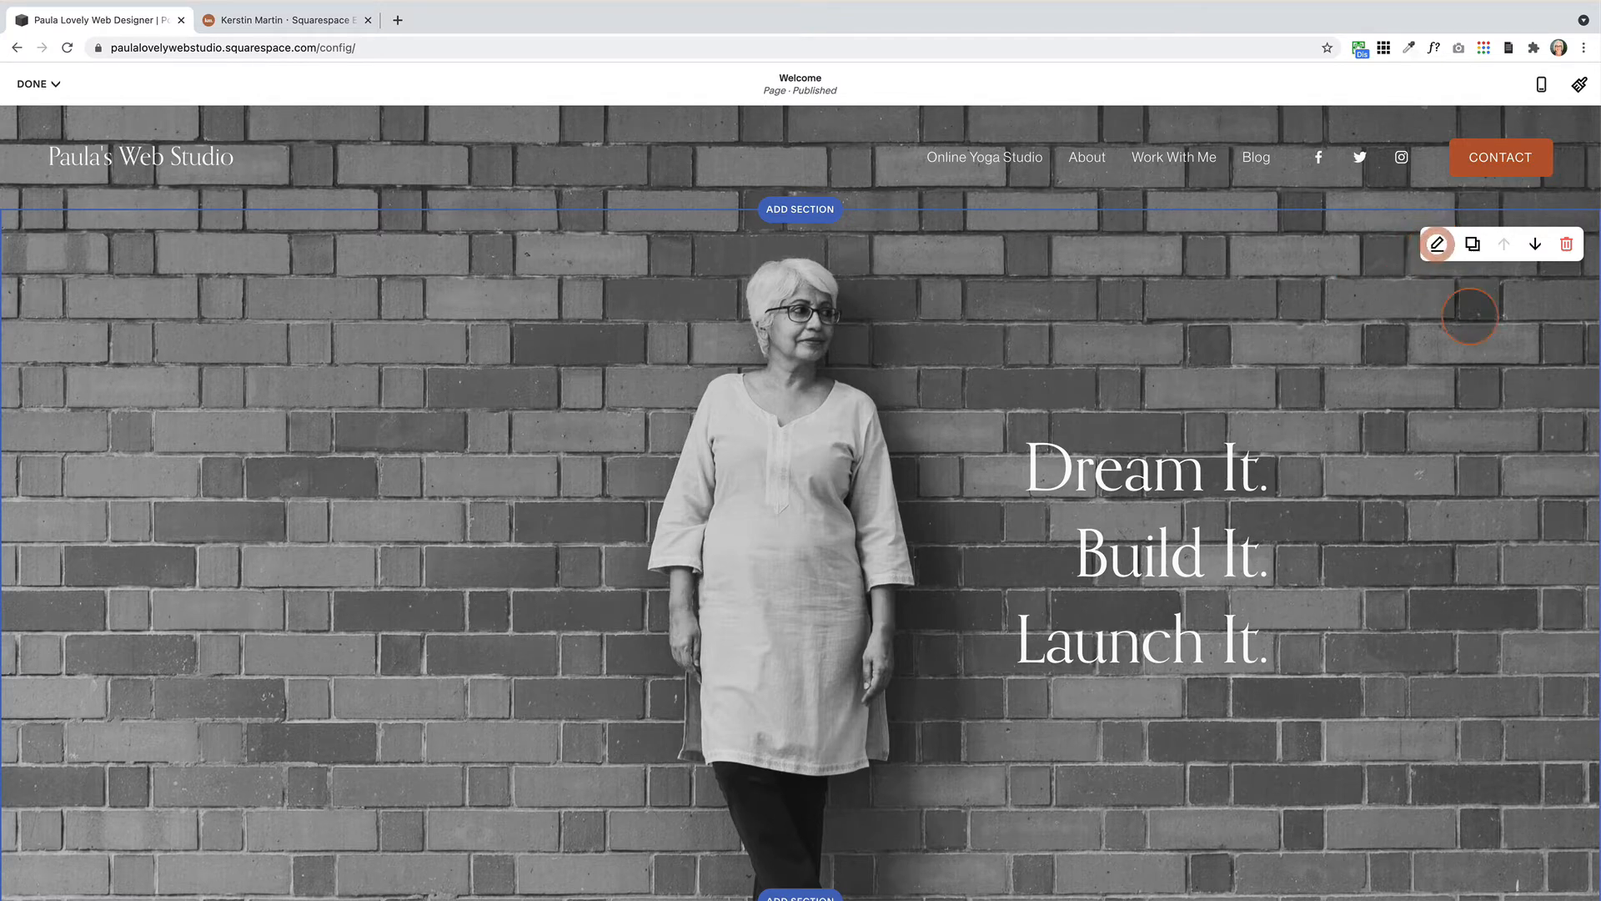
click(1436, 243)
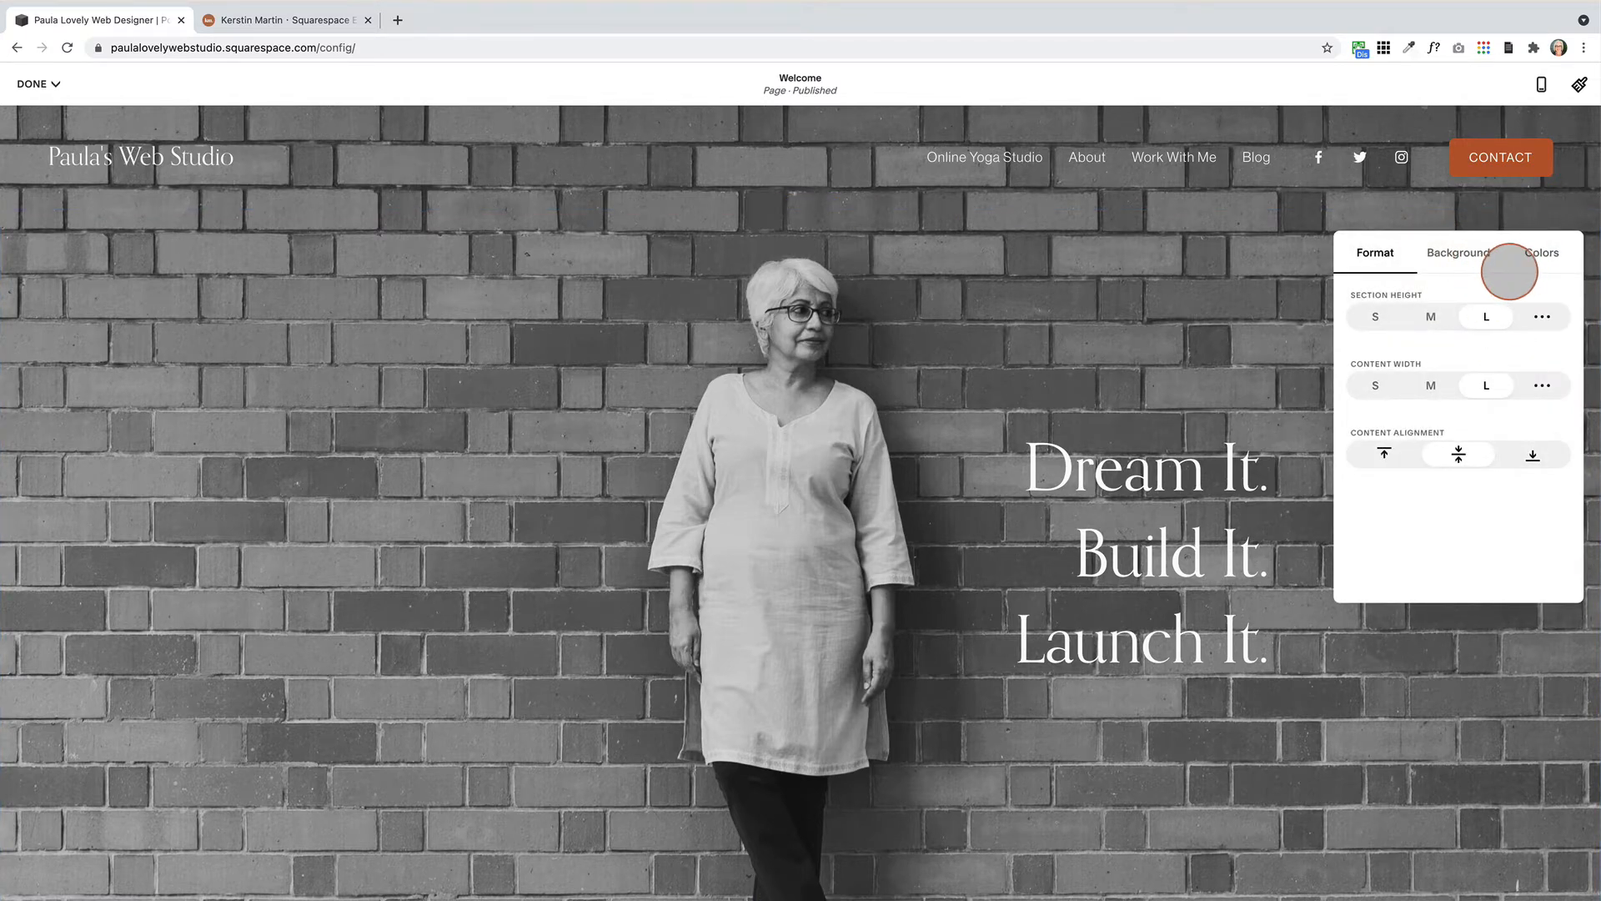
click(1541, 252)
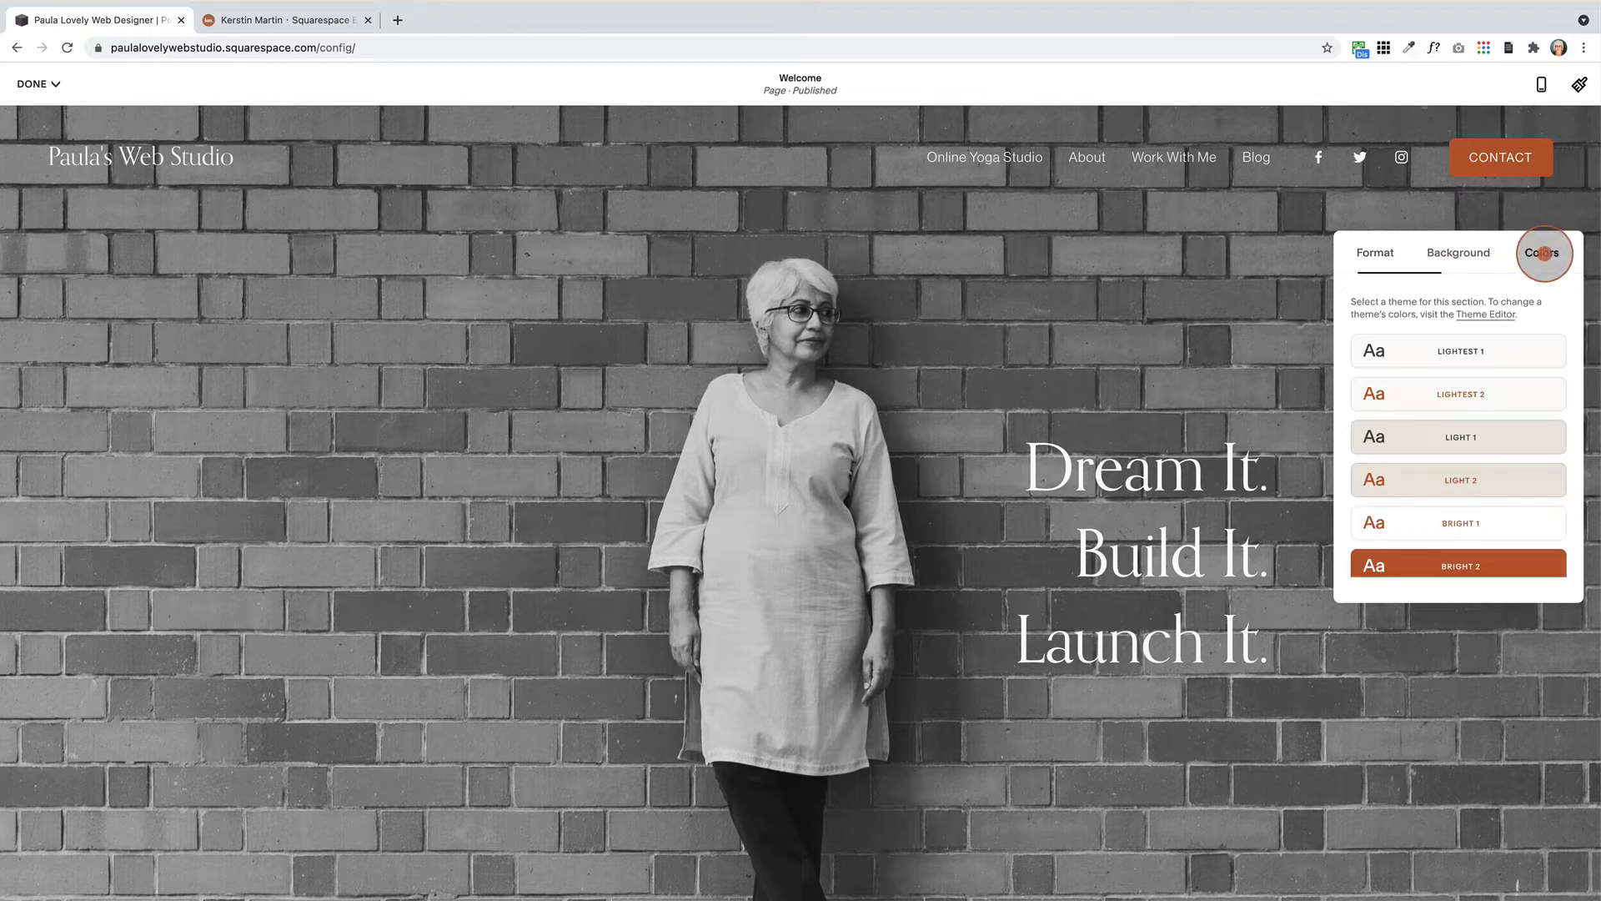
scroll(down, 3)
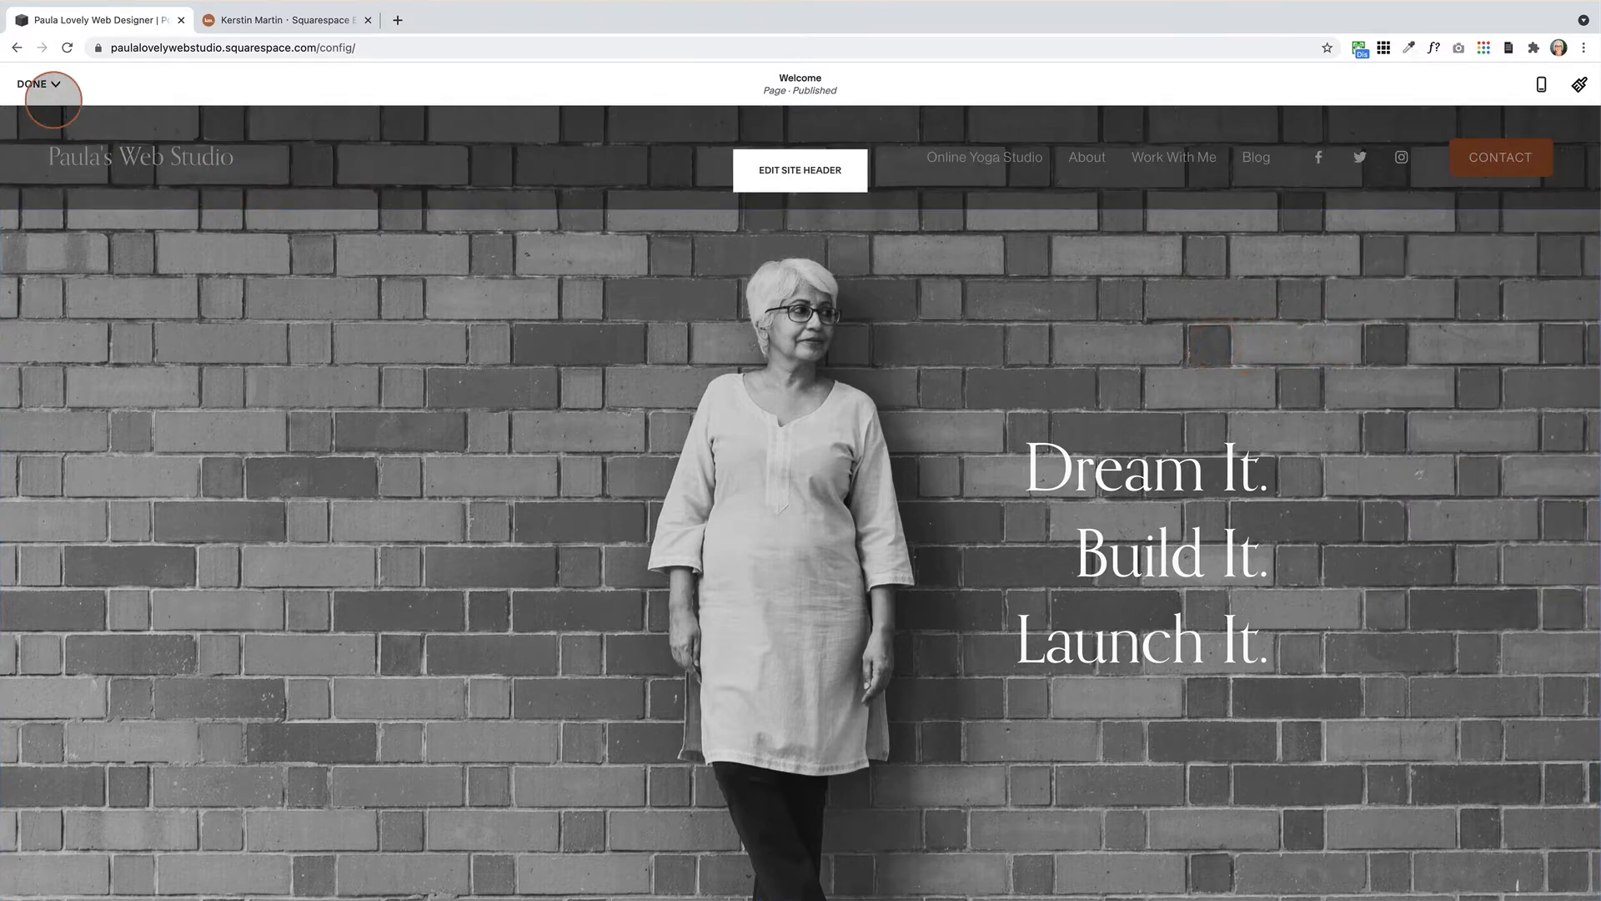
click(31, 83)
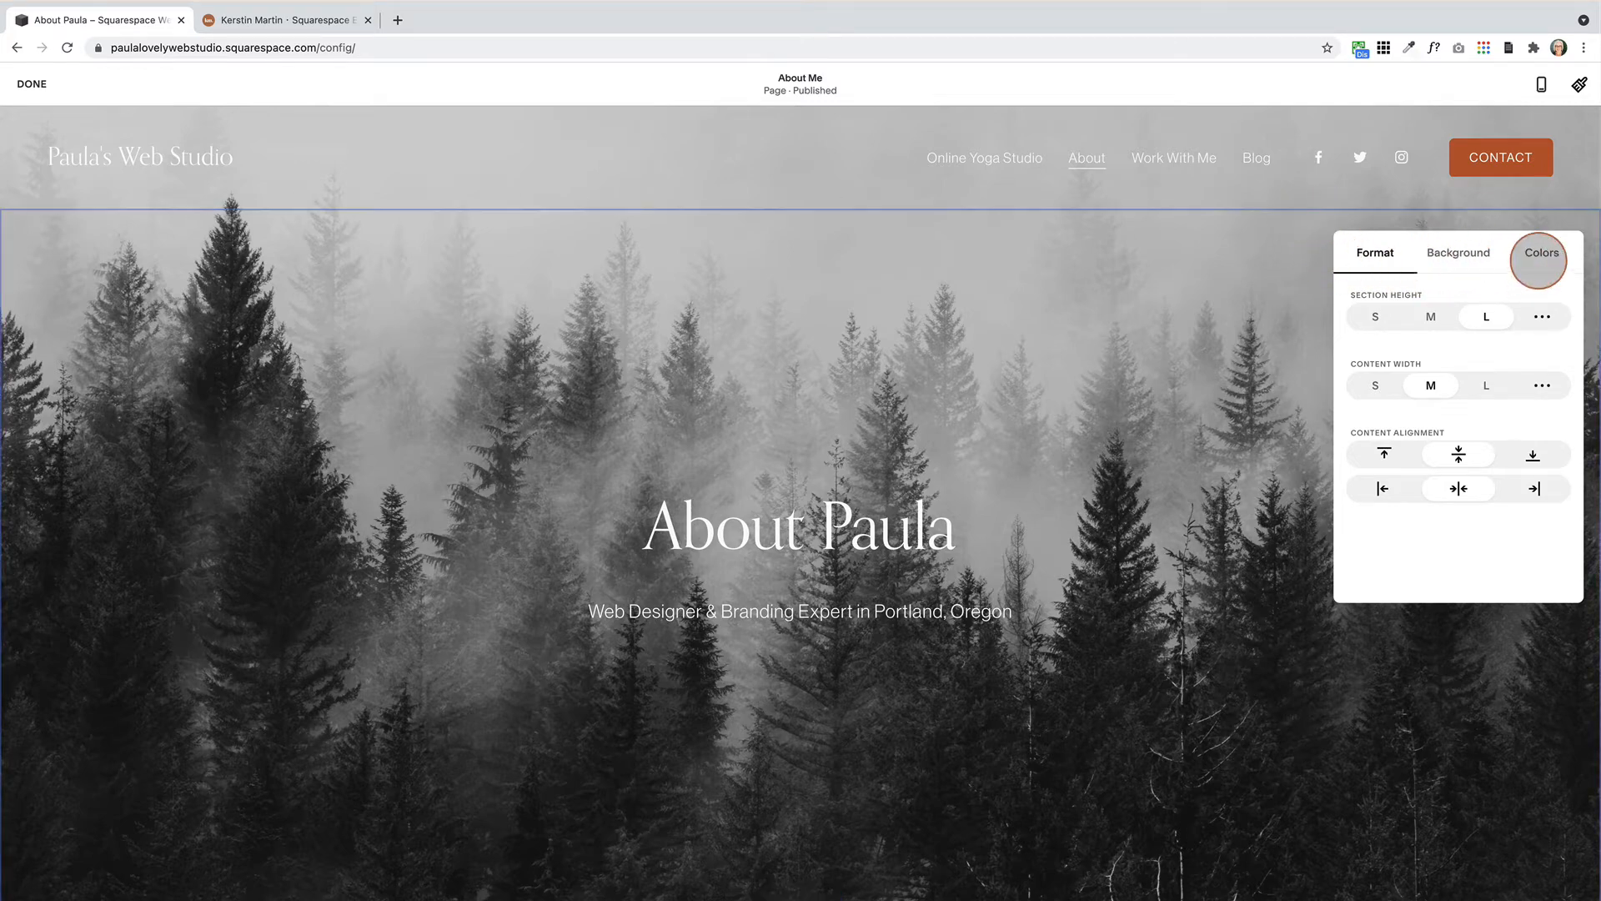
Apply the Dark 1 colour theme to the About hero section and save the page
click(1539, 252)
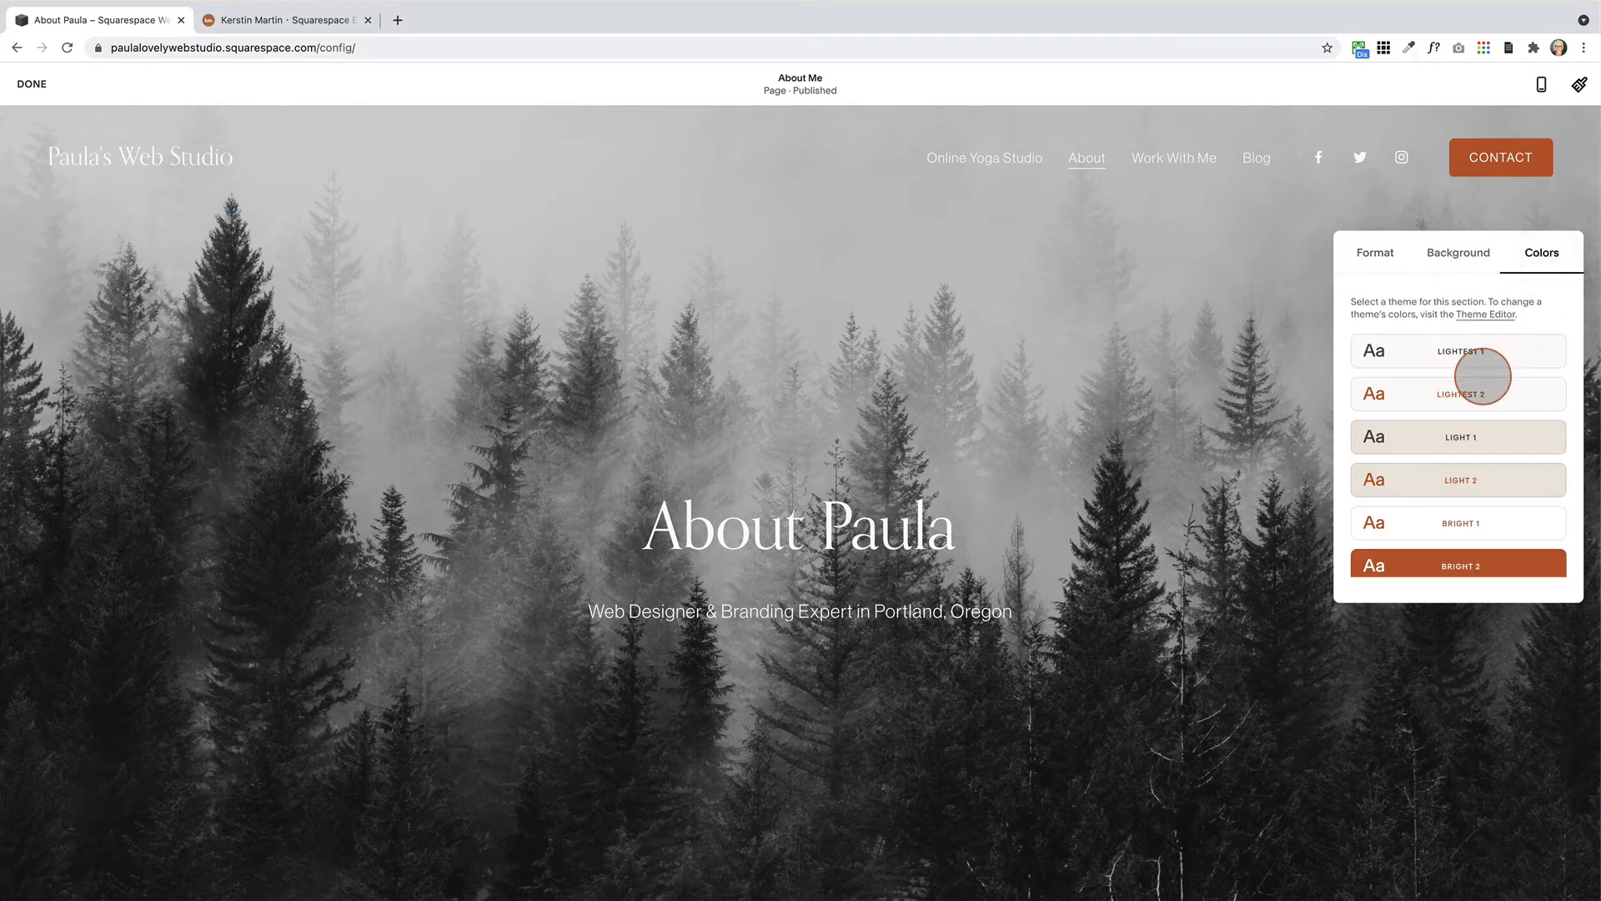
scroll(down, 3)
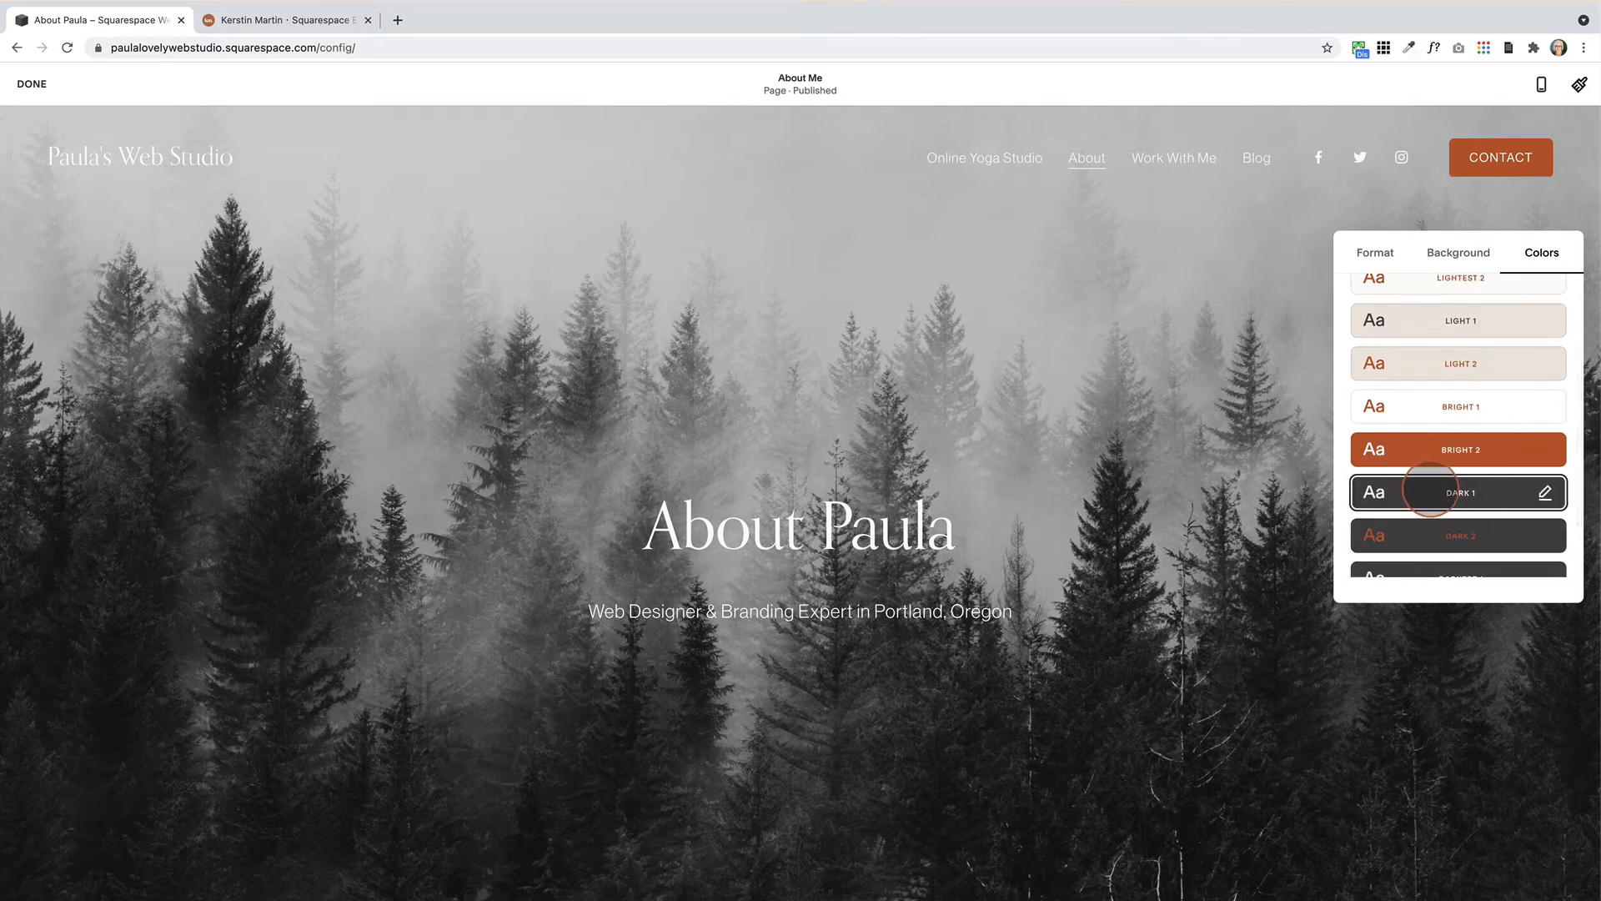
click(1458, 449)
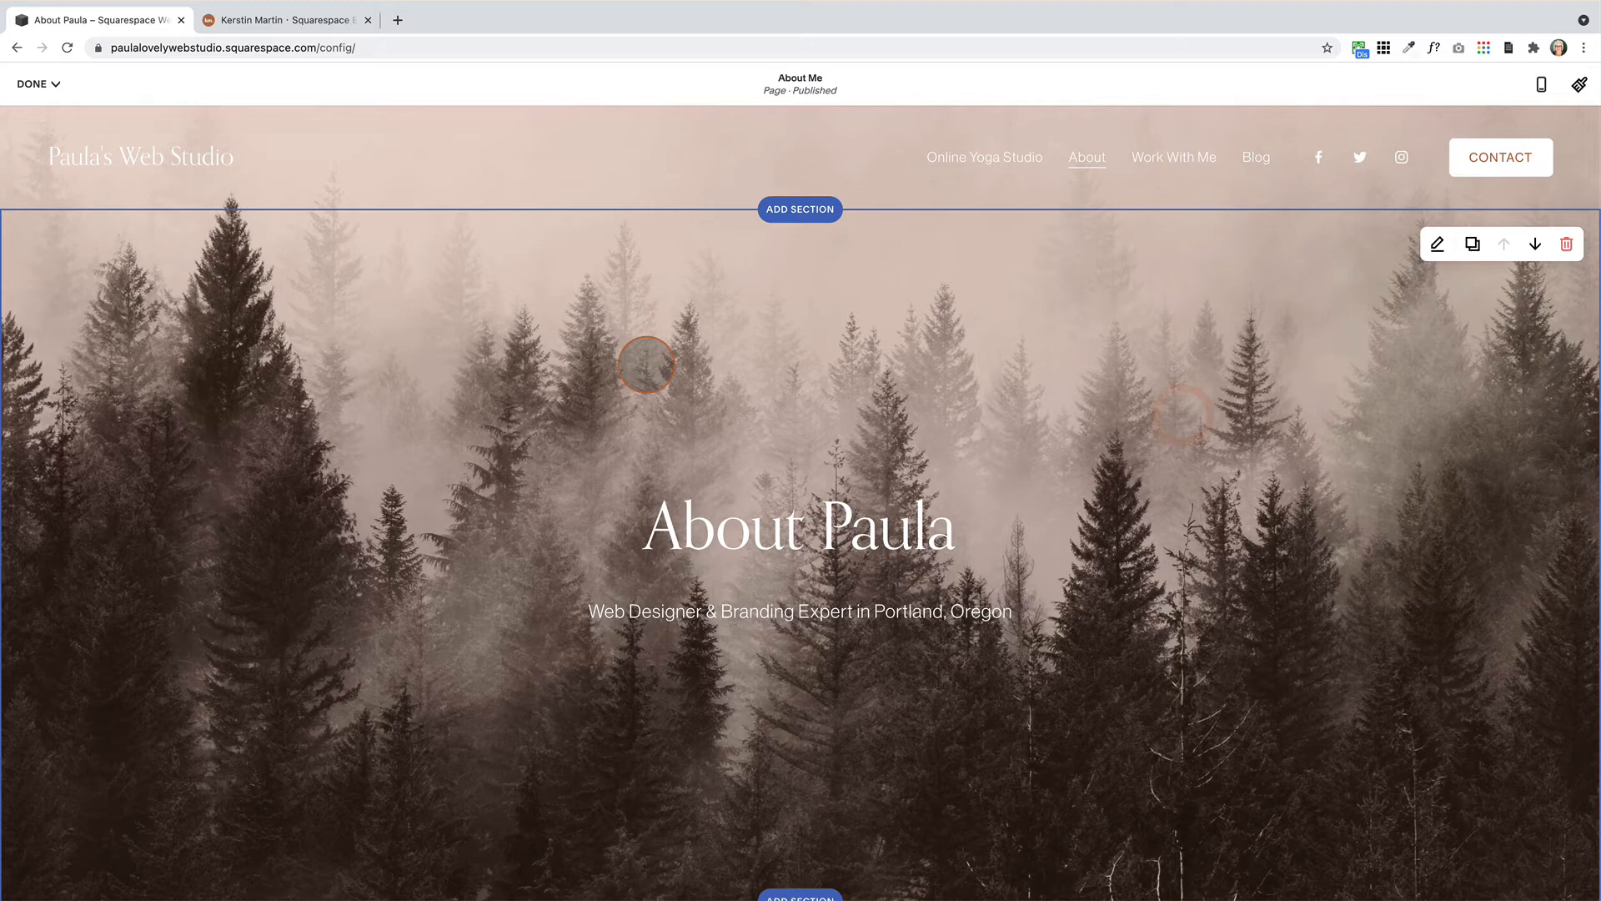
click(33, 84)
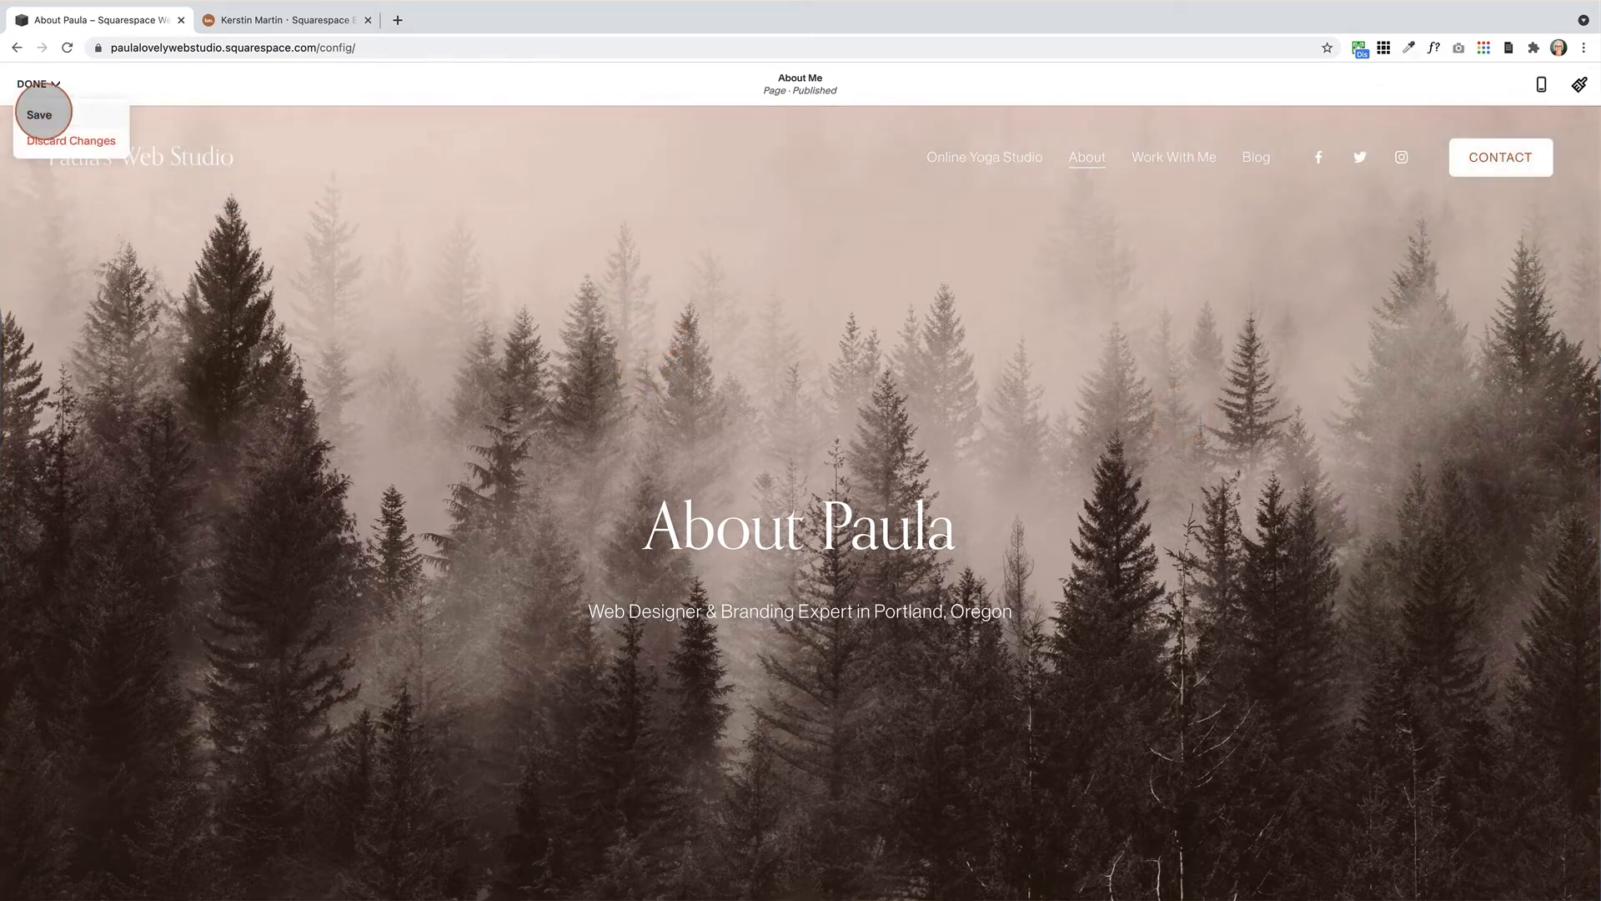
click(39, 115)
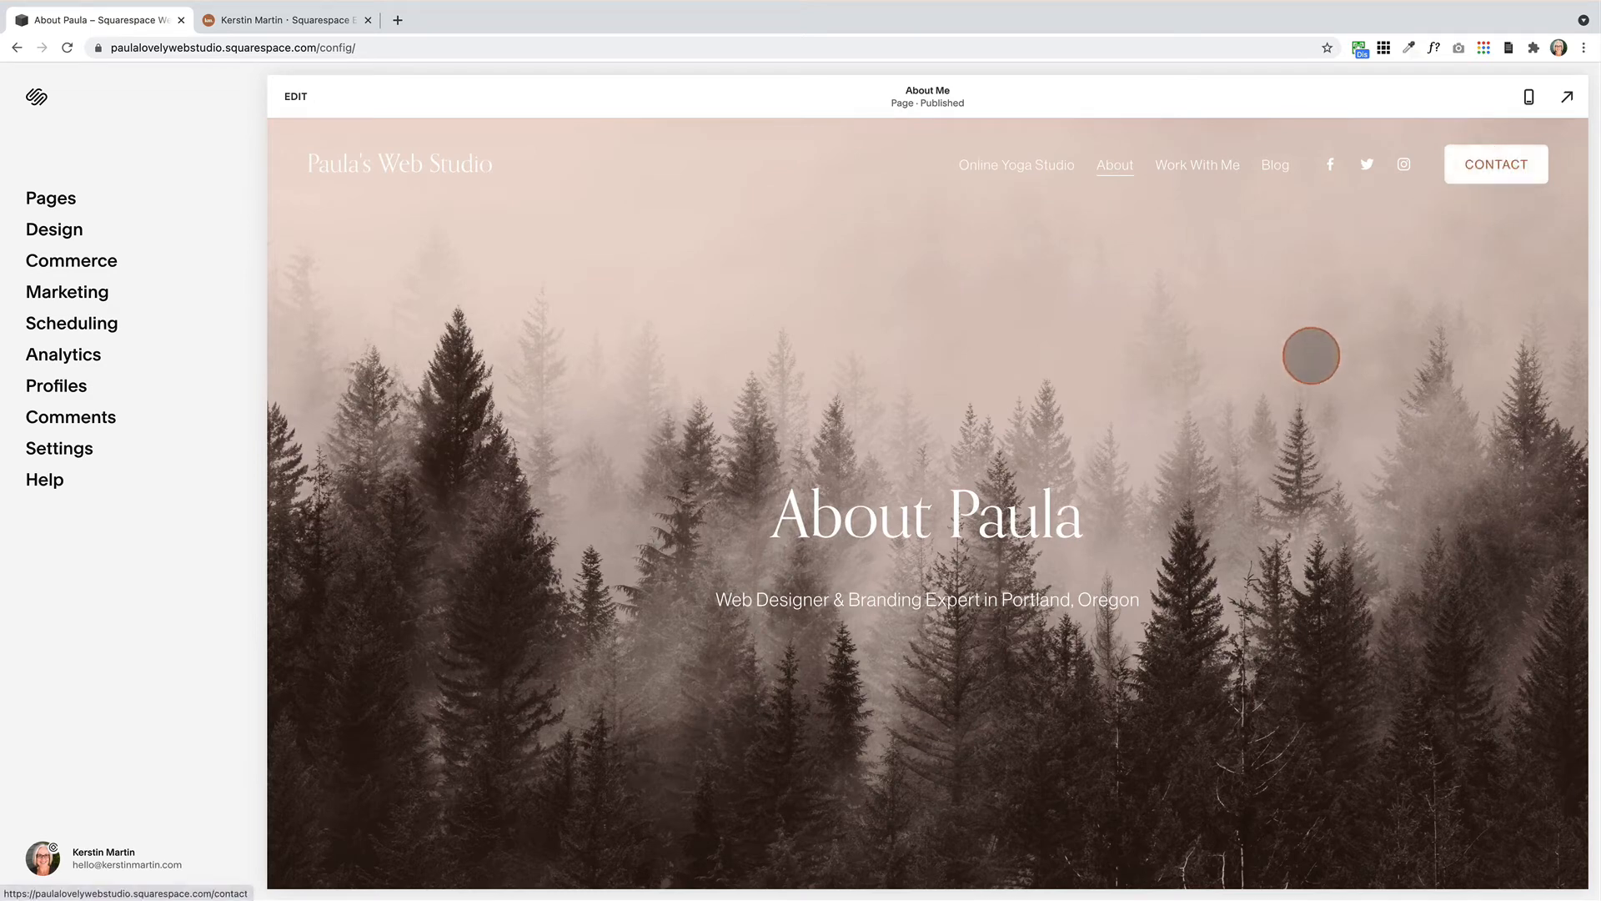
Scroll the preview and put the About Me page back into editing mode
scroll(down, 3)
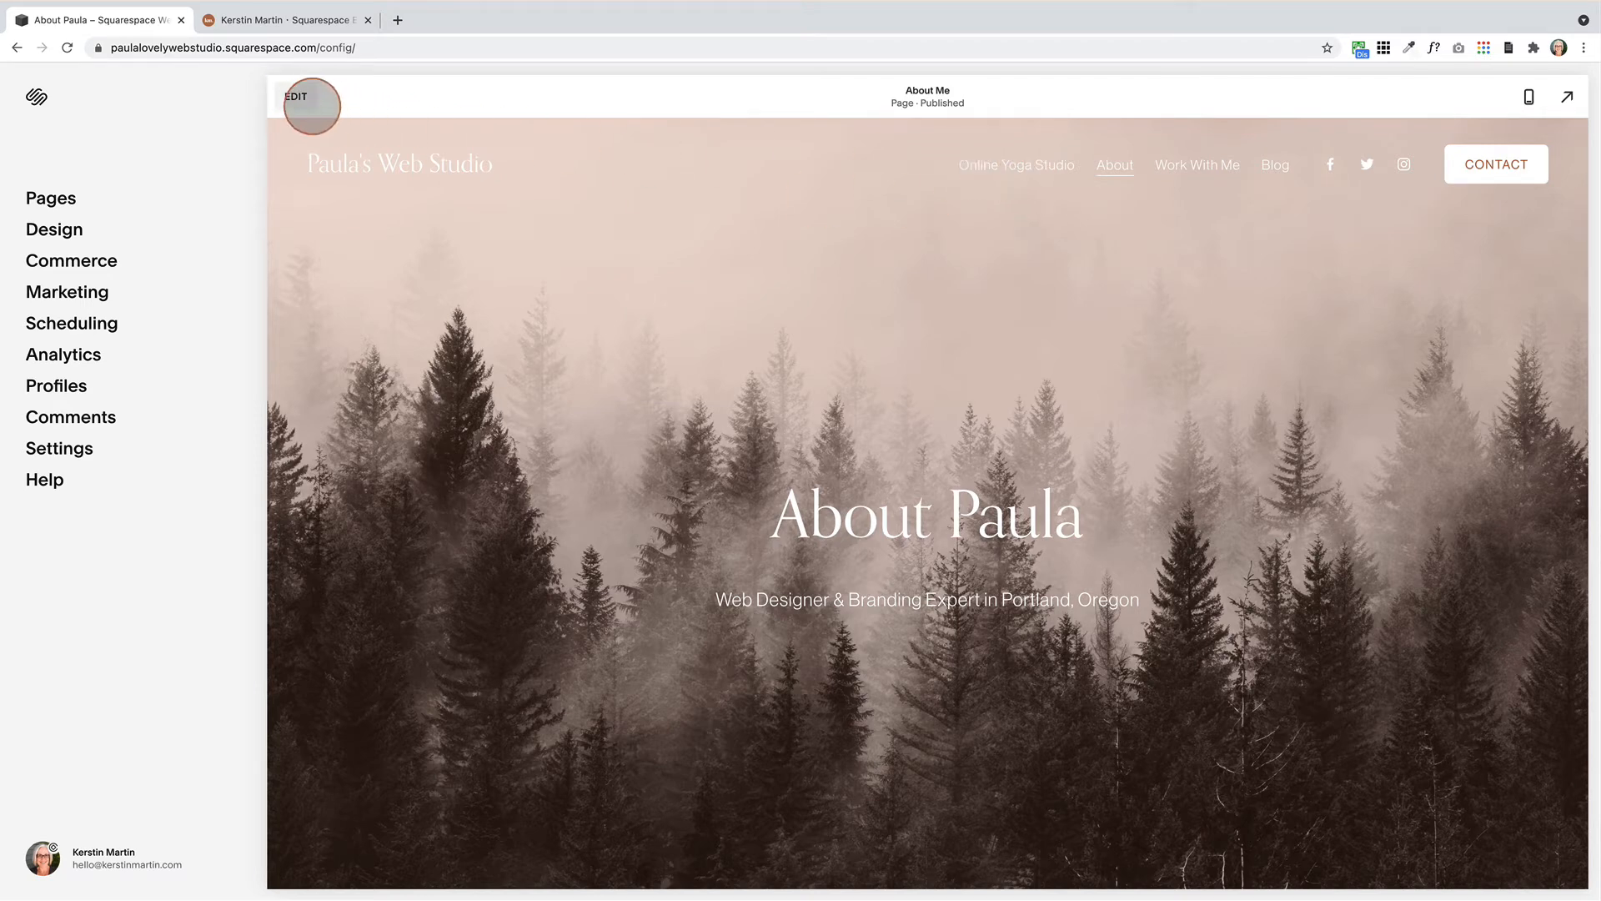
click(297, 97)
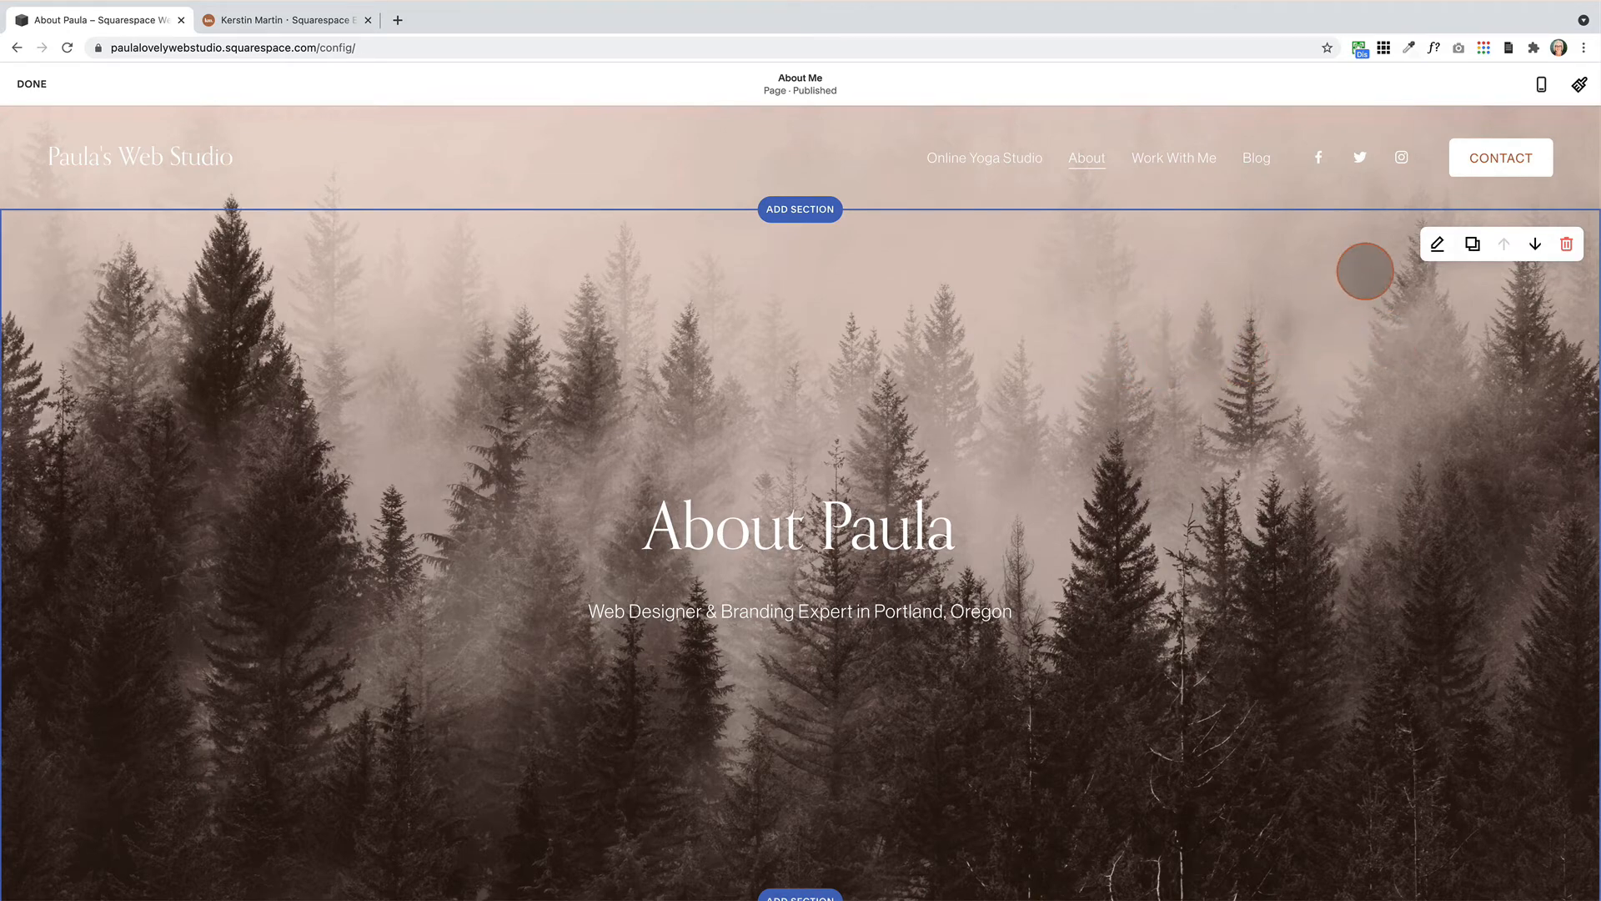
mouse_move(1436, 244)
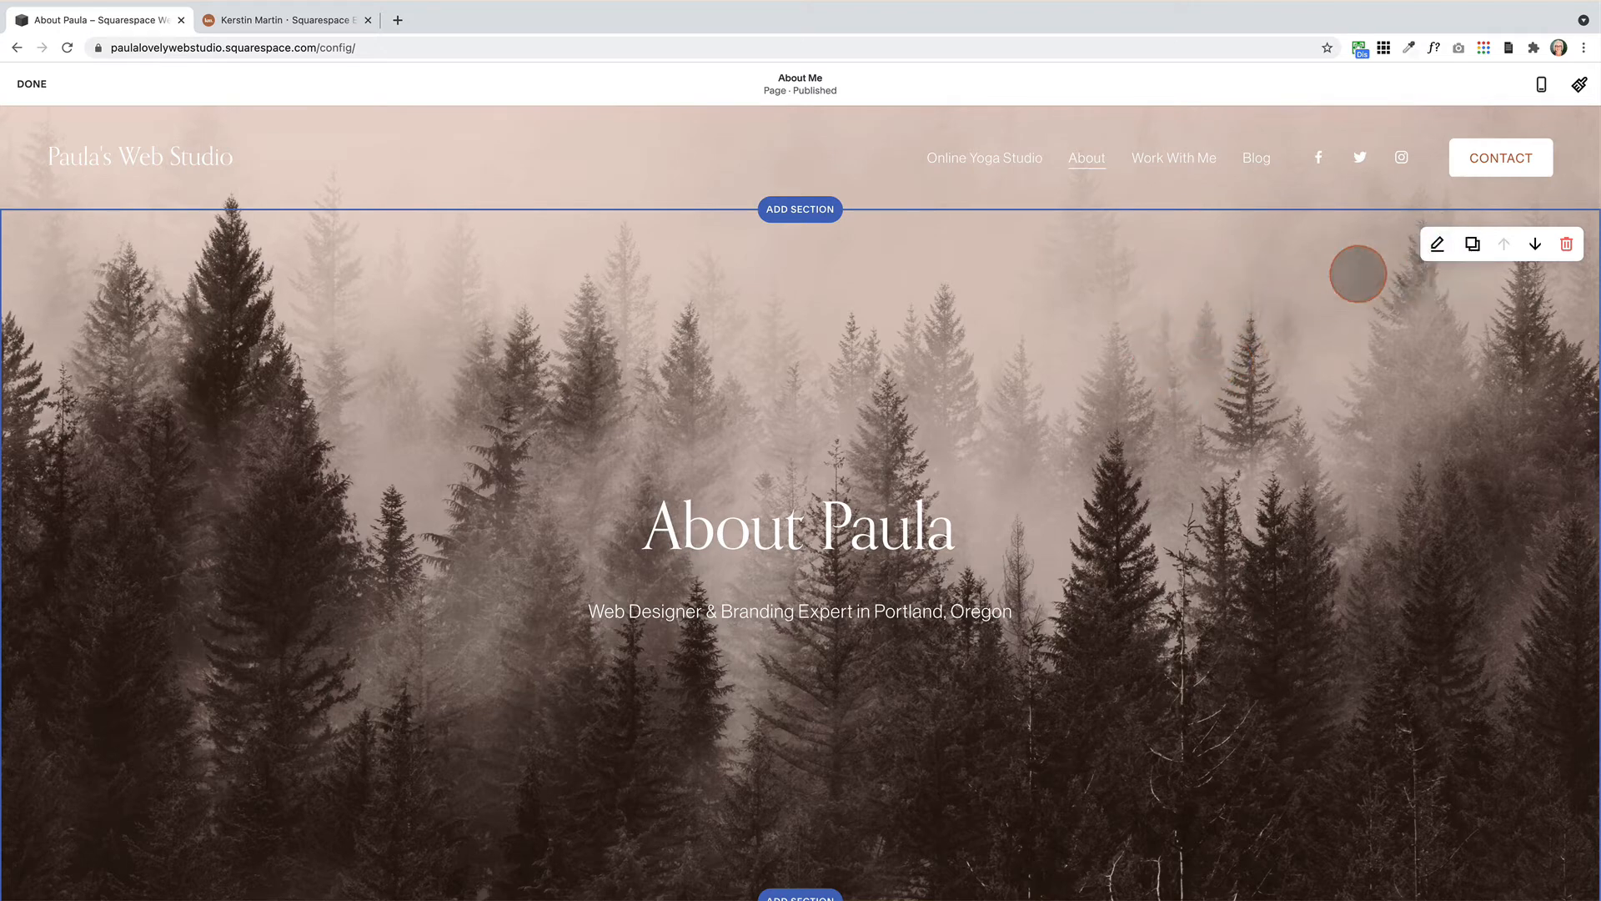
Keep Bright 2 as the hero section's theme and bring up its theme colour editor
click(1436, 243)
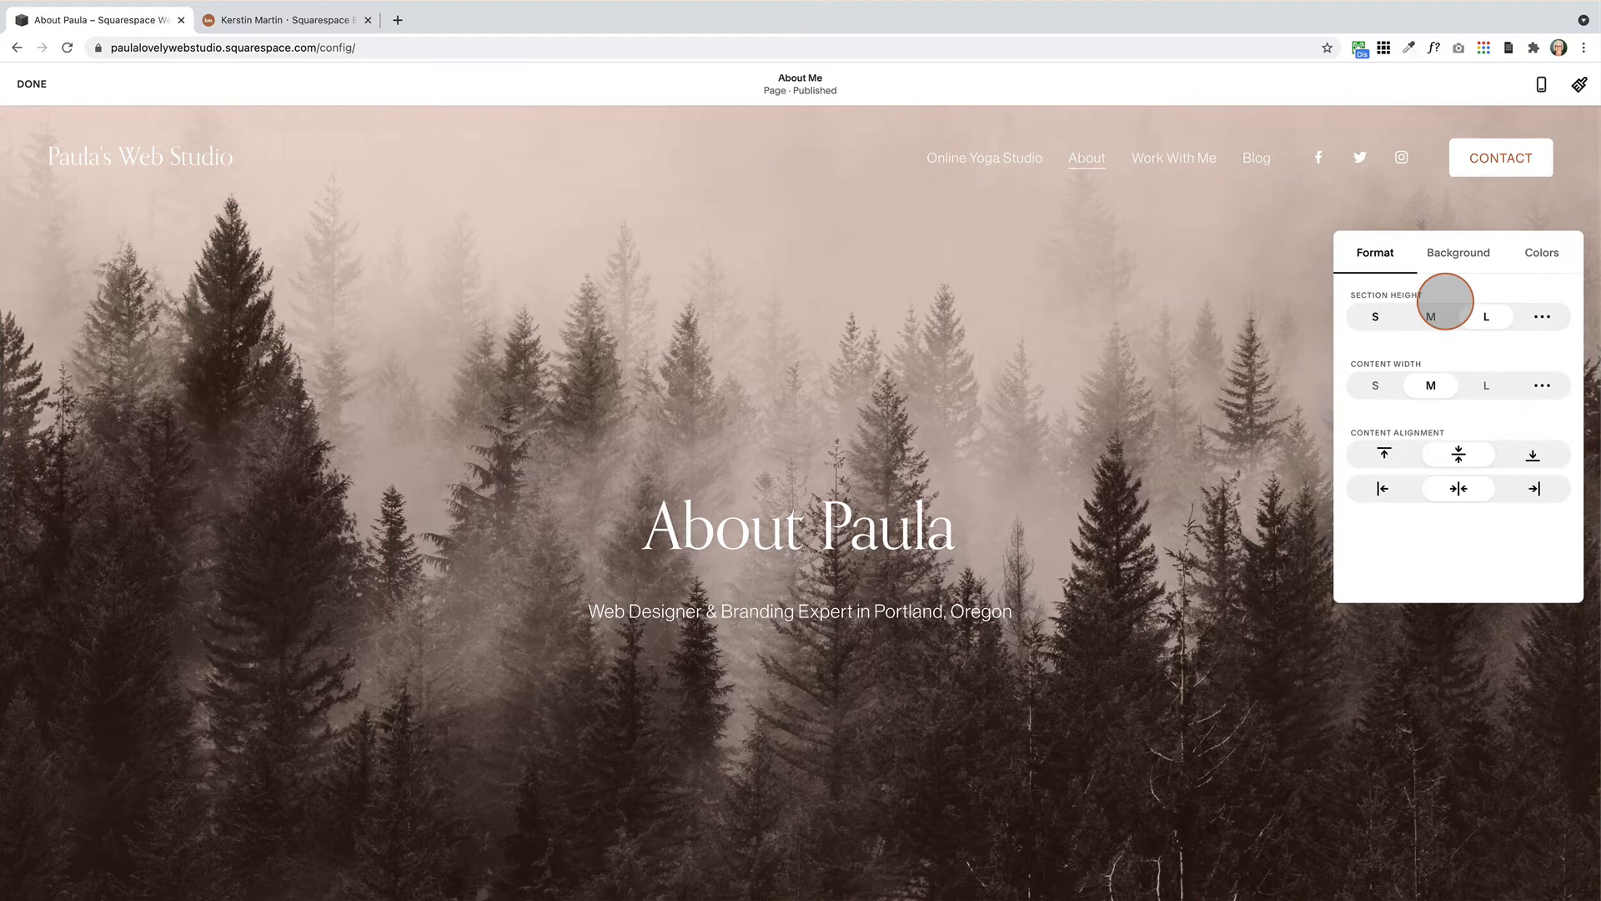
click(1541, 252)
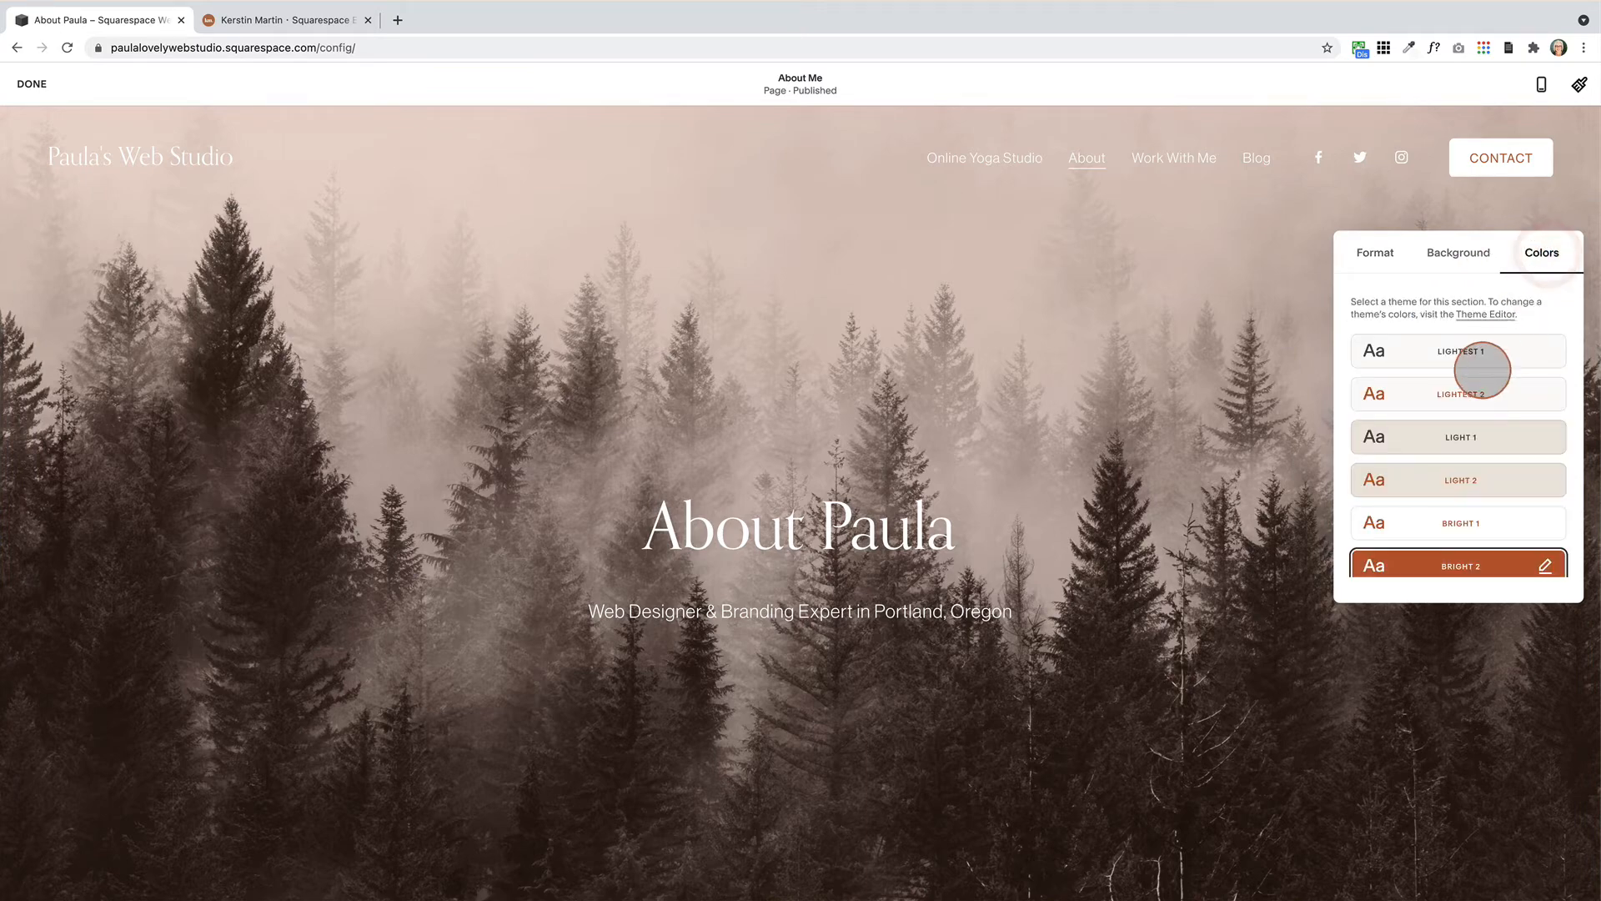
scroll(down, 3)
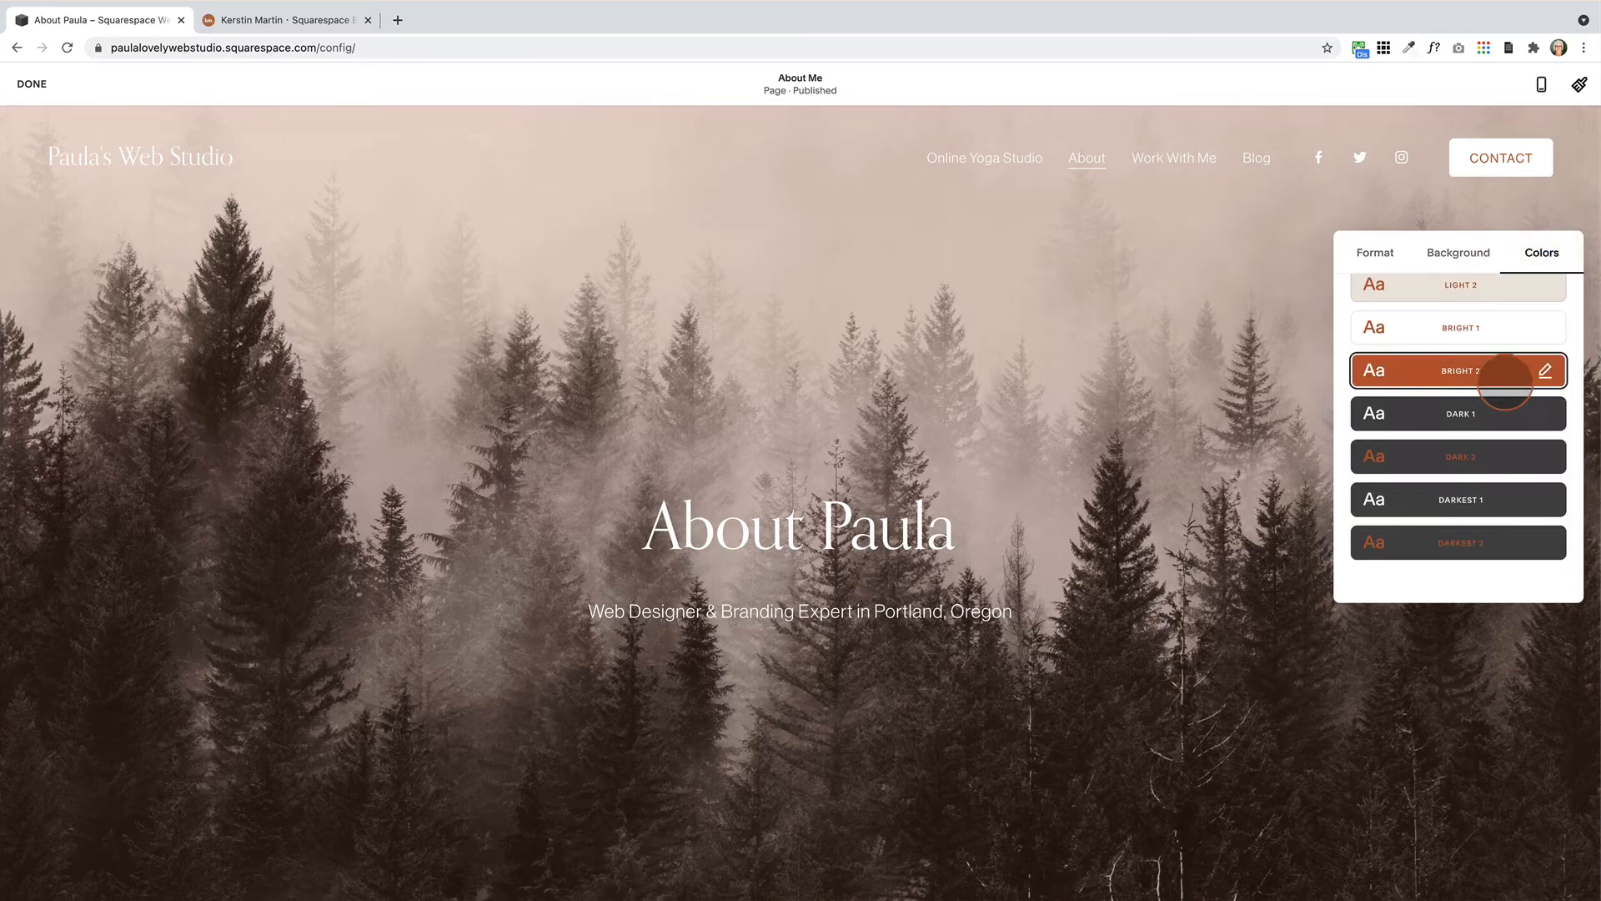
click(1545, 370)
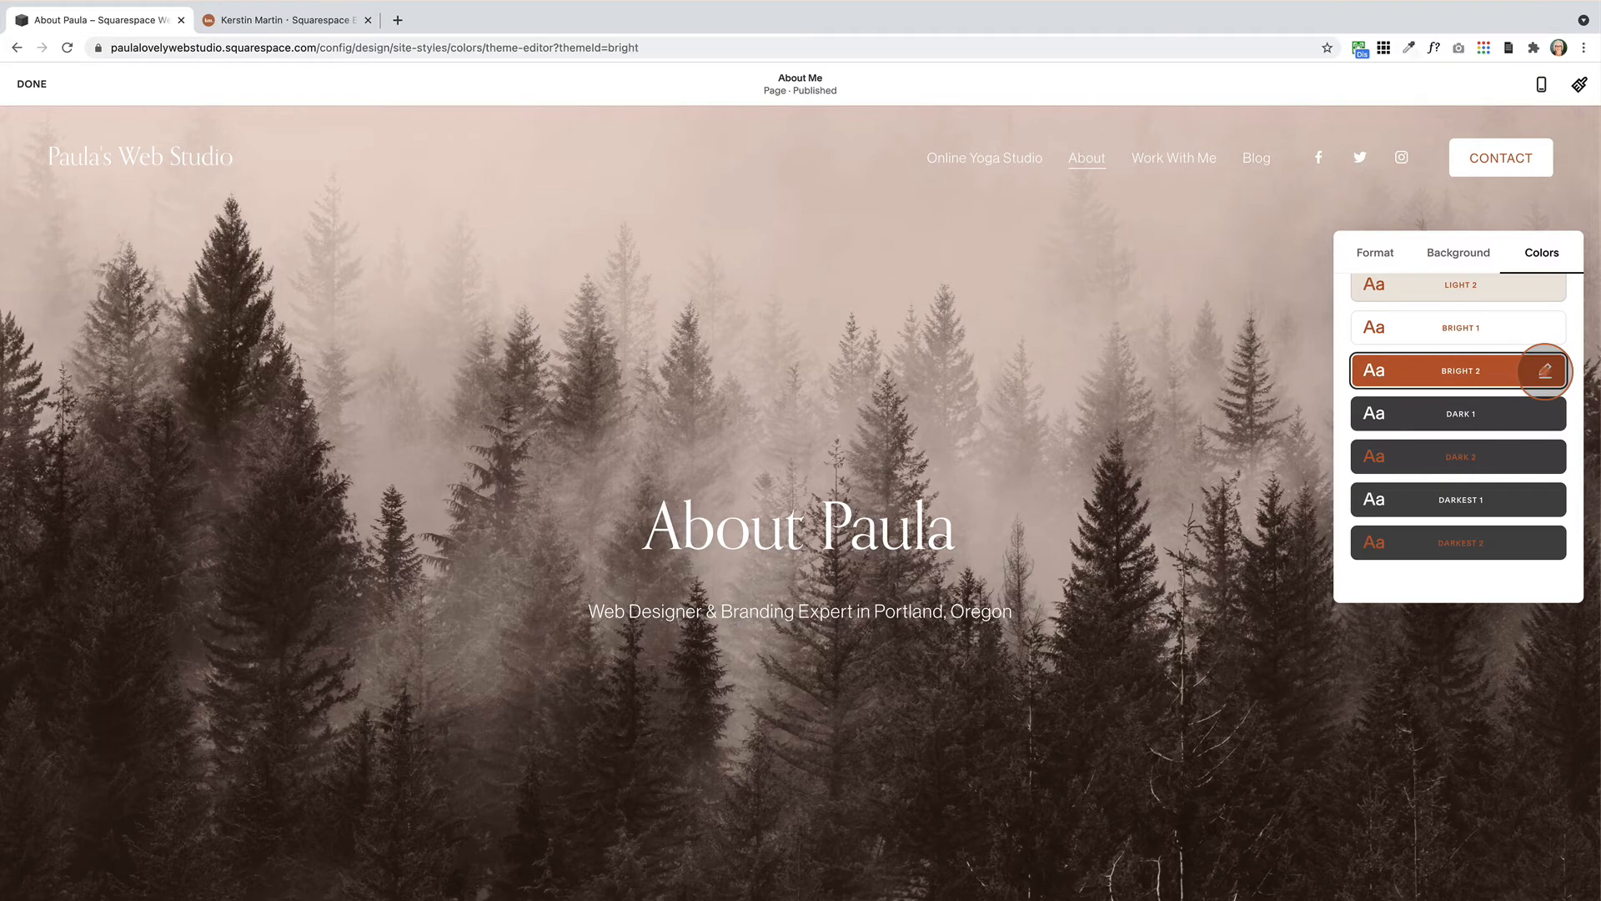
click(1543, 370)
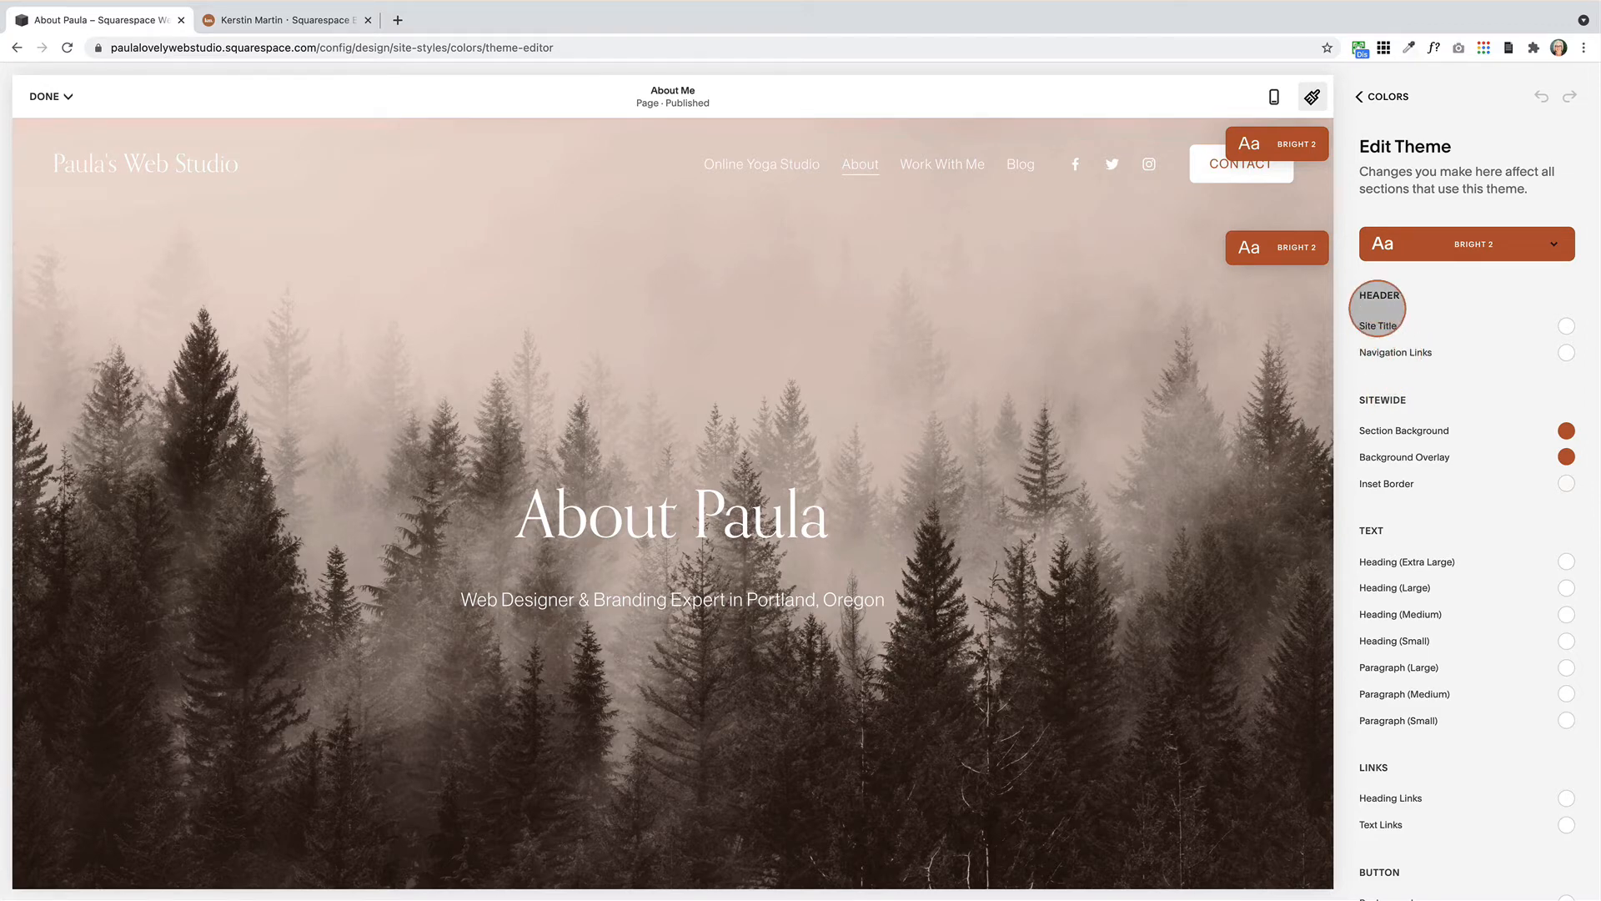
Set Bright 2's site title and navigation links to the dark grey palette colour and exit to the dashboard
click(1566, 352)
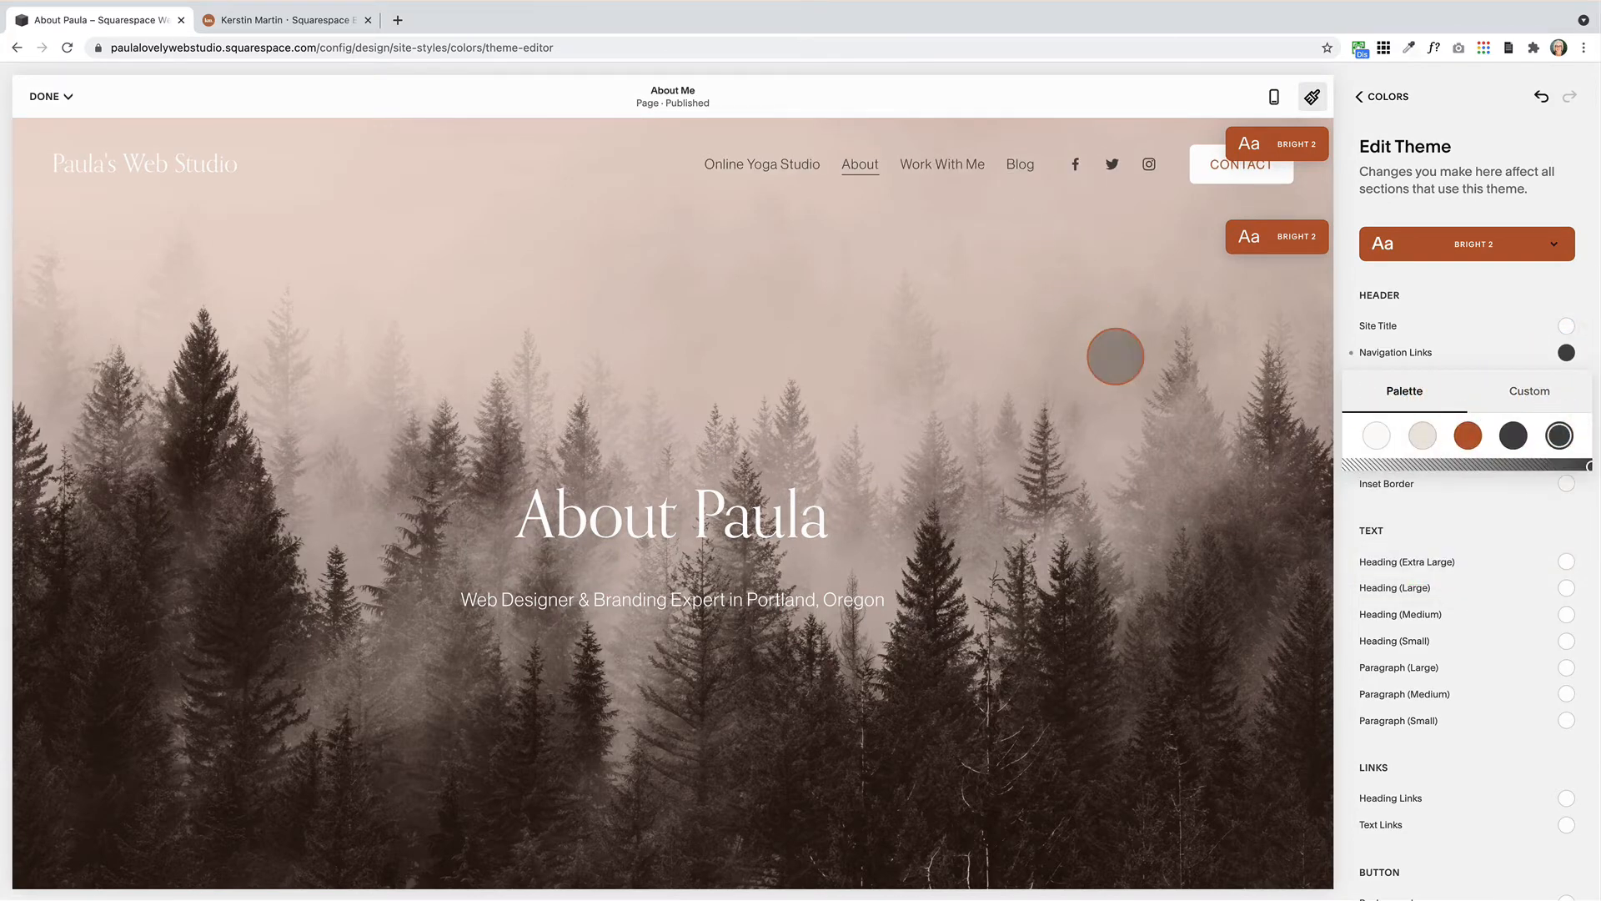
click(1566, 325)
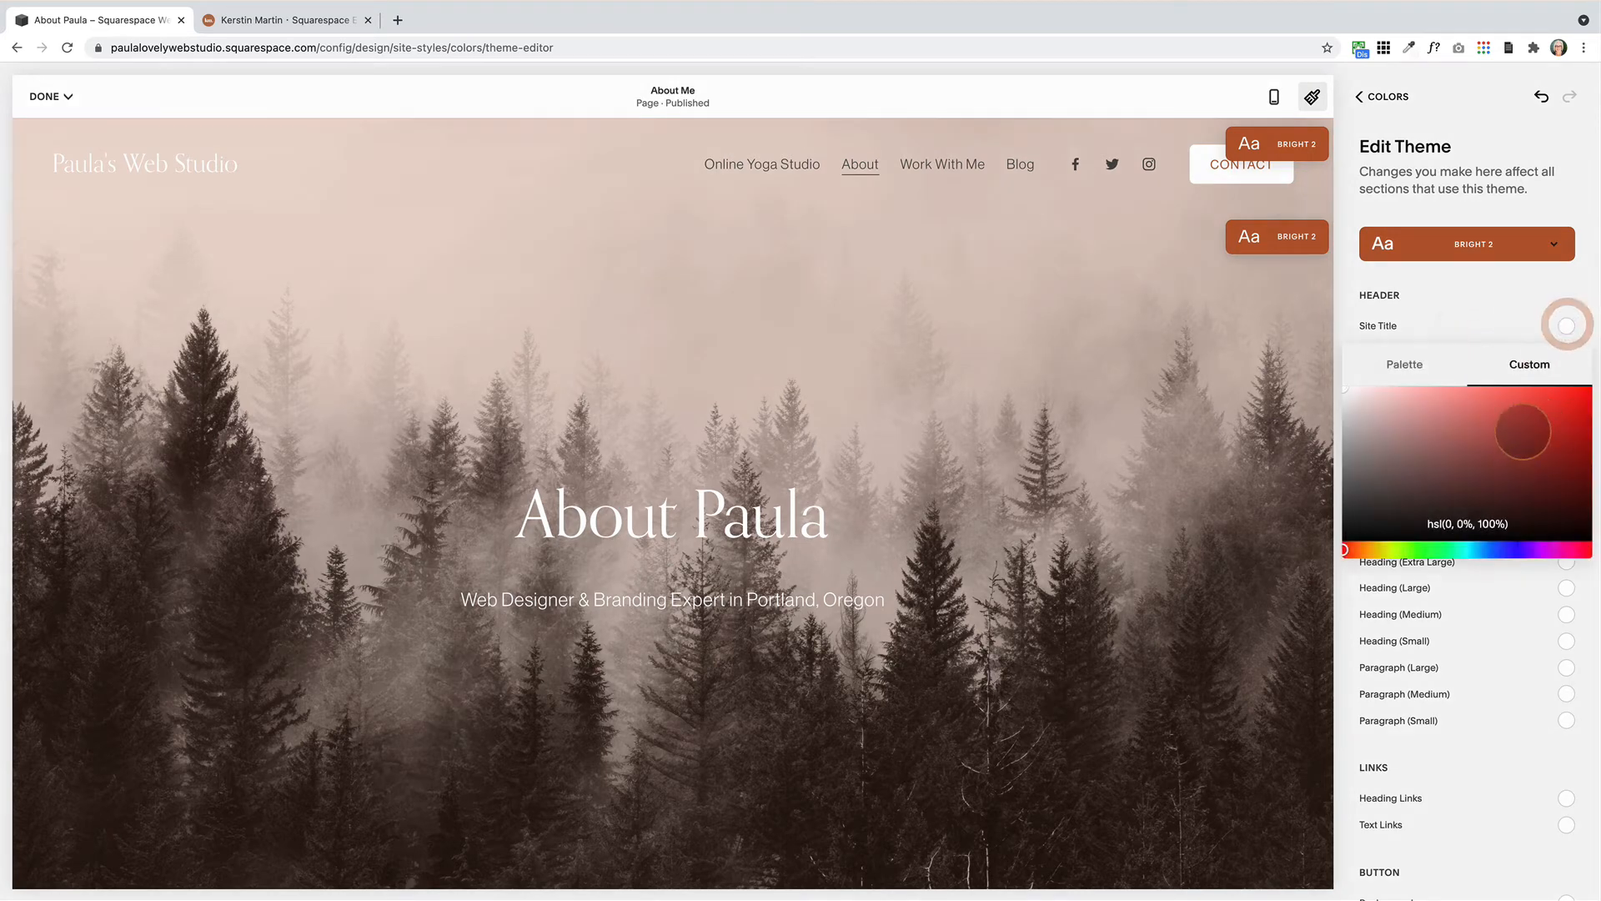
click(1403, 364)
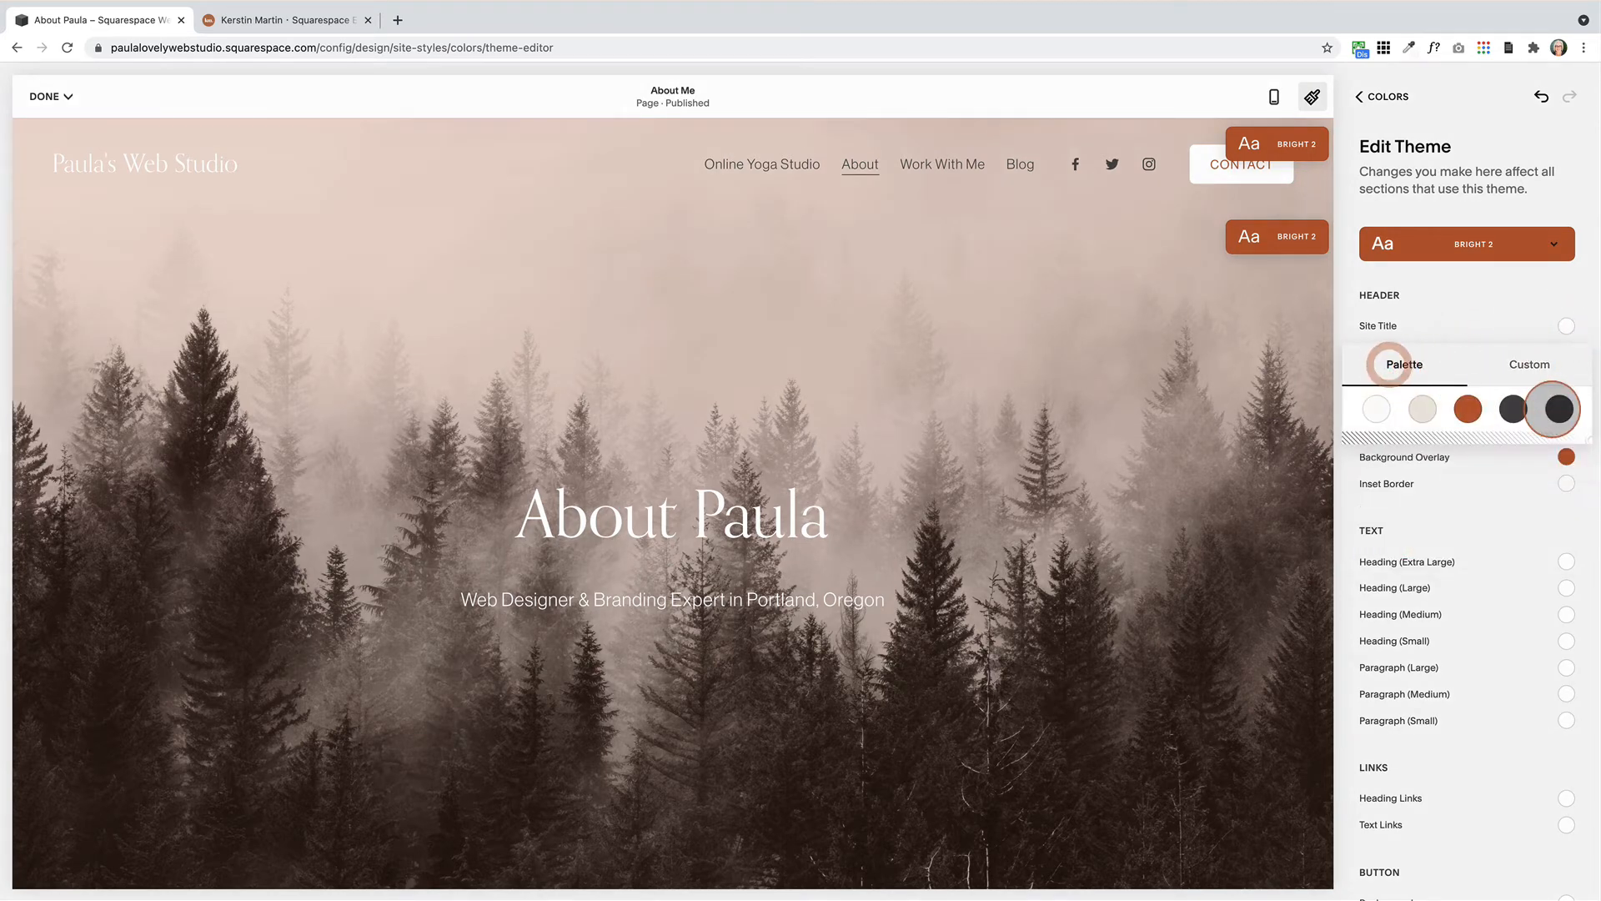
click(1558, 408)
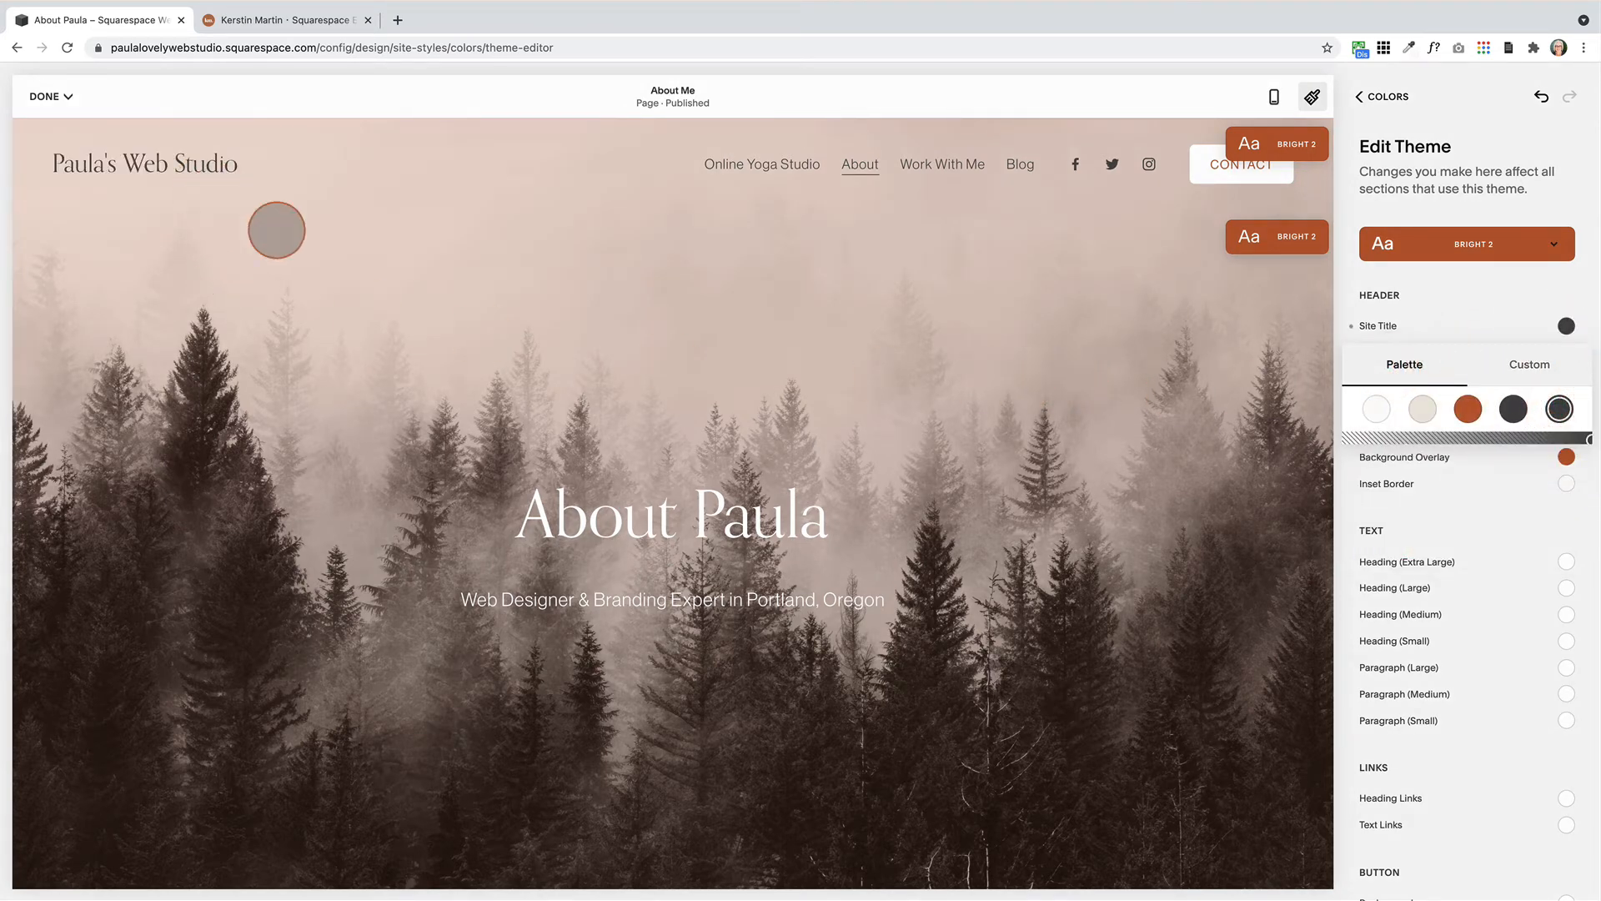
click(1381, 97)
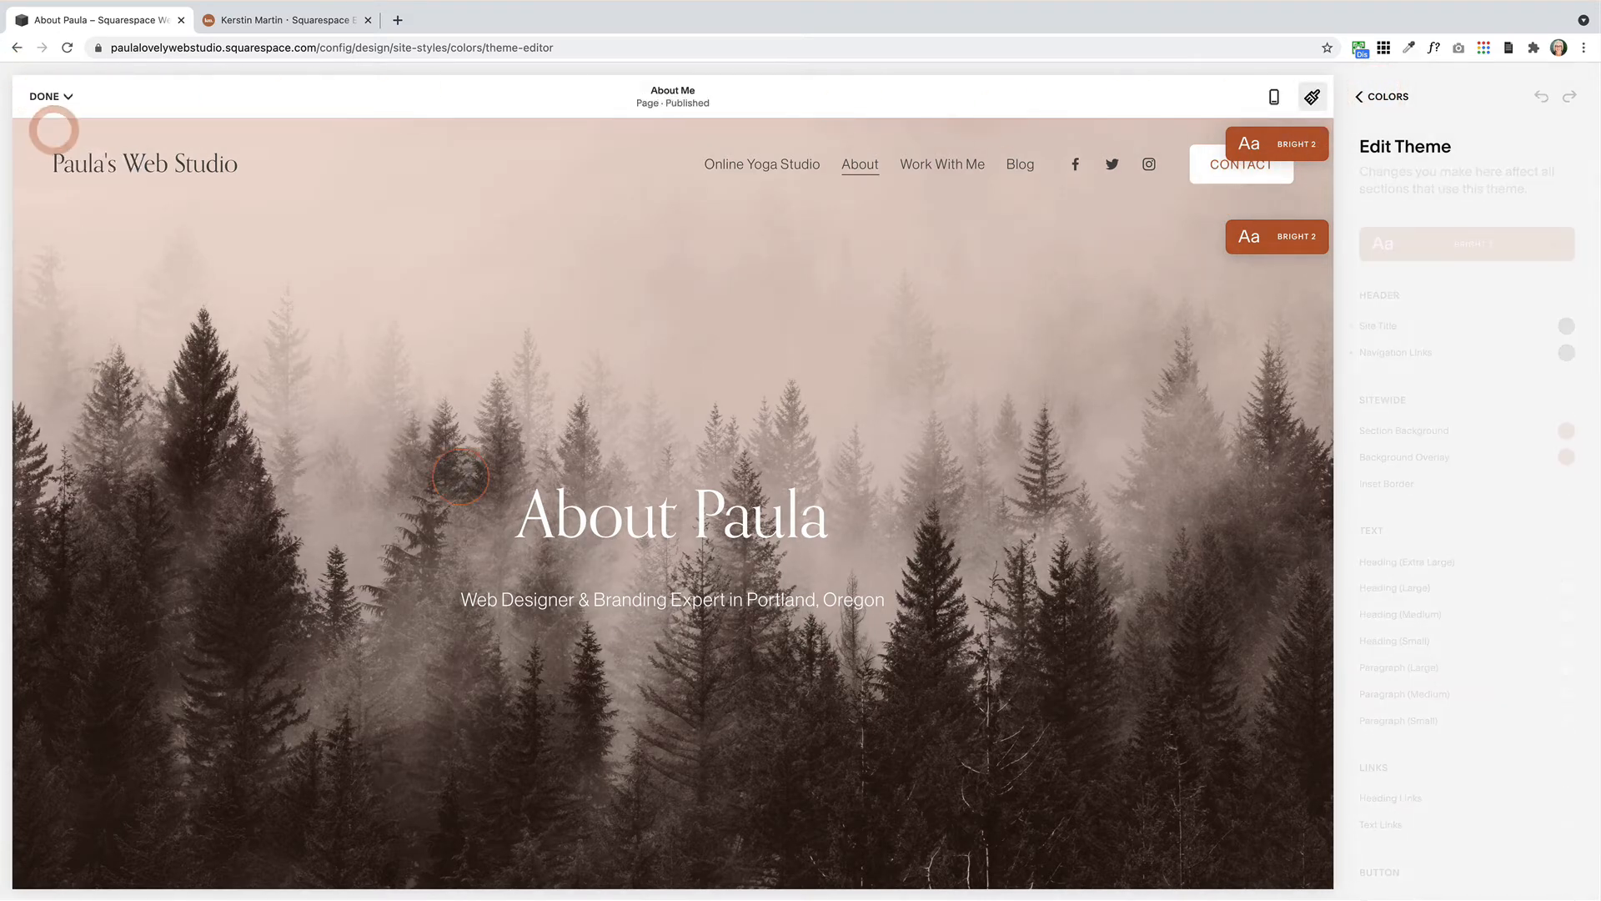
click(43, 97)
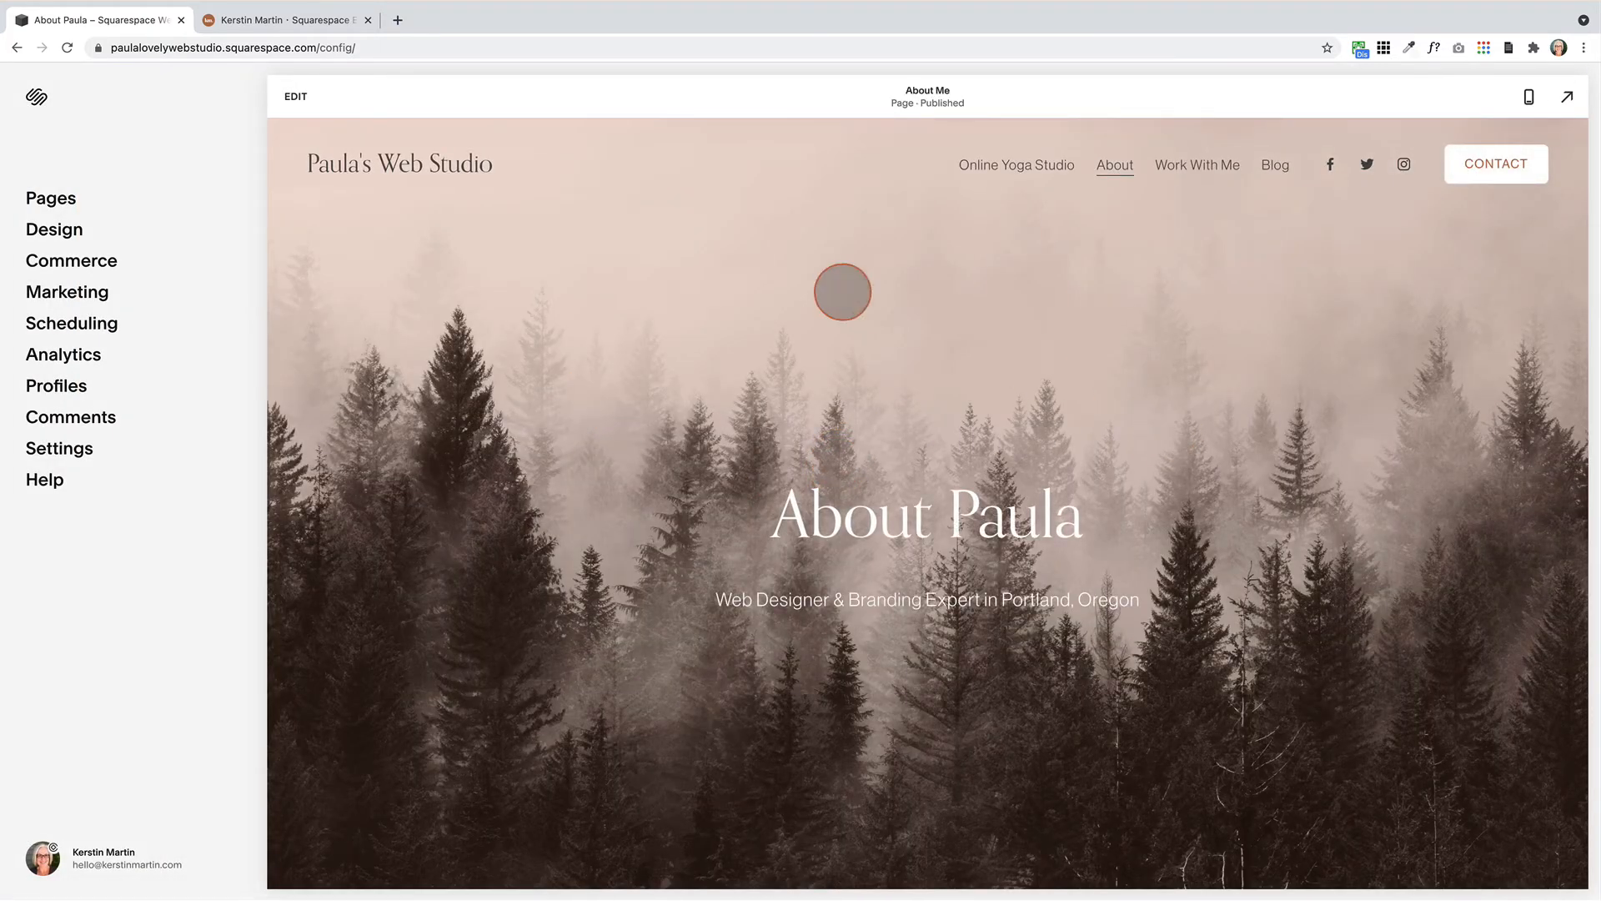
mouse_move(1271, 447)
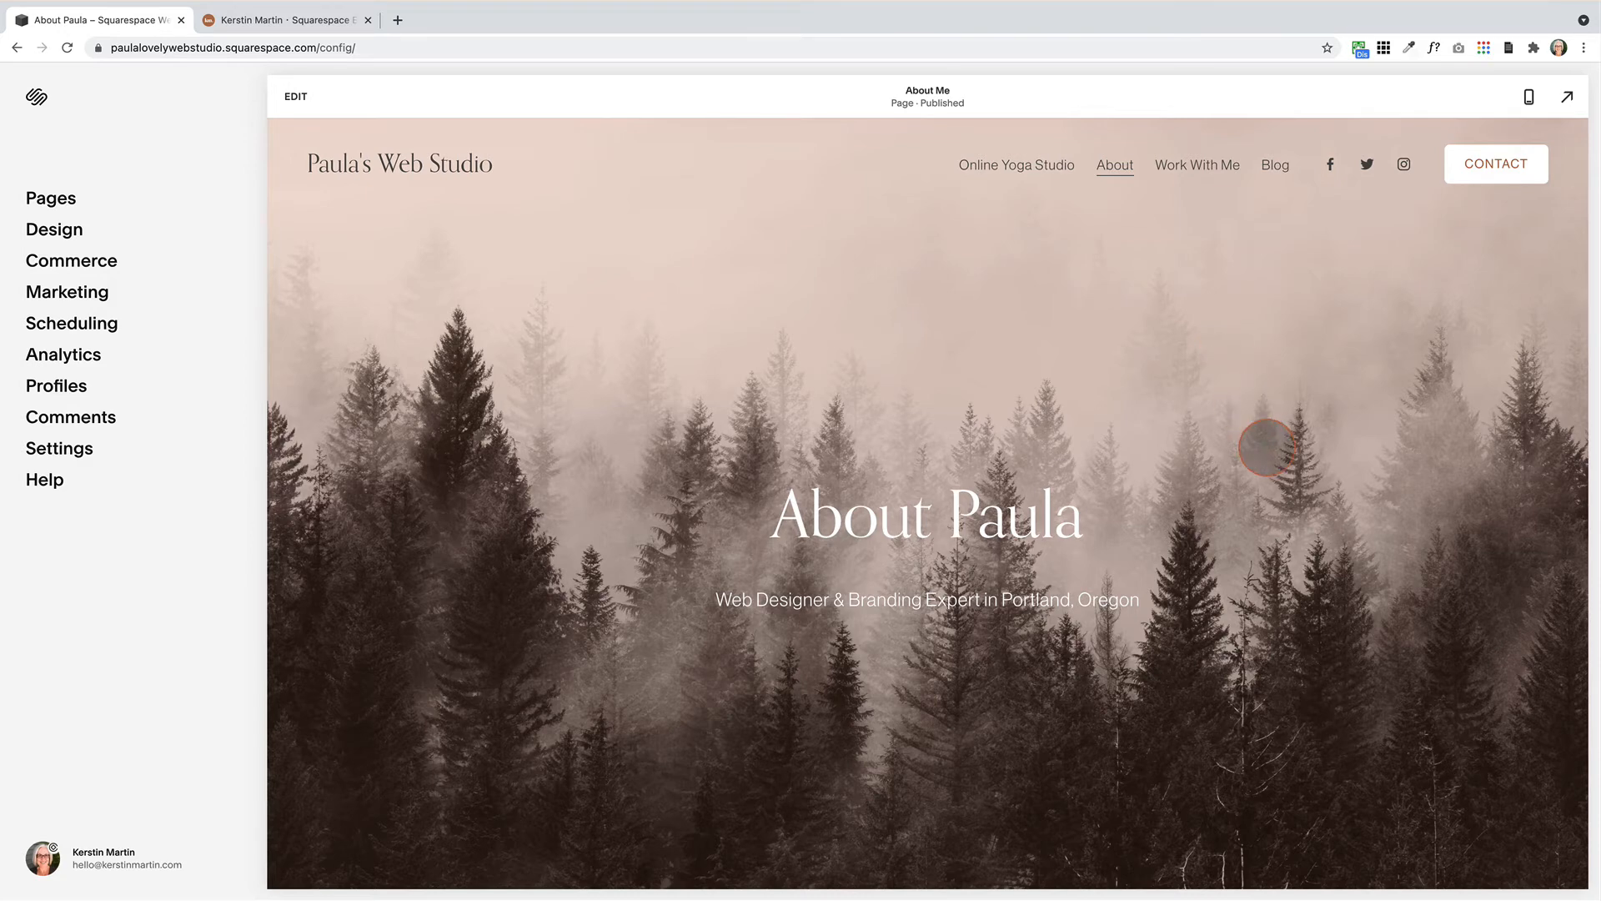
Scroll the About page to check the fixed orange header, then reopen it for editing
scroll(down, 3)
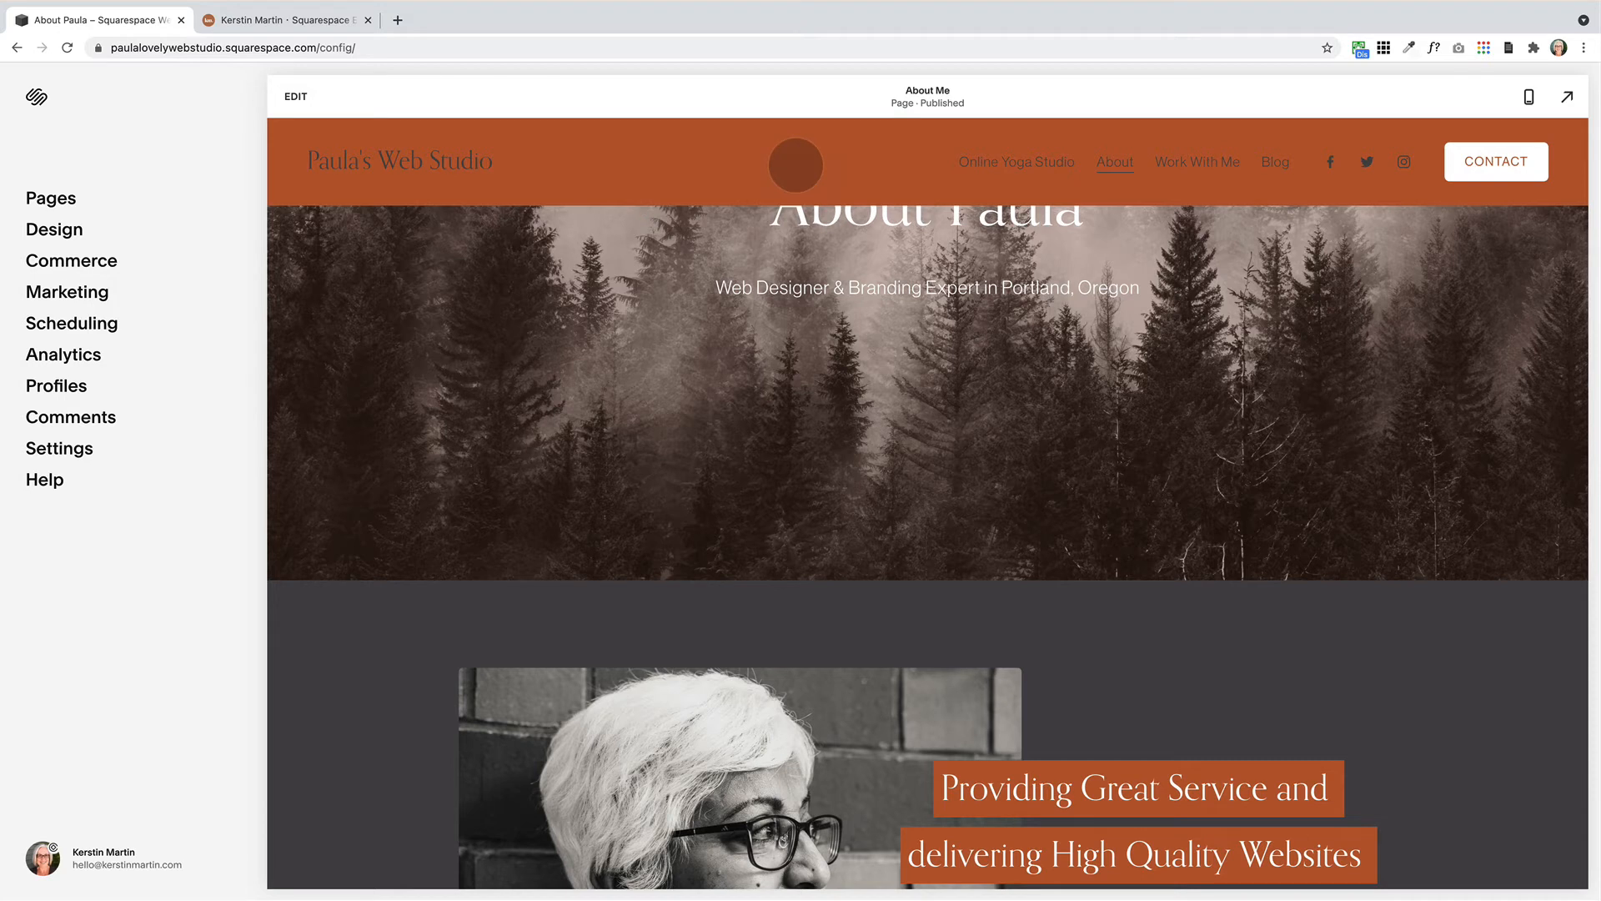
mouse_move(1016, 161)
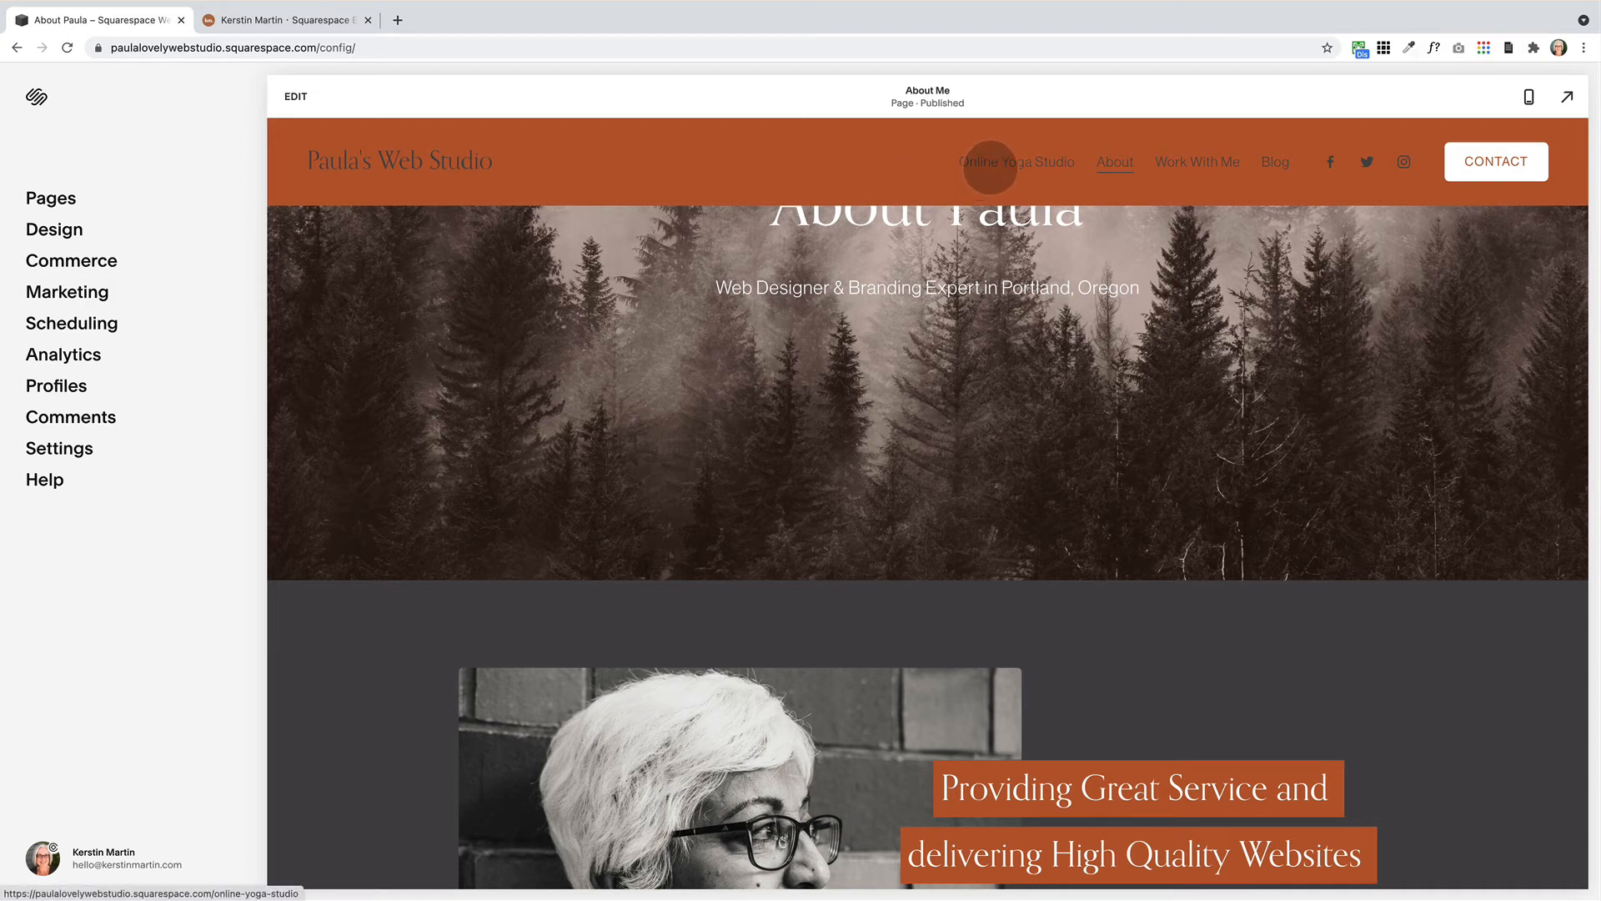
mouse_move(679, 250)
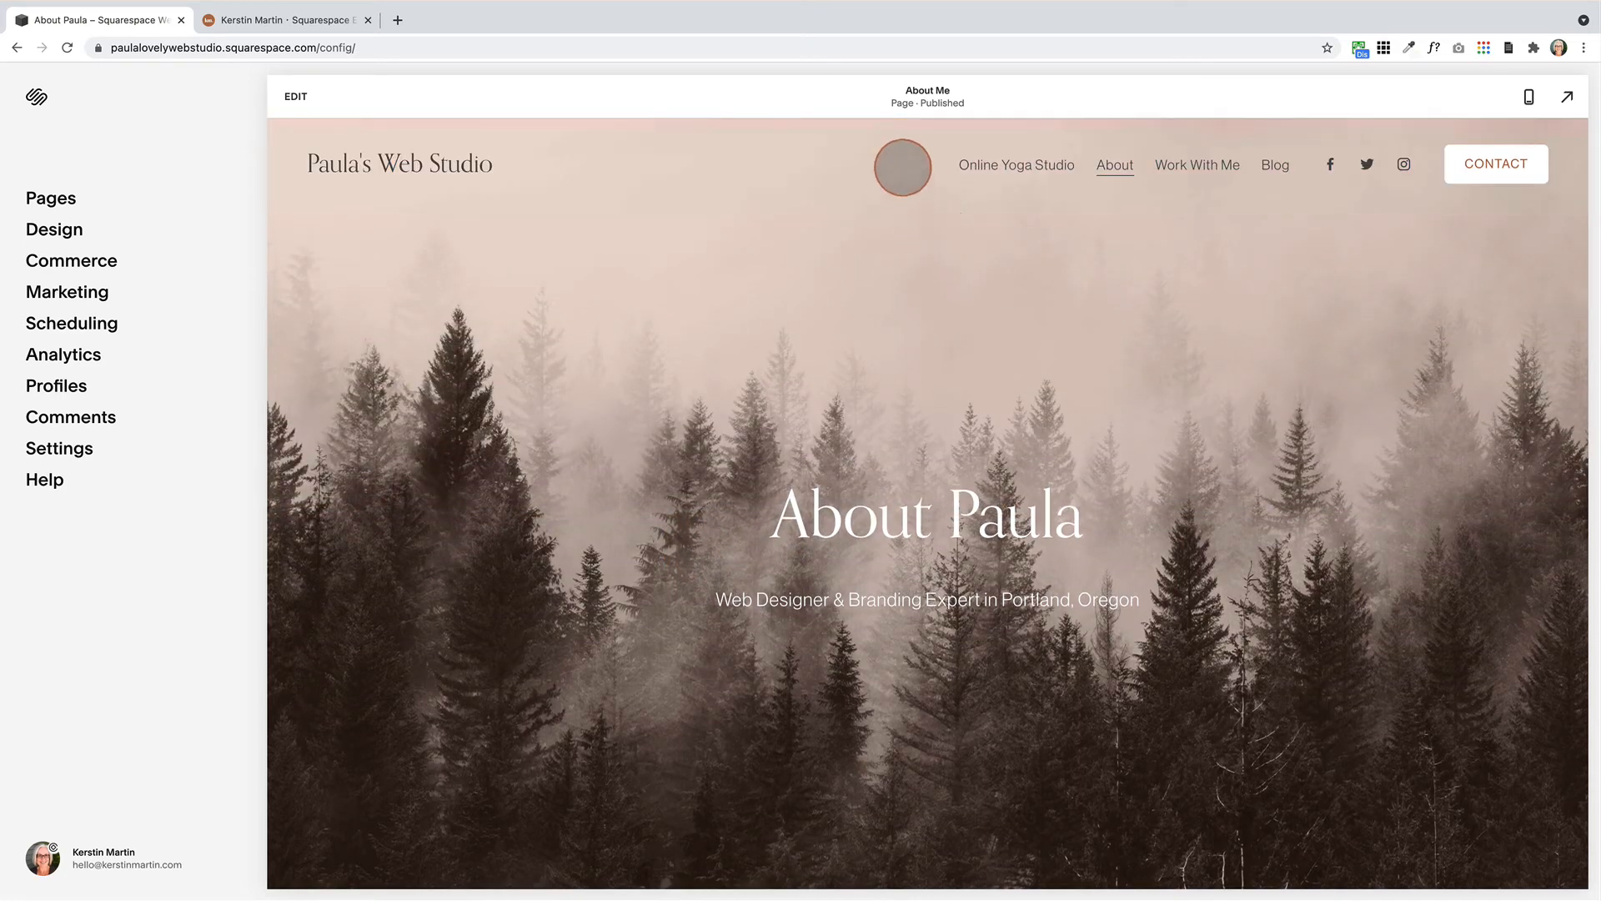
click(295, 97)
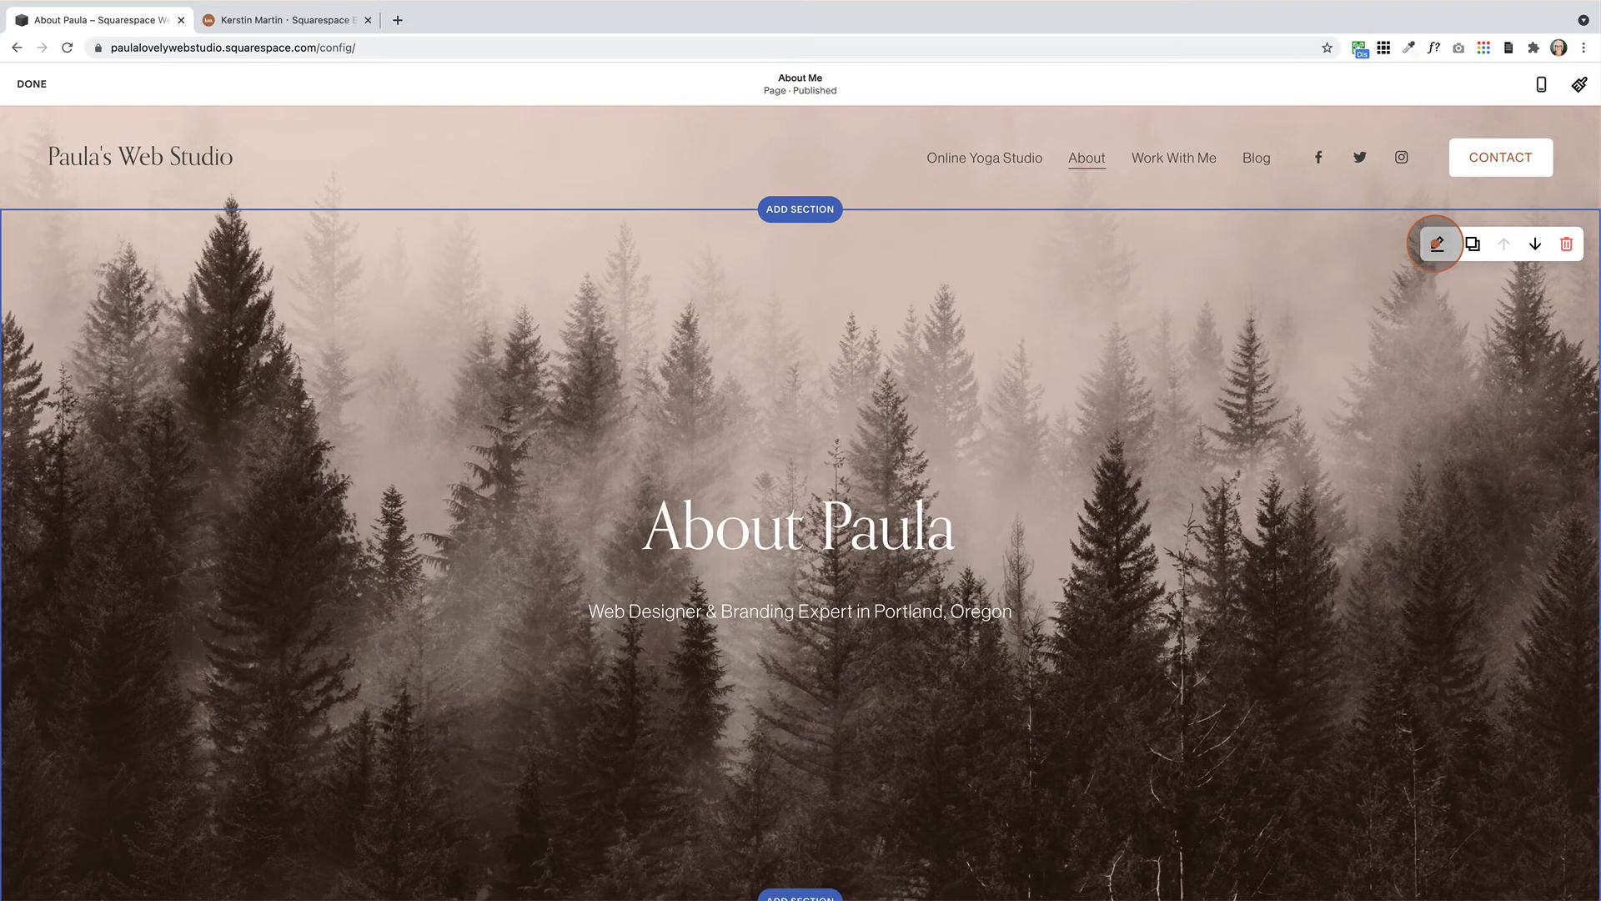
click(1436, 243)
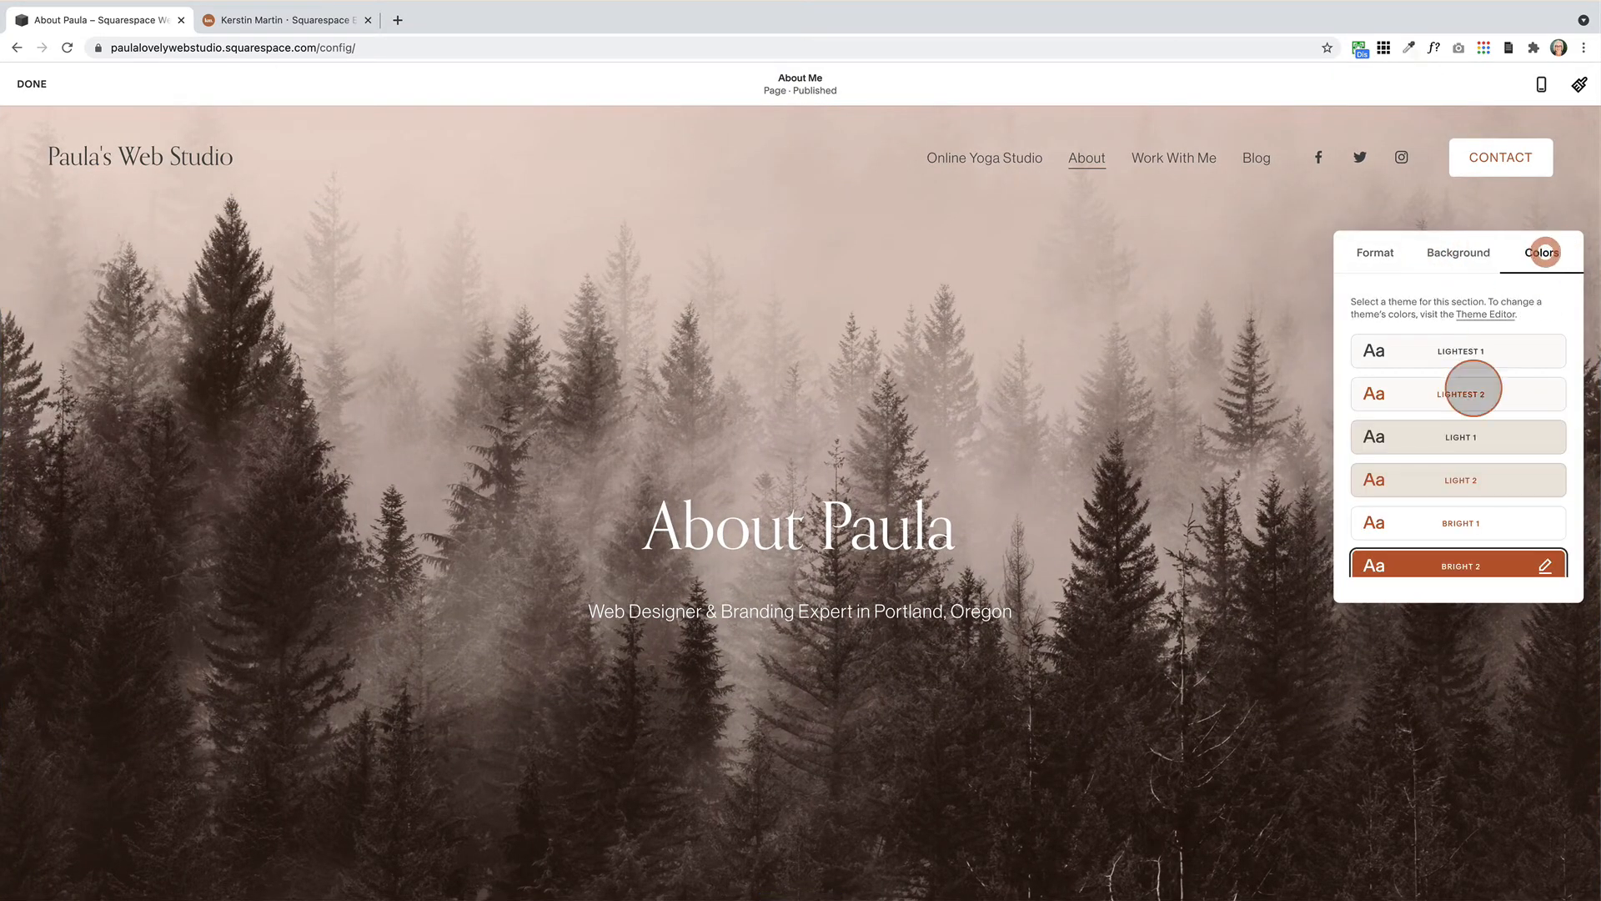
scroll(down, 3)
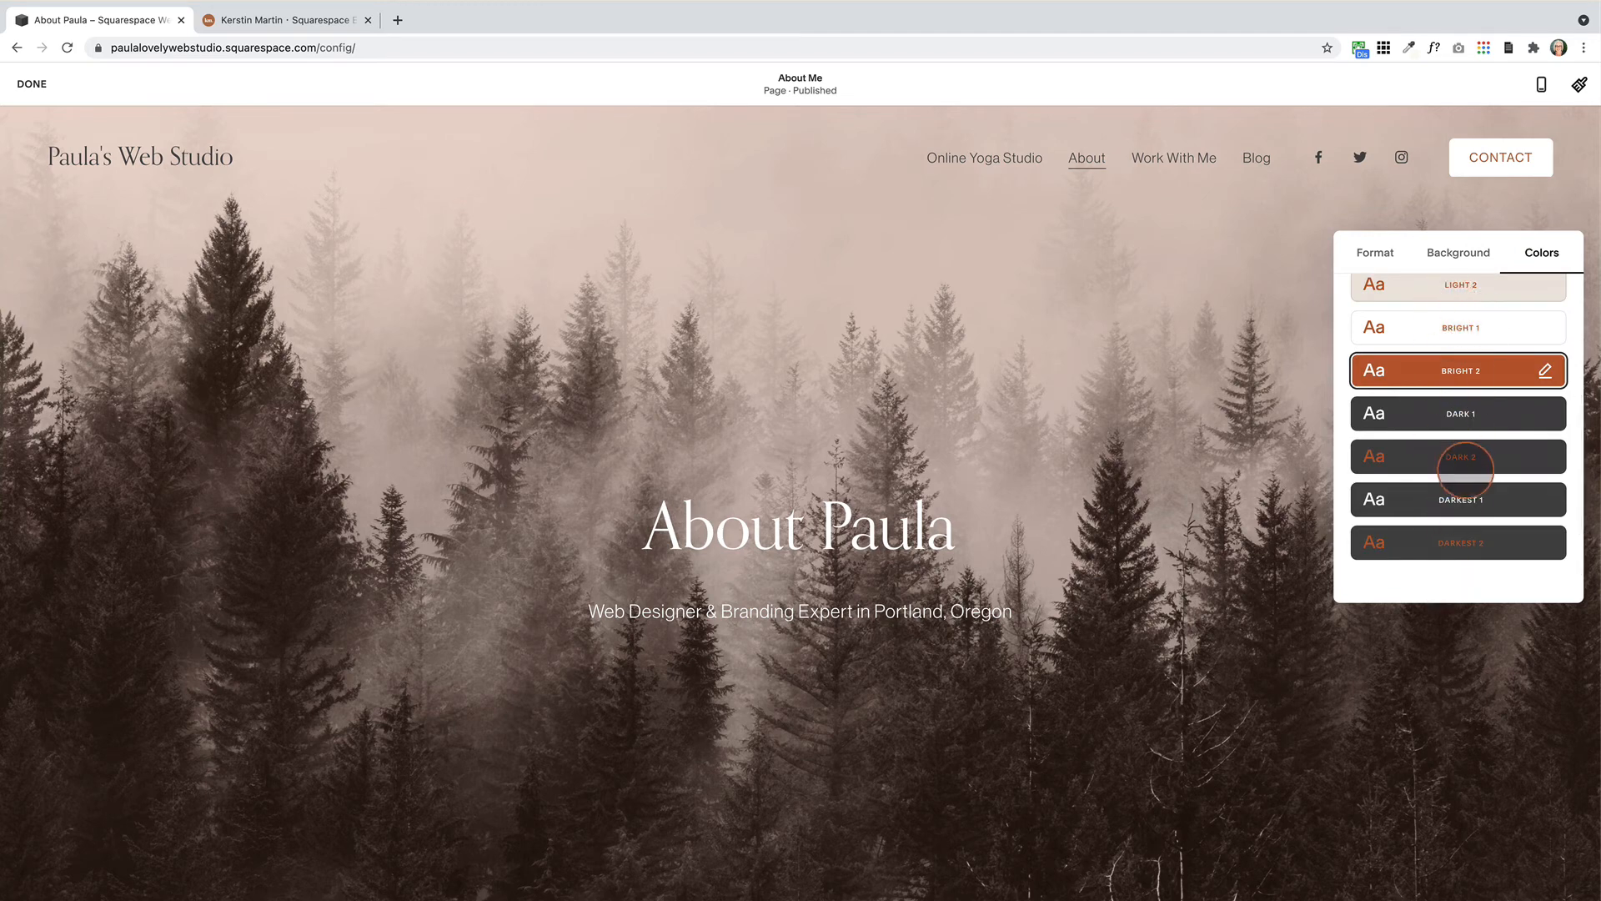
mouse_move(1466, 412)
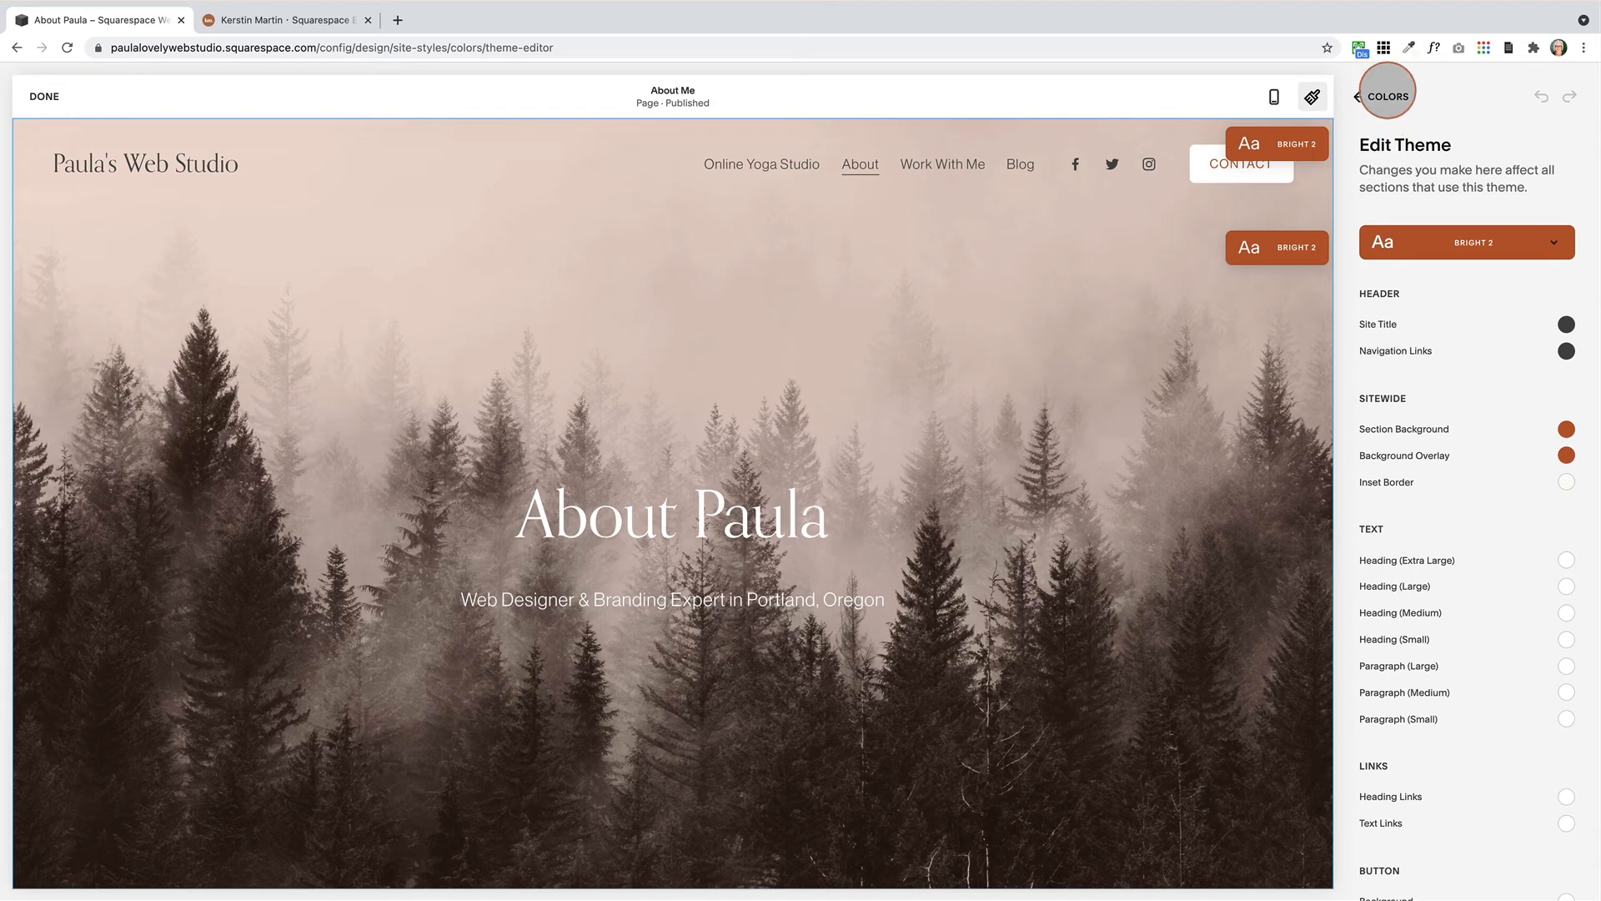
click(1361, 97)
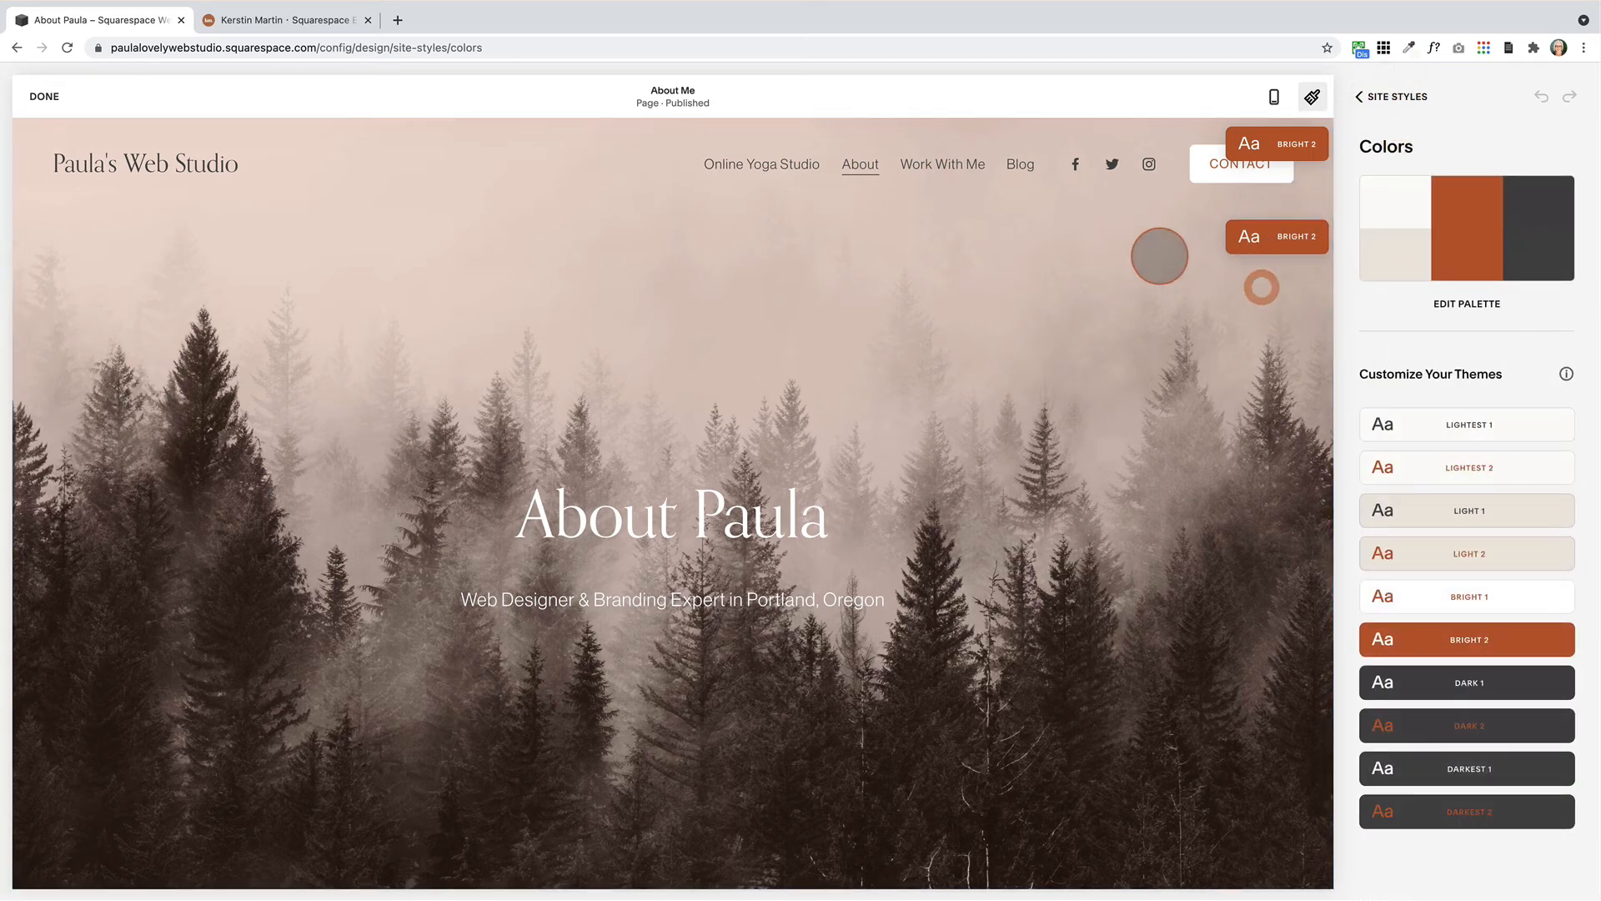
click(1391, 97)
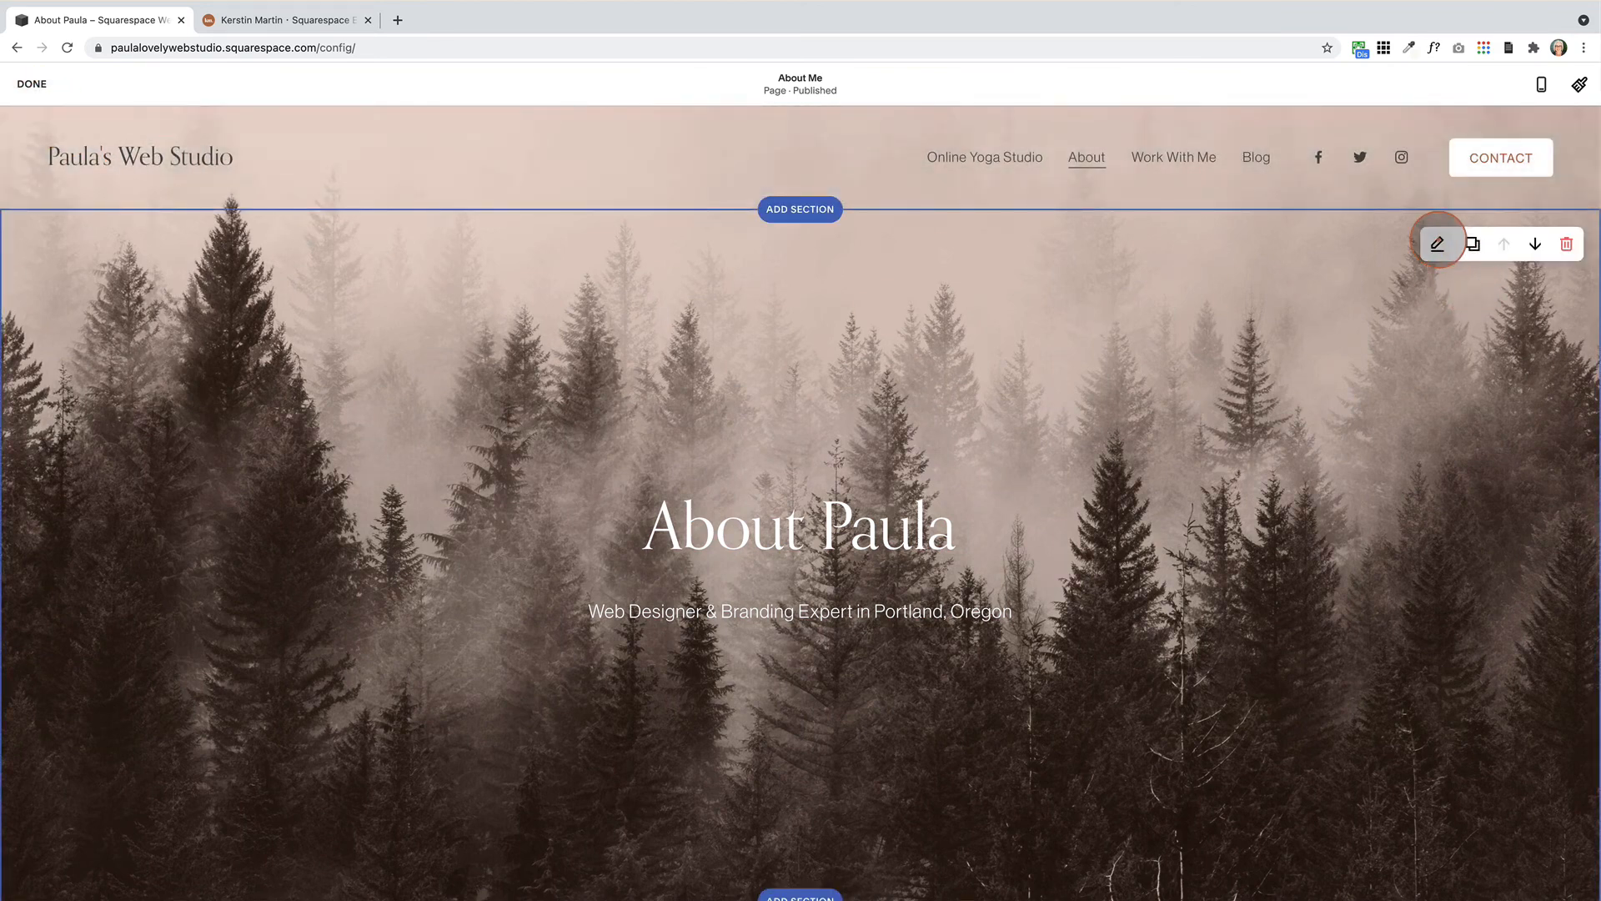
Revert the hero to the untinted grey photo, save the page, and bring up the Kerstin Martin website
click(1436, 244)
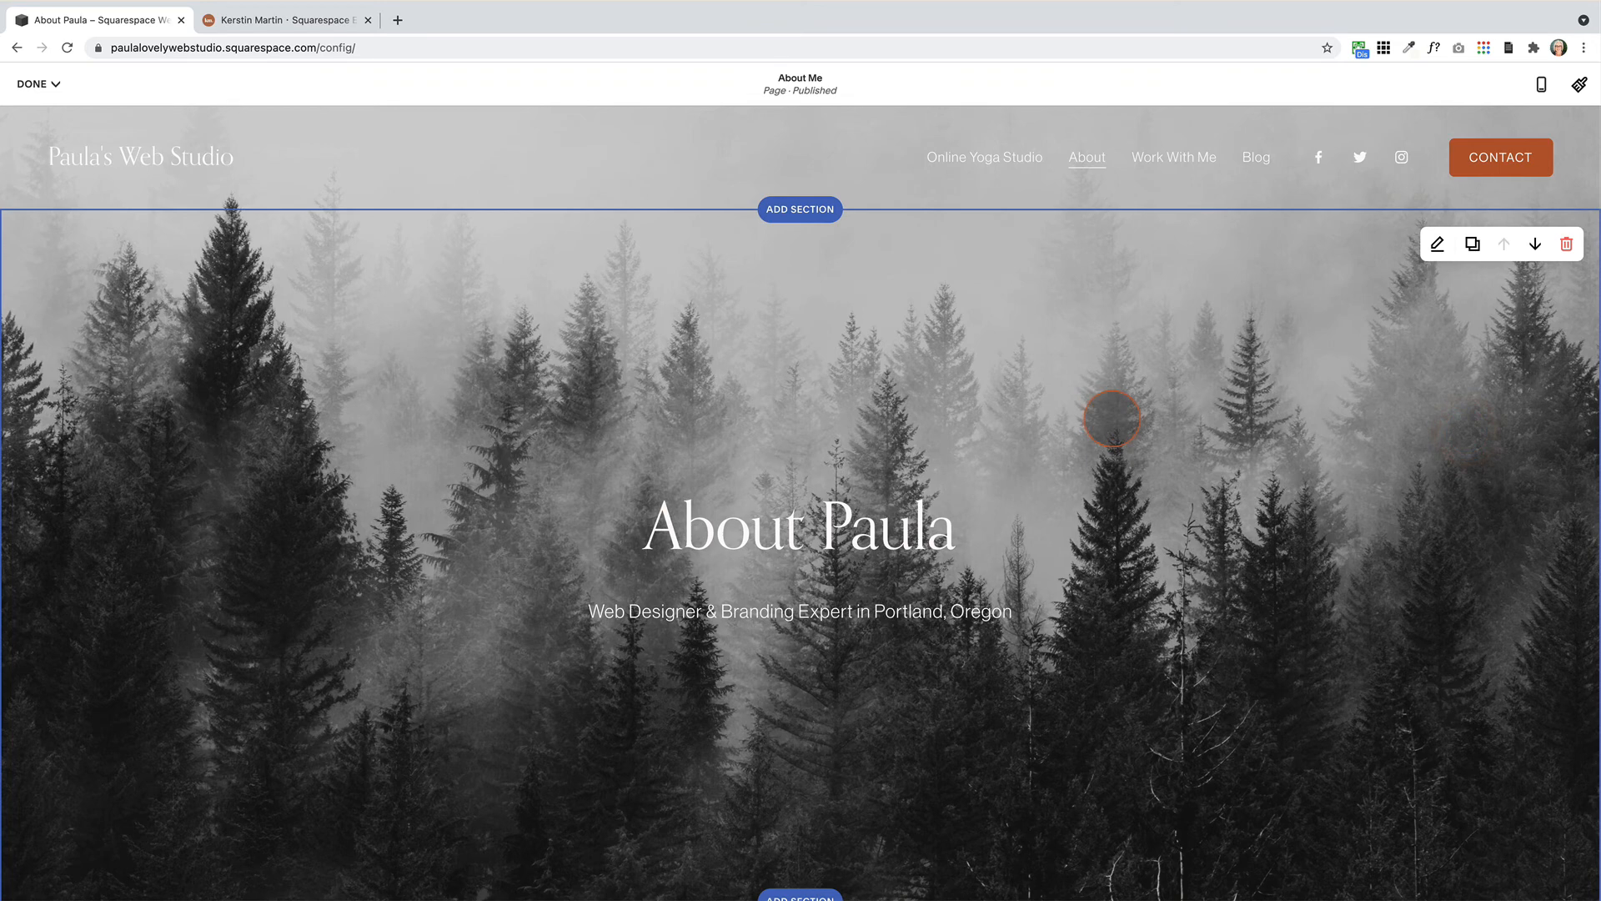
click(34, 83)
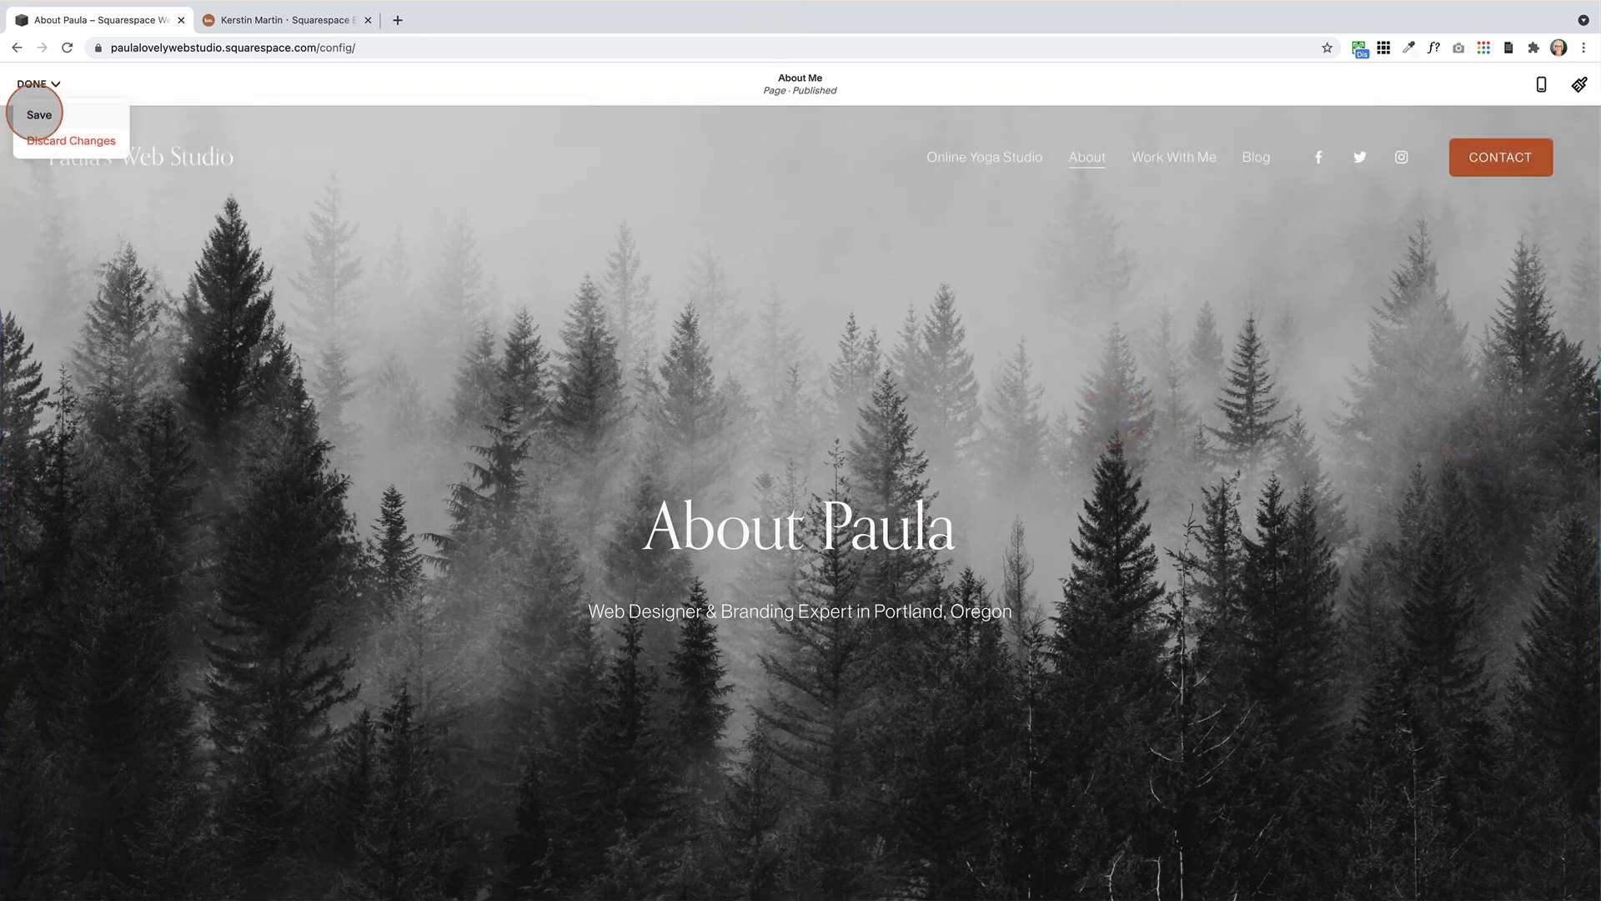
click(39, 114)
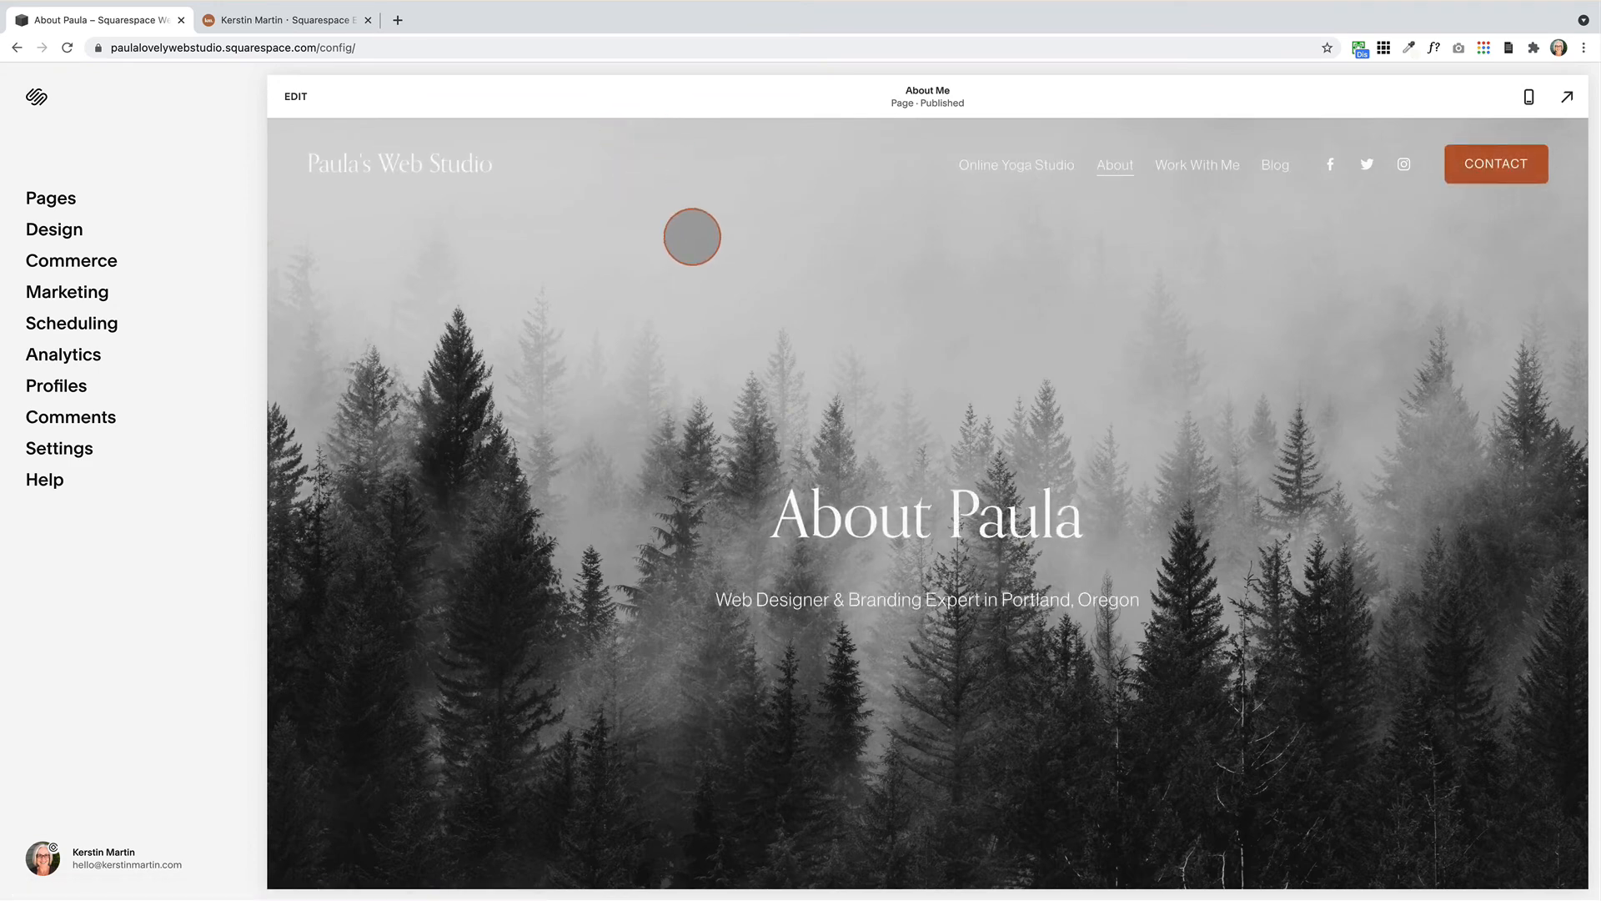
click(283, 20)
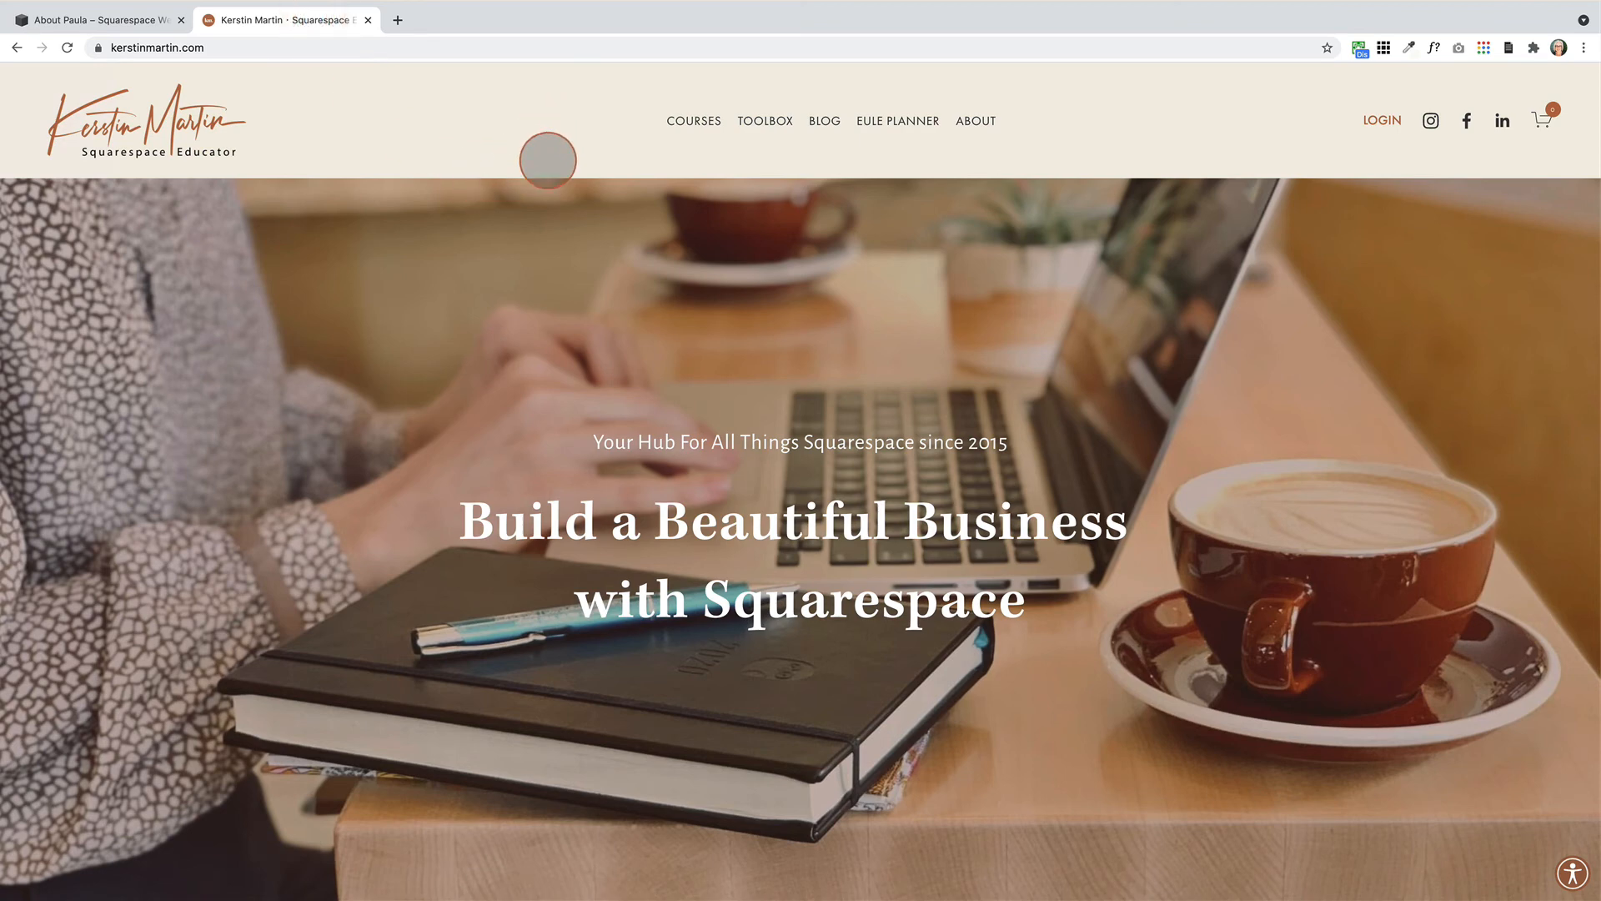
Scroll the kerstinmartin.com homepage to watch its fixed header, then return to the About Paula Squarespace page
scroll(down, 3)
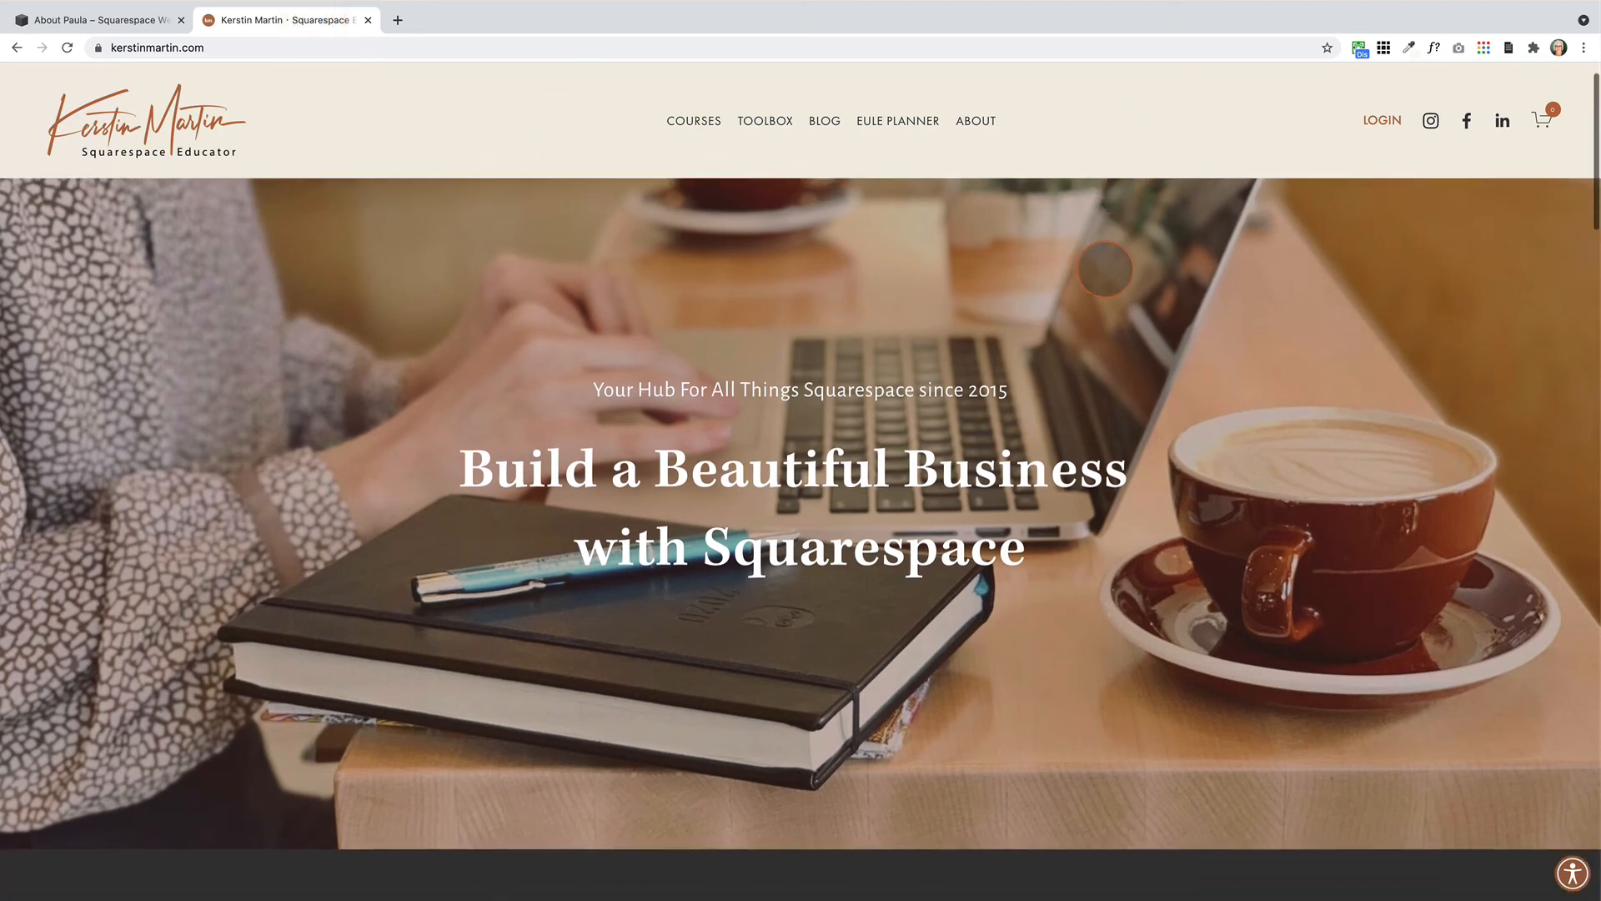
scroll(down, 3)
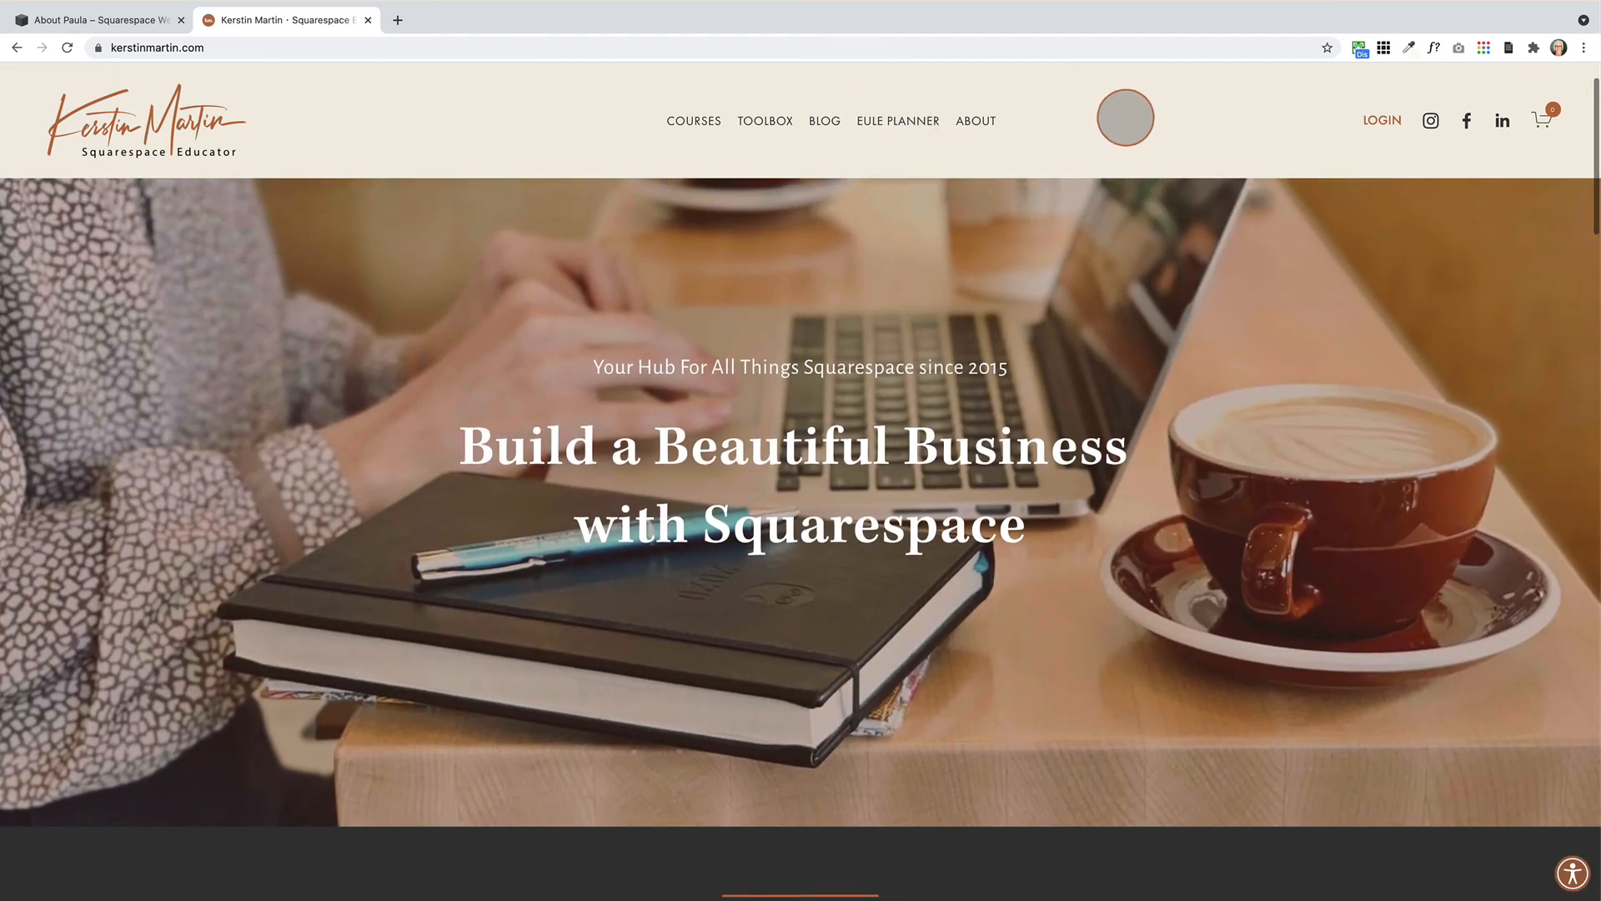
scroll(down, 3)
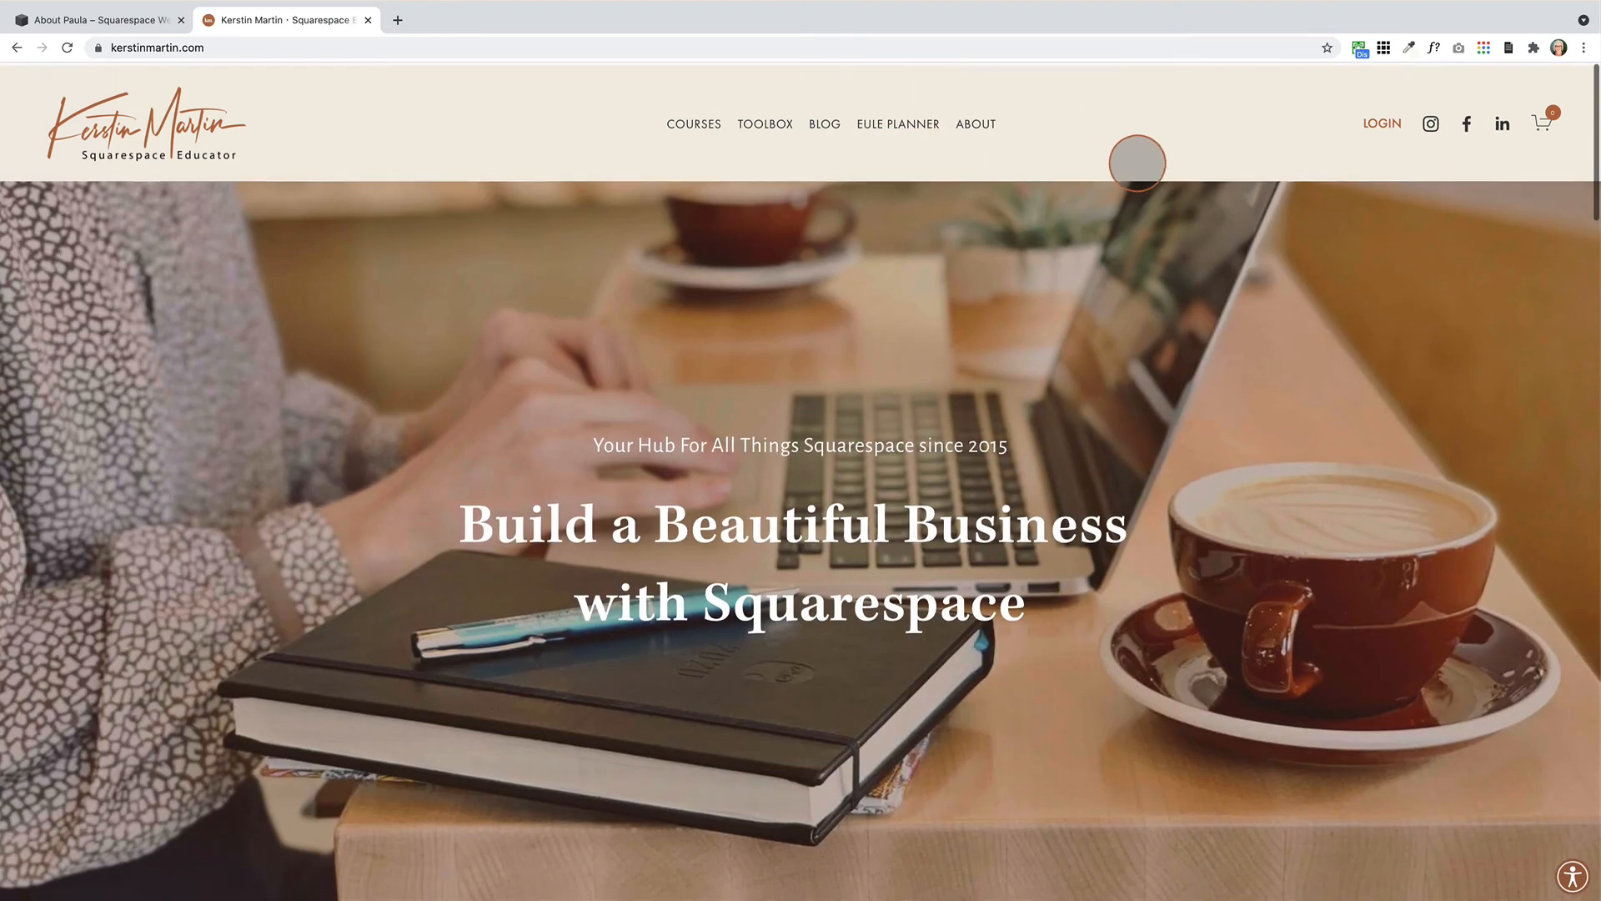
scroll(down, 3)
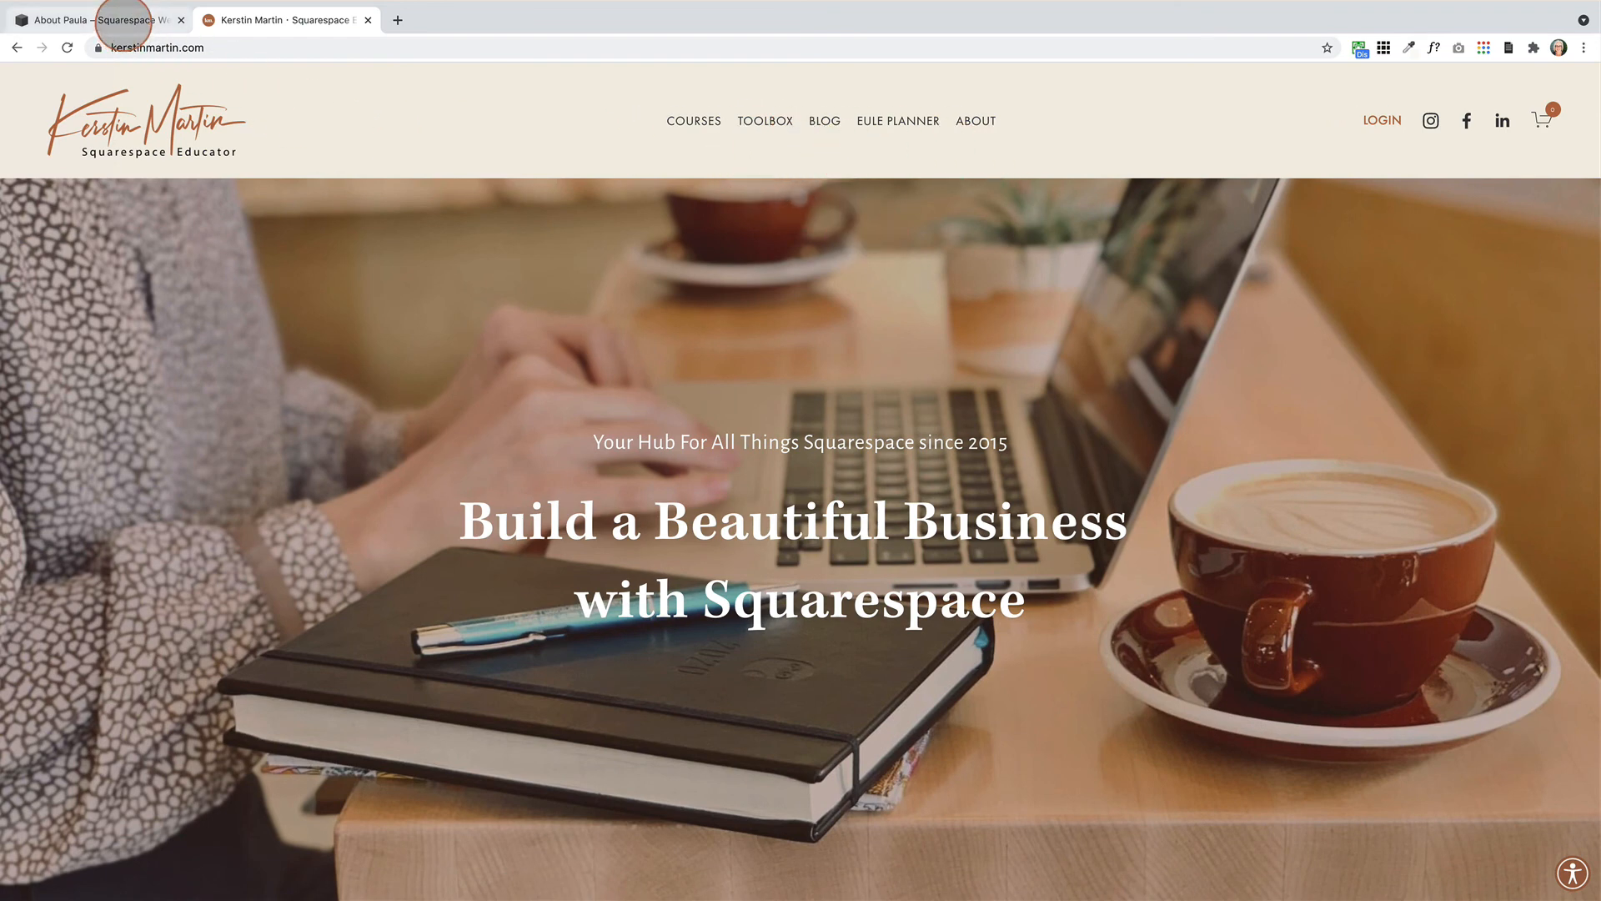
click(92, 20)
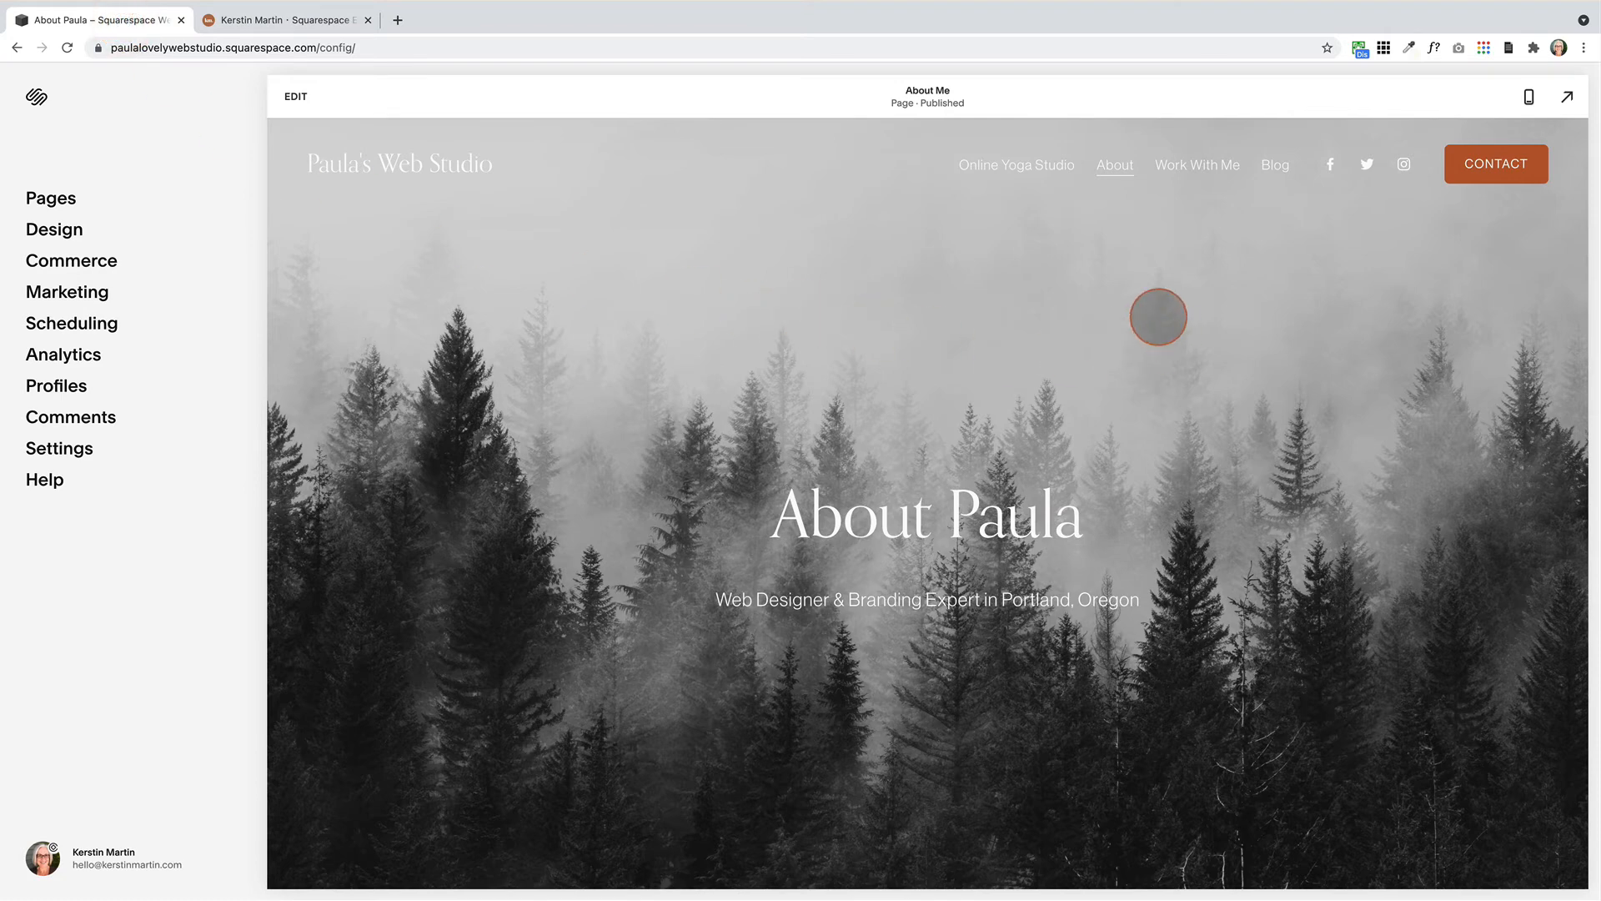